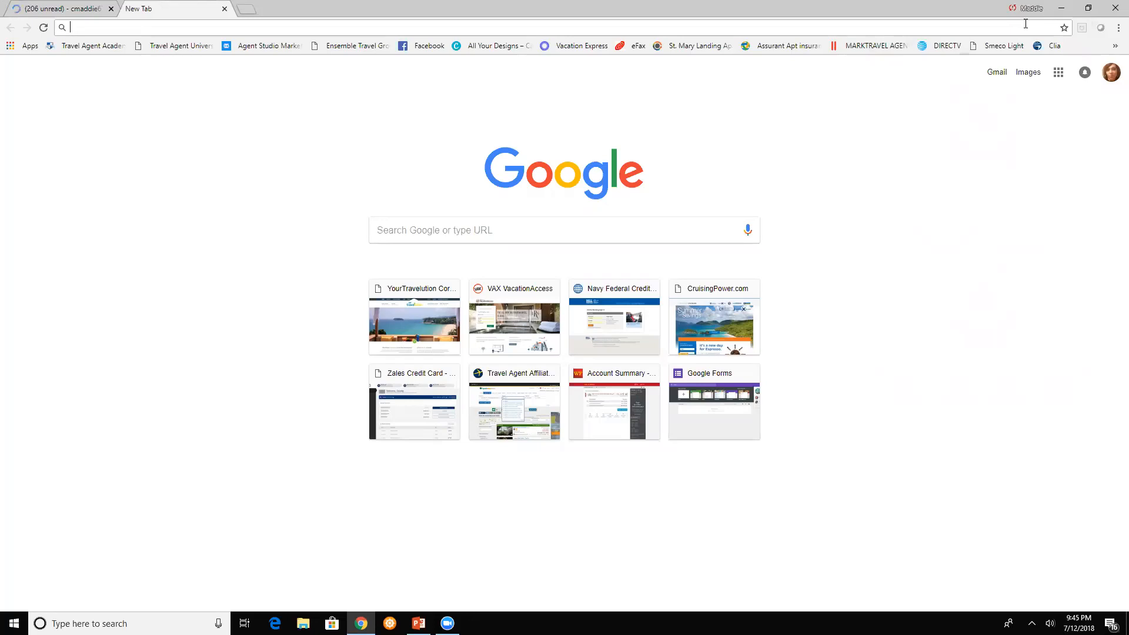
pyautogui.moveTo(1003, 77)
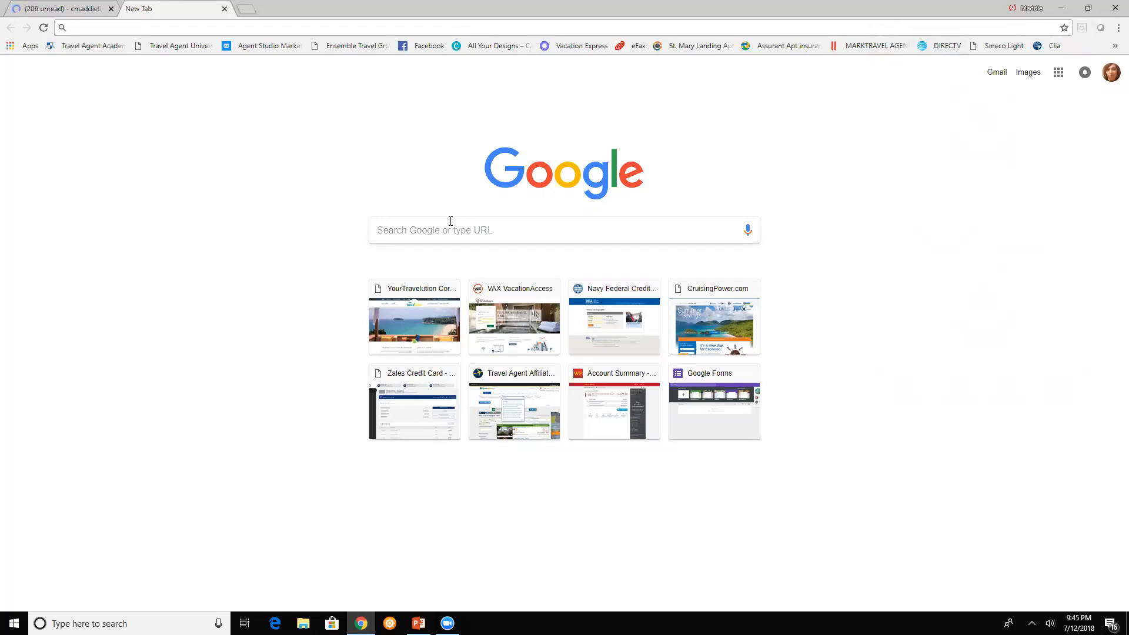
# Search Google for 'postermywall'
pyautogui.write('postermywall')
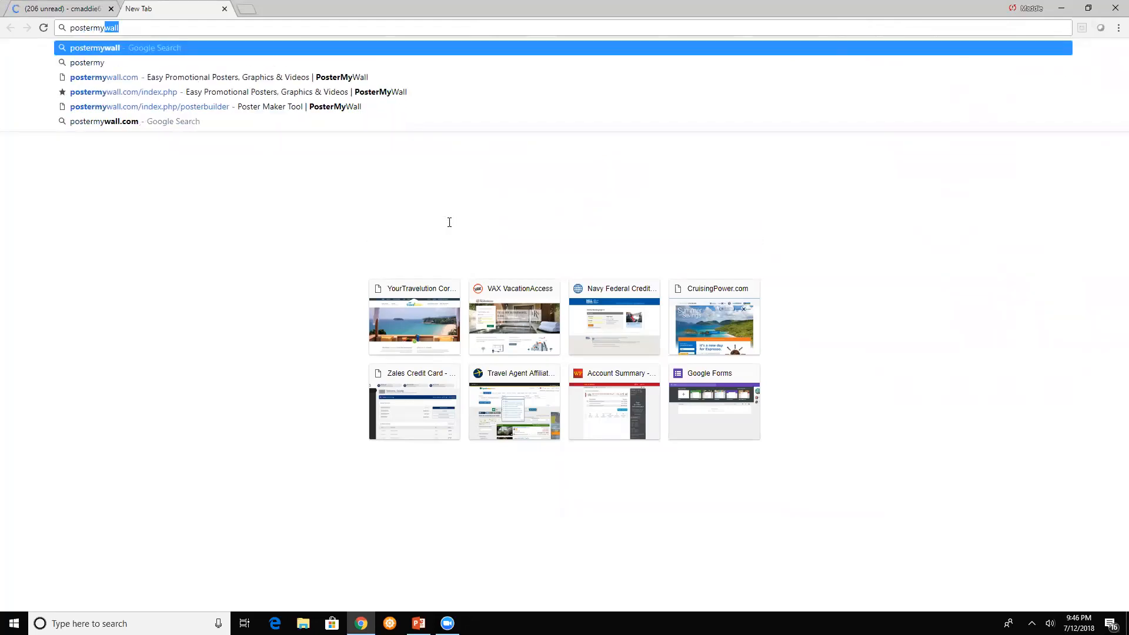
pyautogui.press('Backspace')
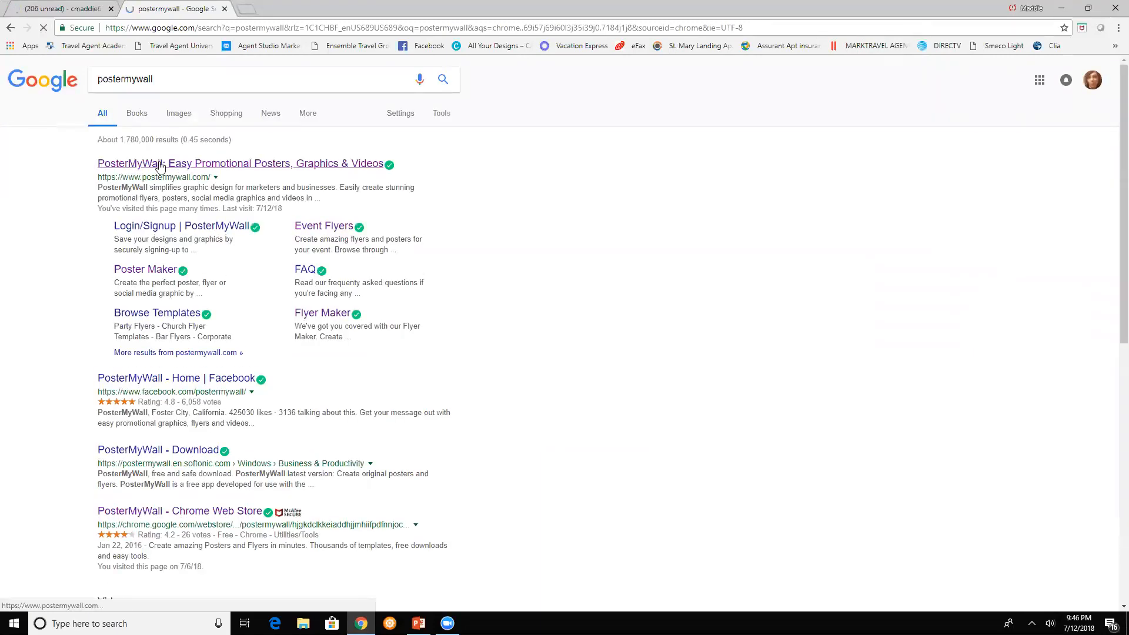
# Open the PosterMyWall result, browse the homepage and view the Create a Design menu
pyautogui.click(240, 163)
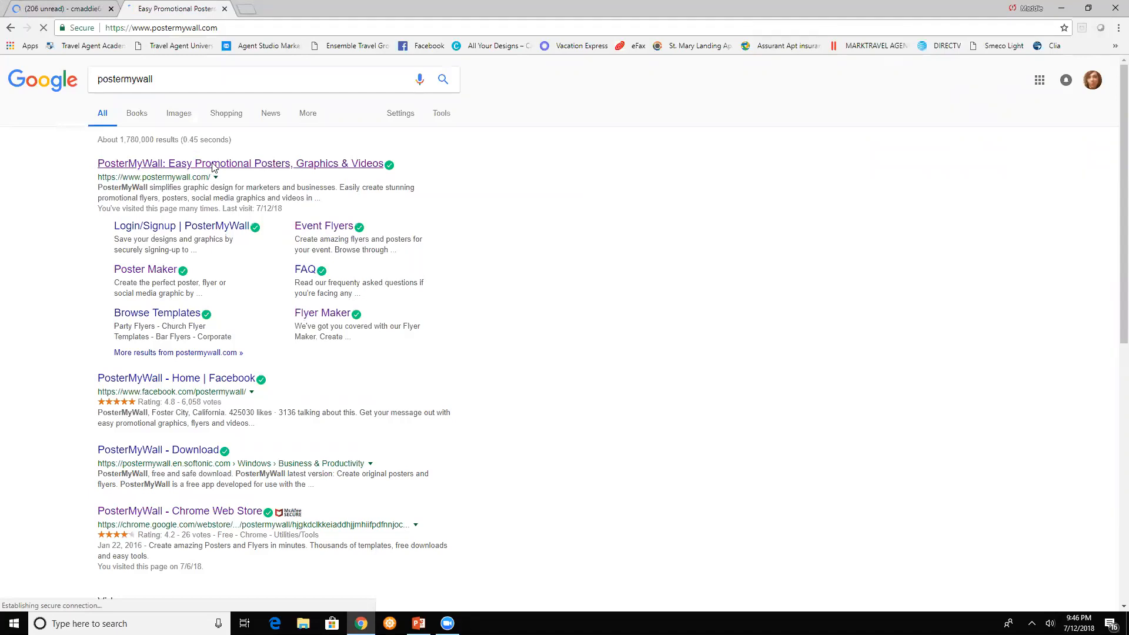
pyautogui.click(241, 163)
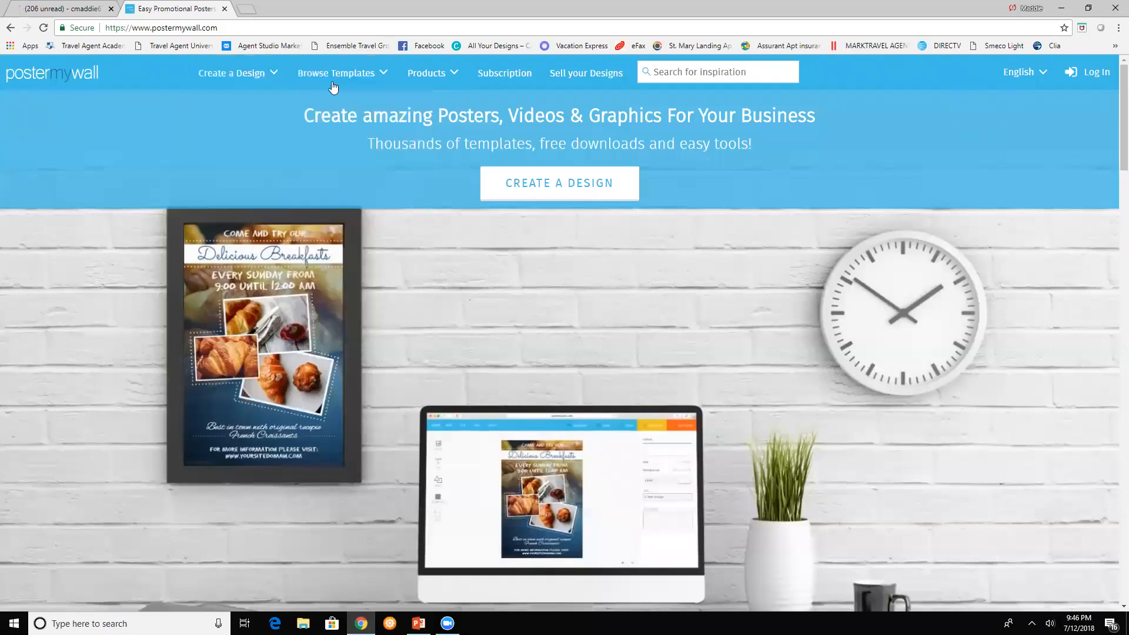
pyautogui.click(336, 73)
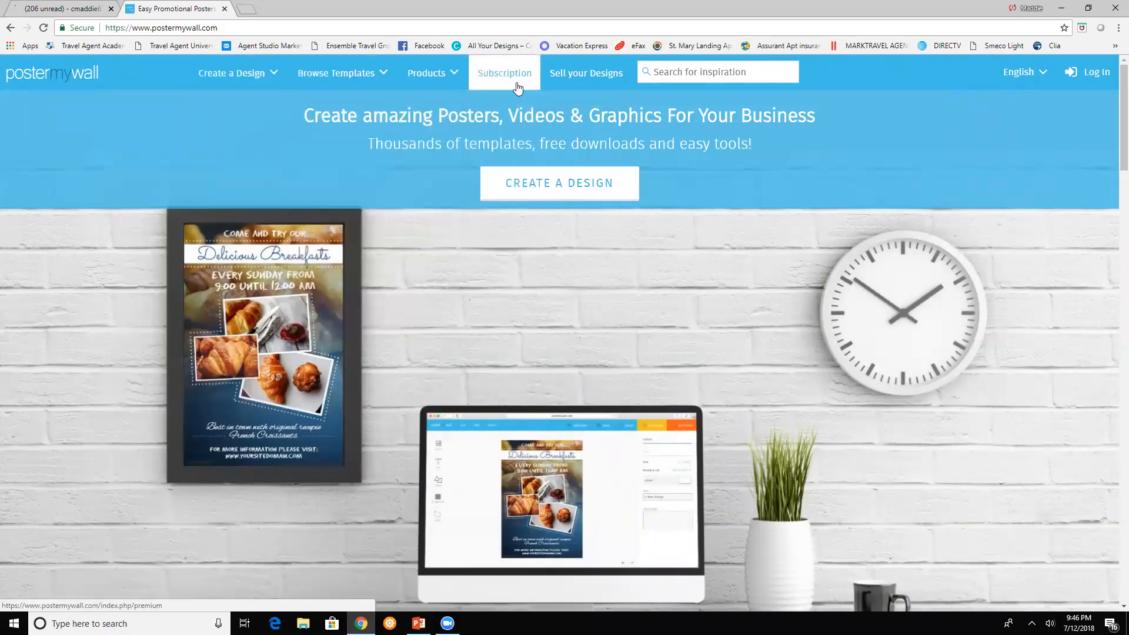
pyautogui.moveTo(689, 124)
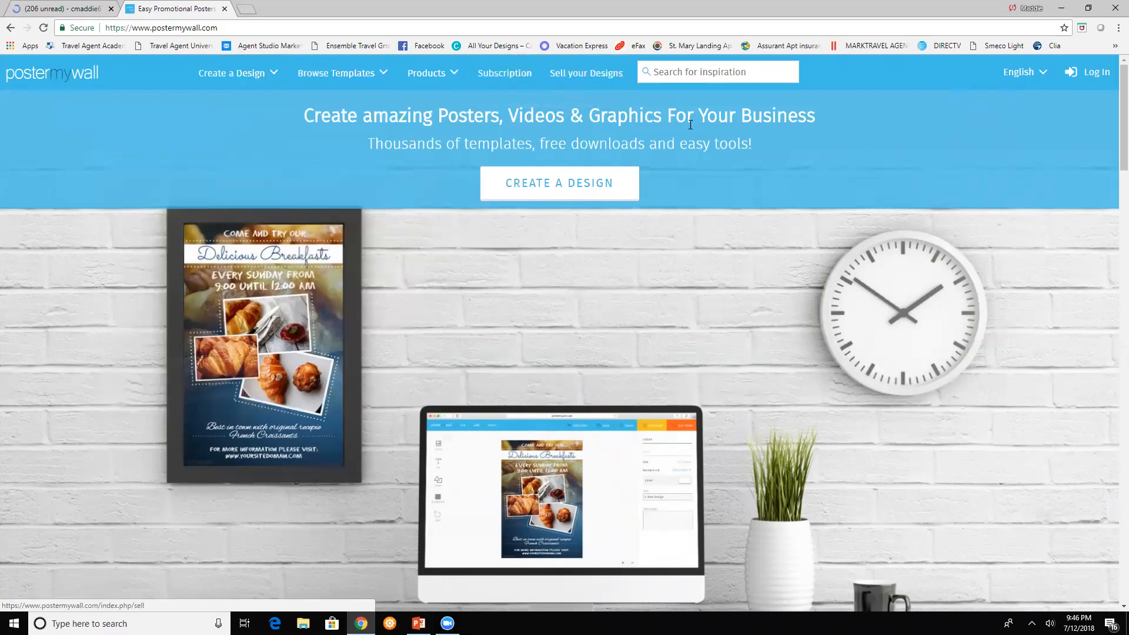
pyautogui.moveTo(587, 413)
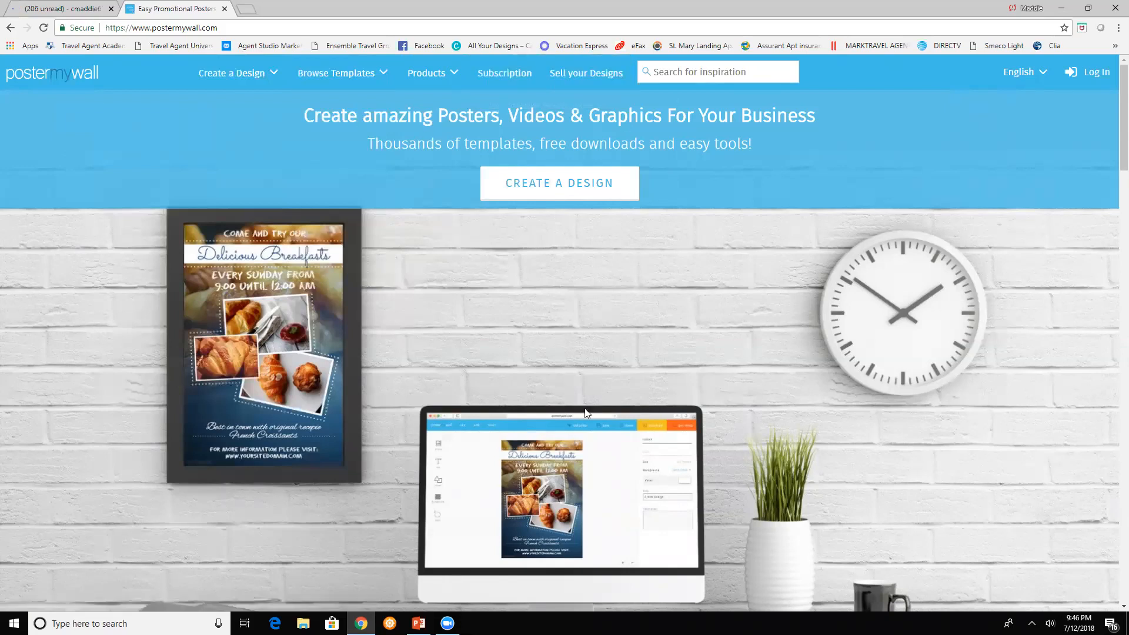
pyautogui.scroll(-3)
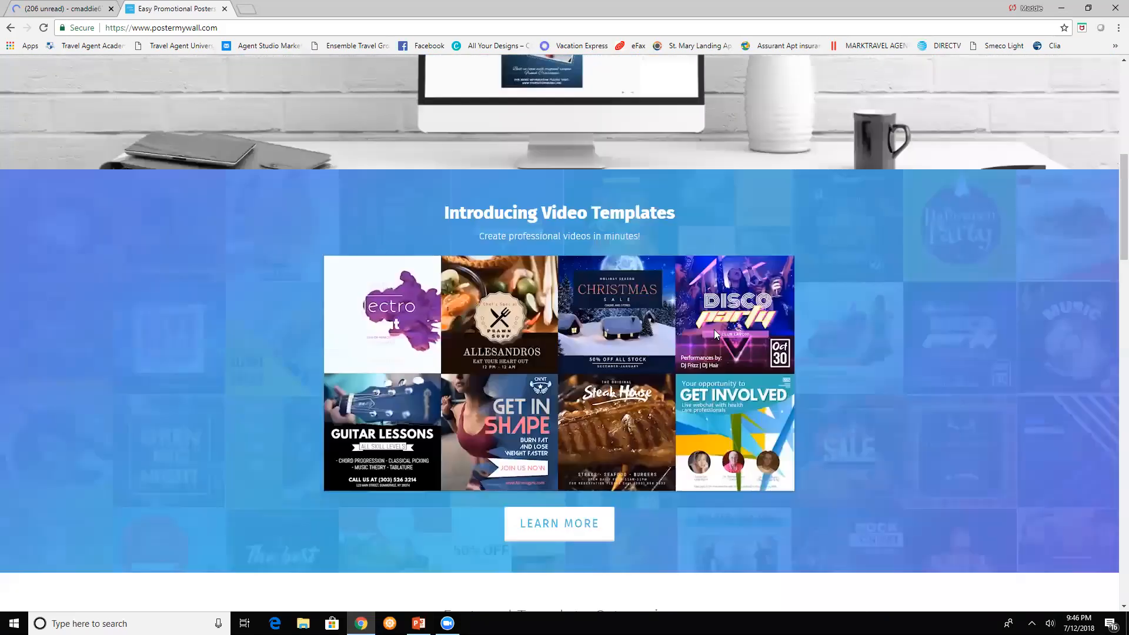
pyautogui.scroll(-3)
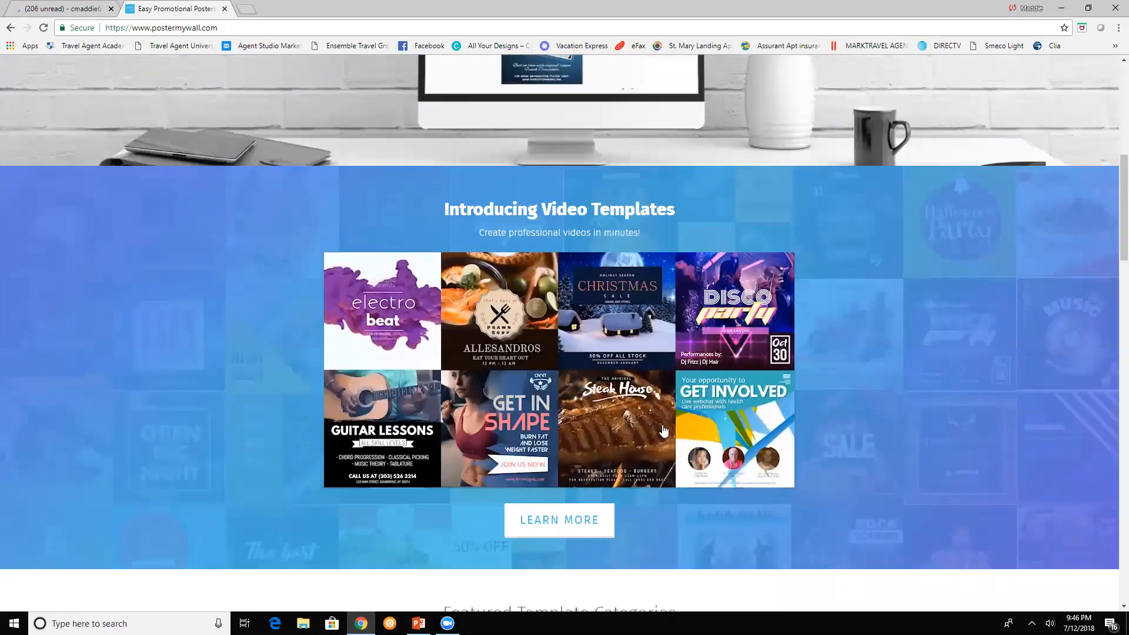
pyautogui.scroll(-3)
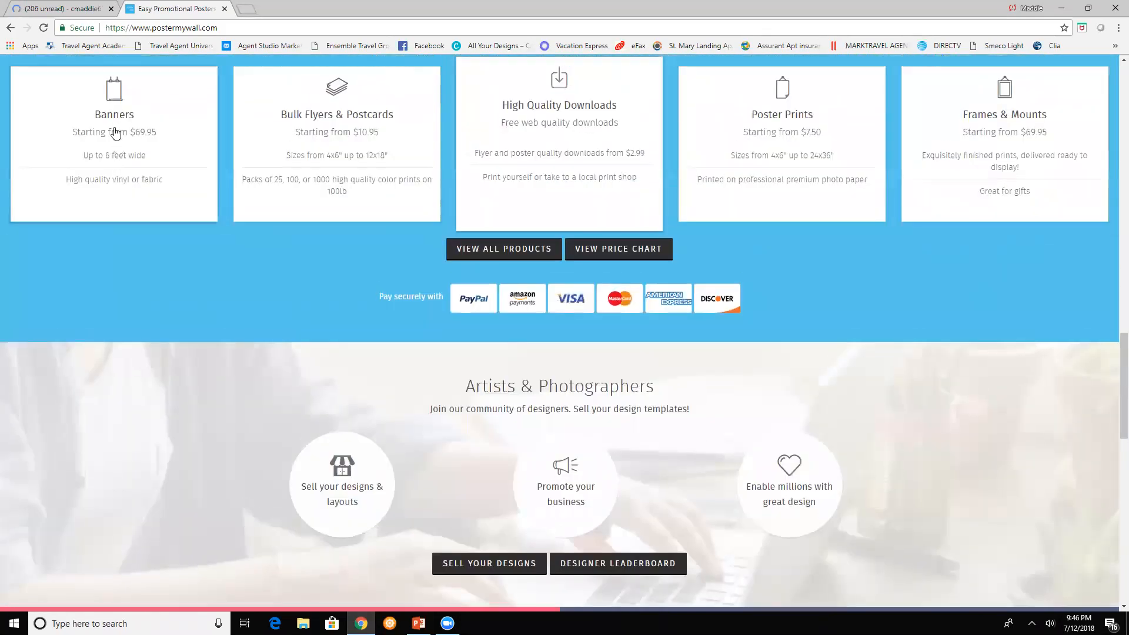
pyautogui.moveTo(372, 116)
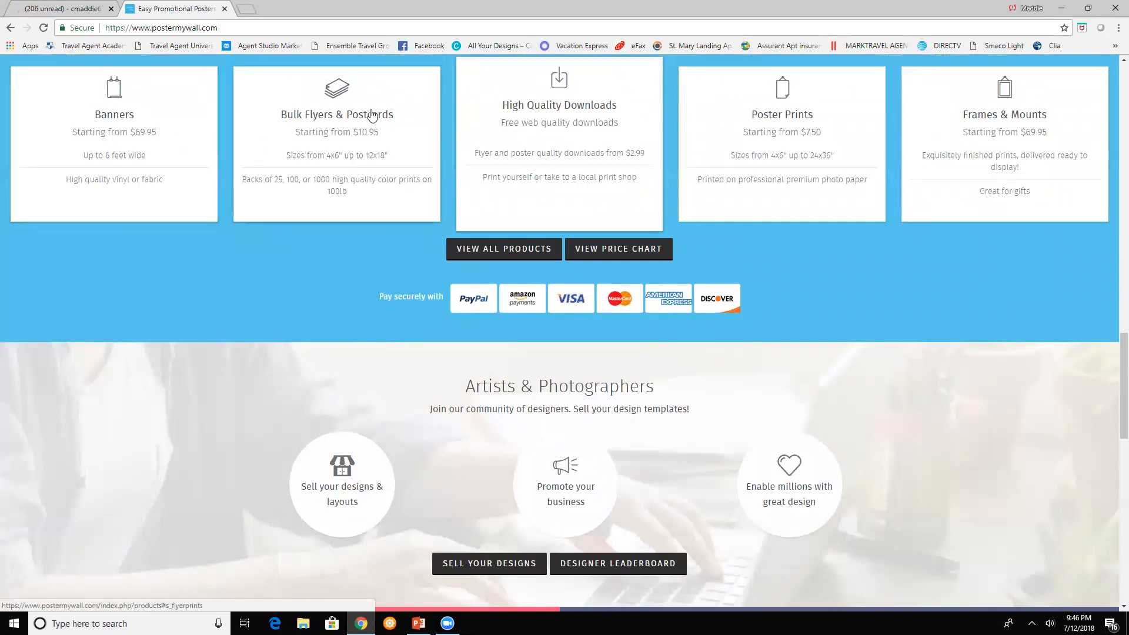
pyautogui.moveTo(569, 123)
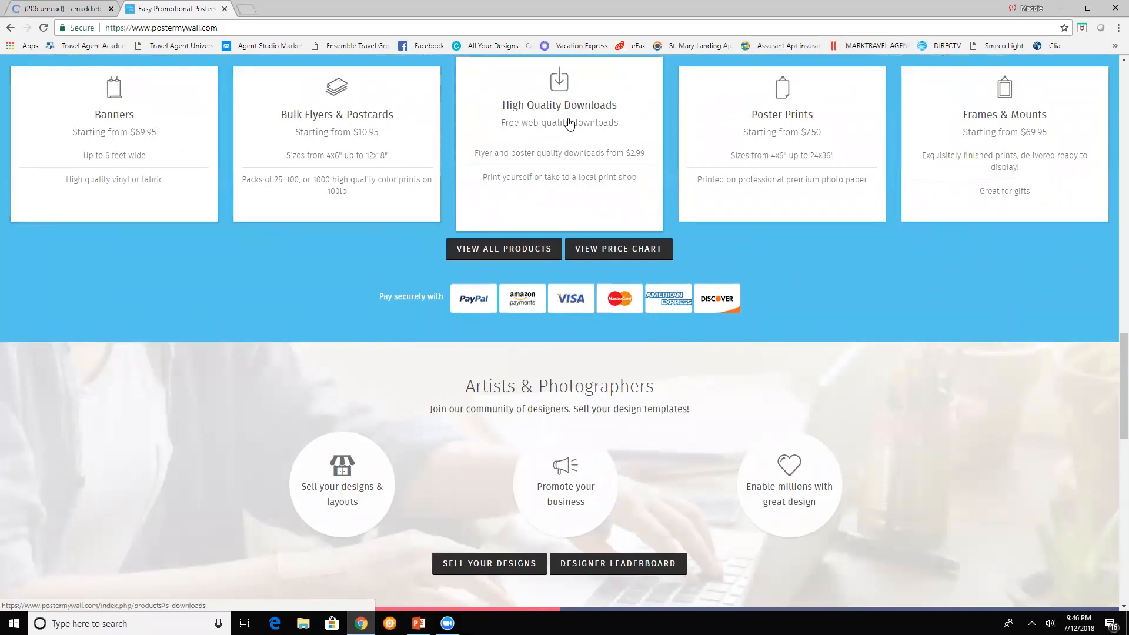
pyautogui.moveTo(792, 138)
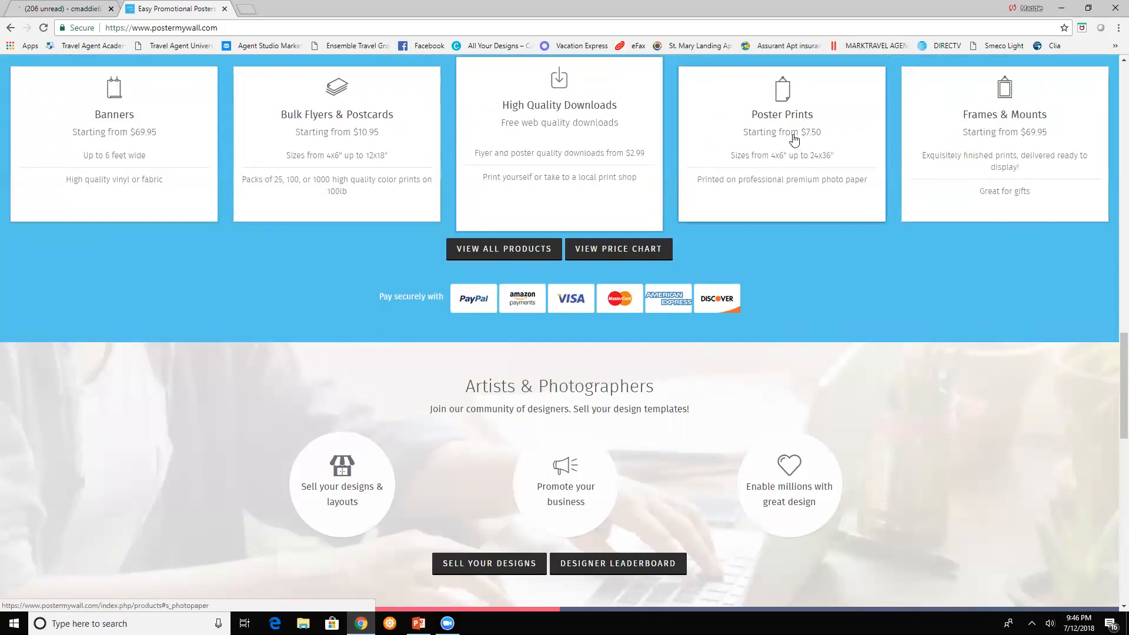
pyautogui.moveTo(589, 375)
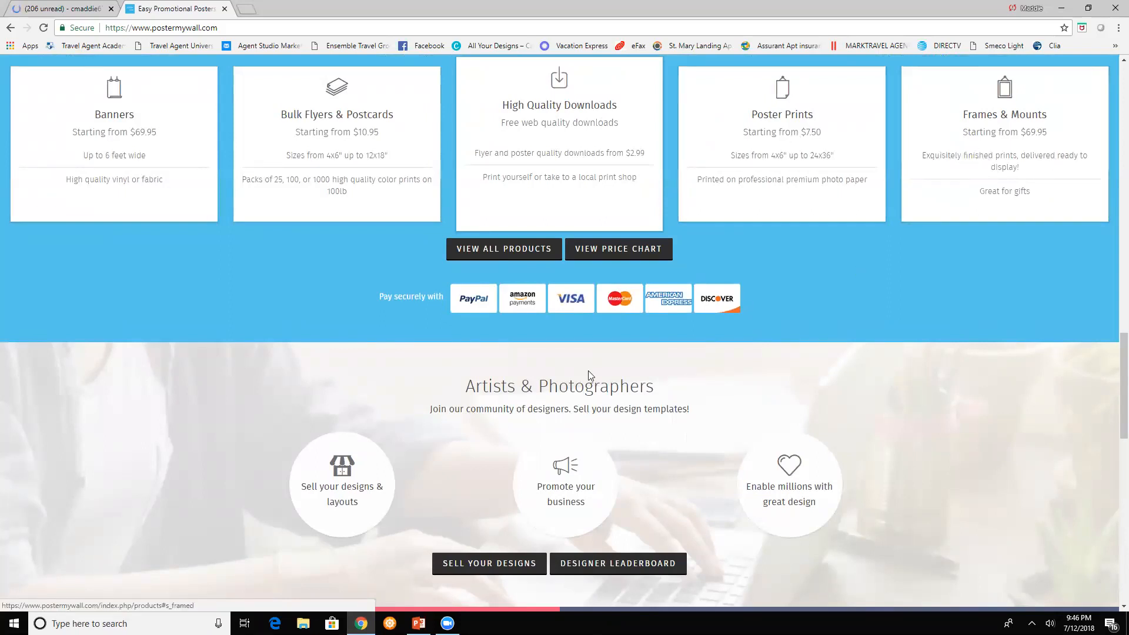
pyautogui.scroll(3)
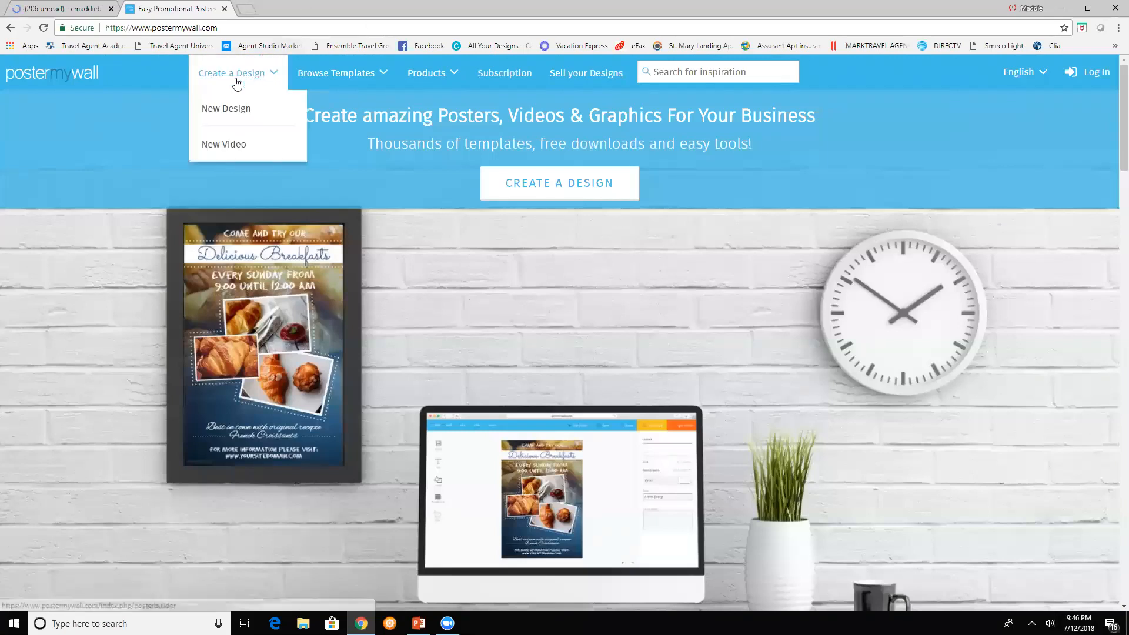
pyautogui.moveTo(225, 108)
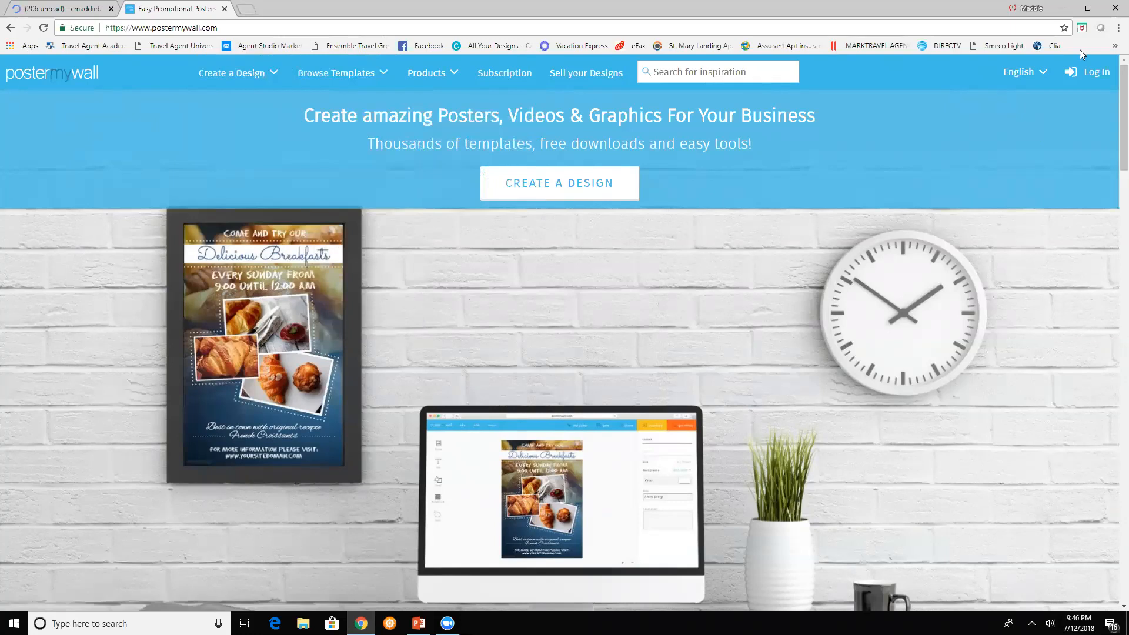
# Log in to PosterMyWall and go to My Stuff
pyautogui.click(1094, 72)
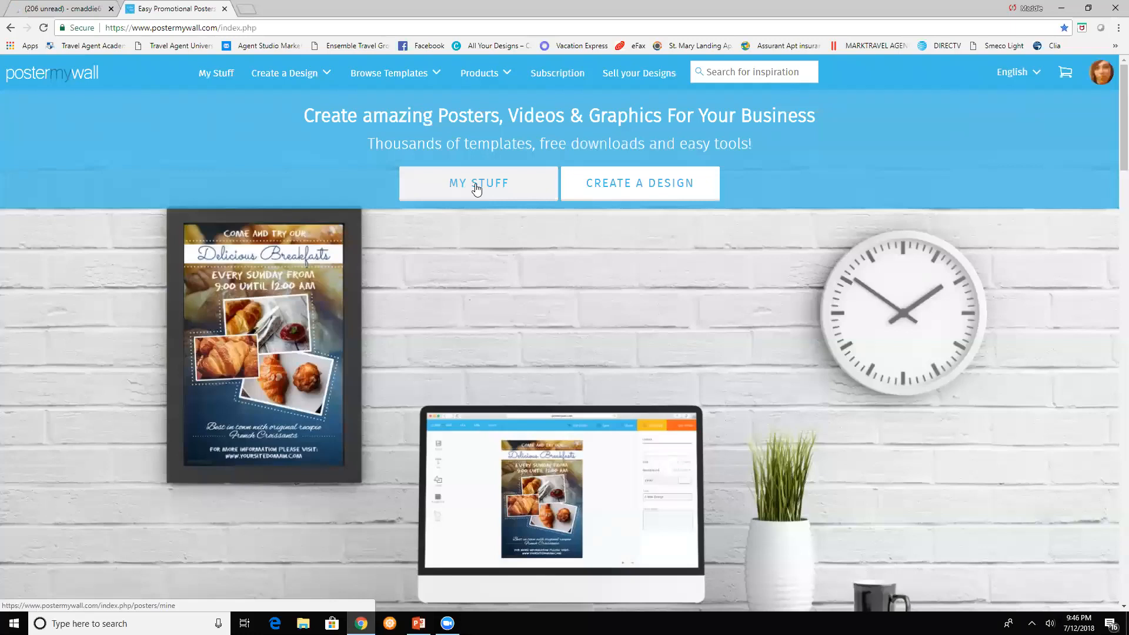
pyautogui.moveTo(1079, 143)
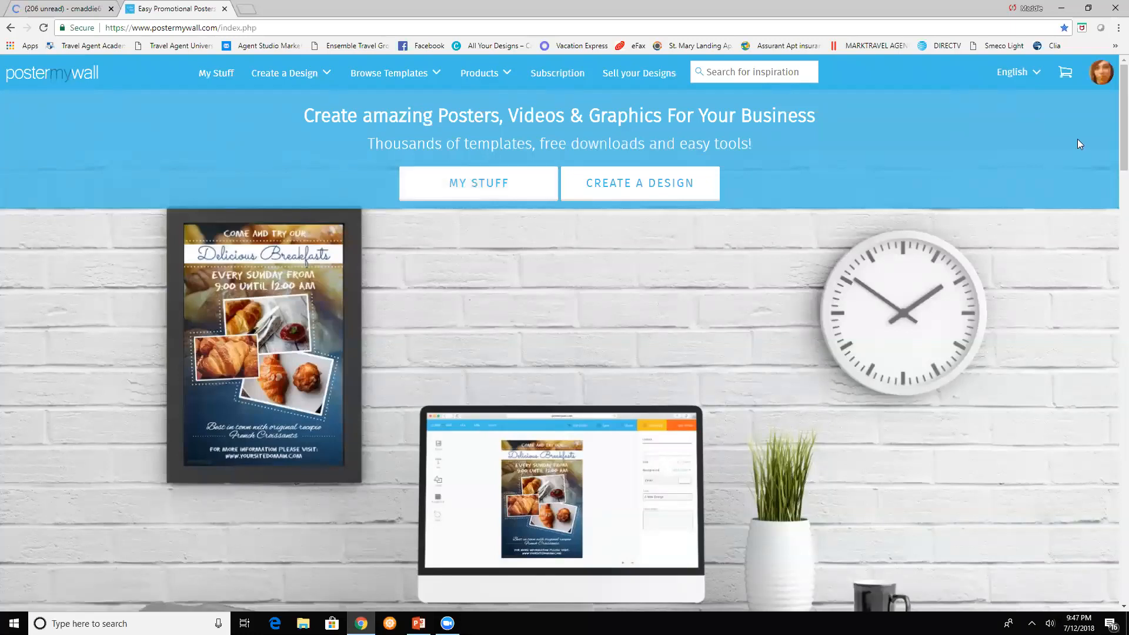
pyautogui.moveTo(816, 163)
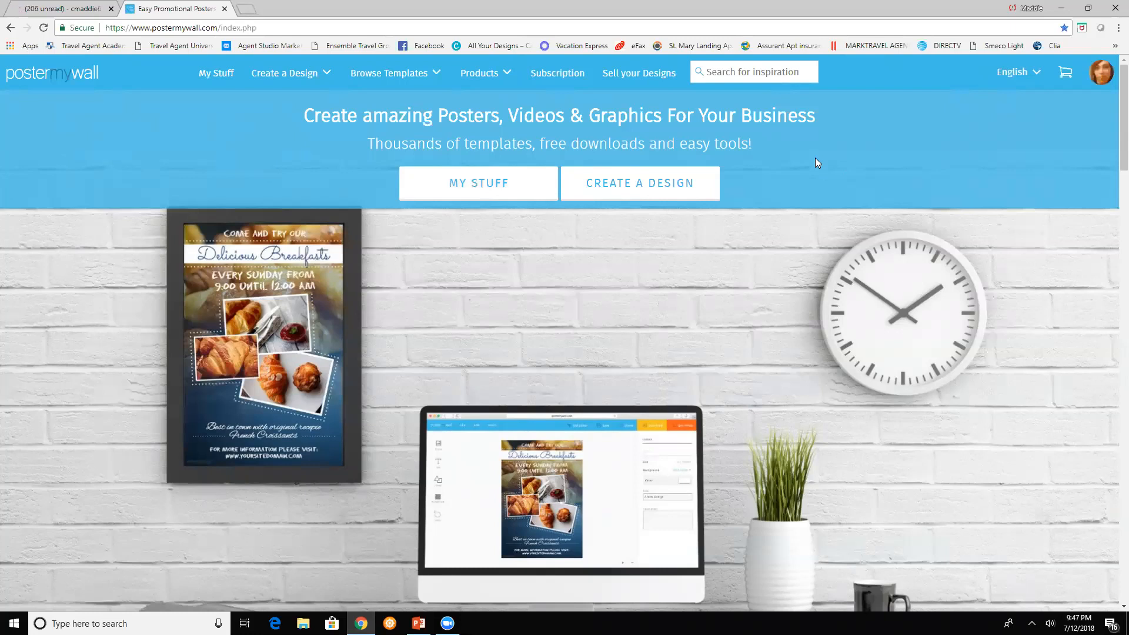
pyautogui.moveTo(506, 176)
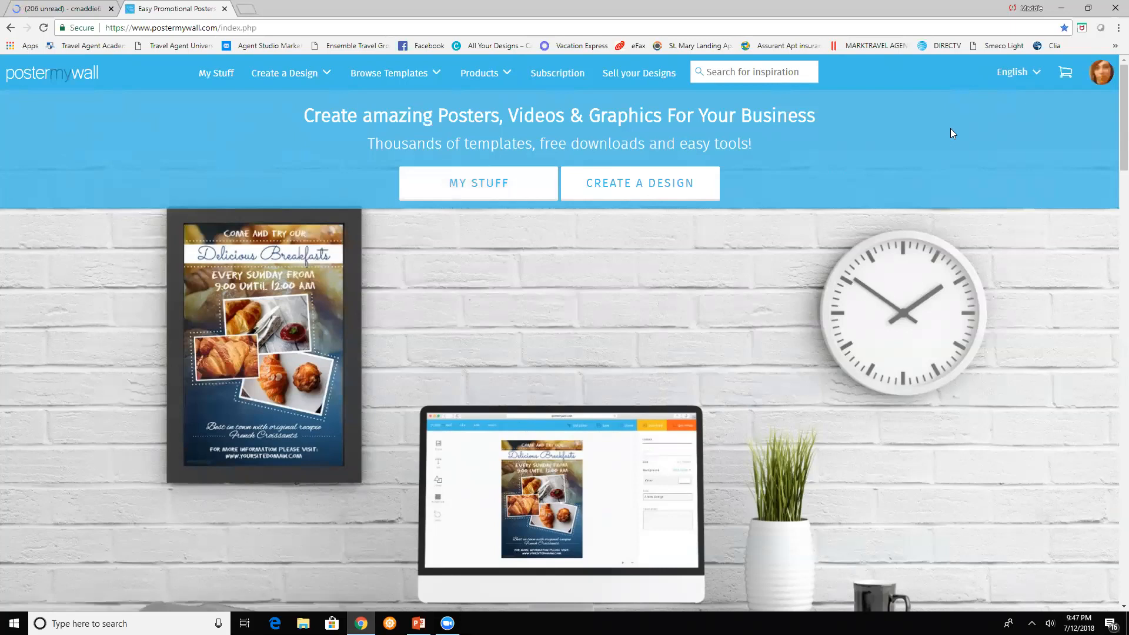
pyautogui.moveTo(353, 192)
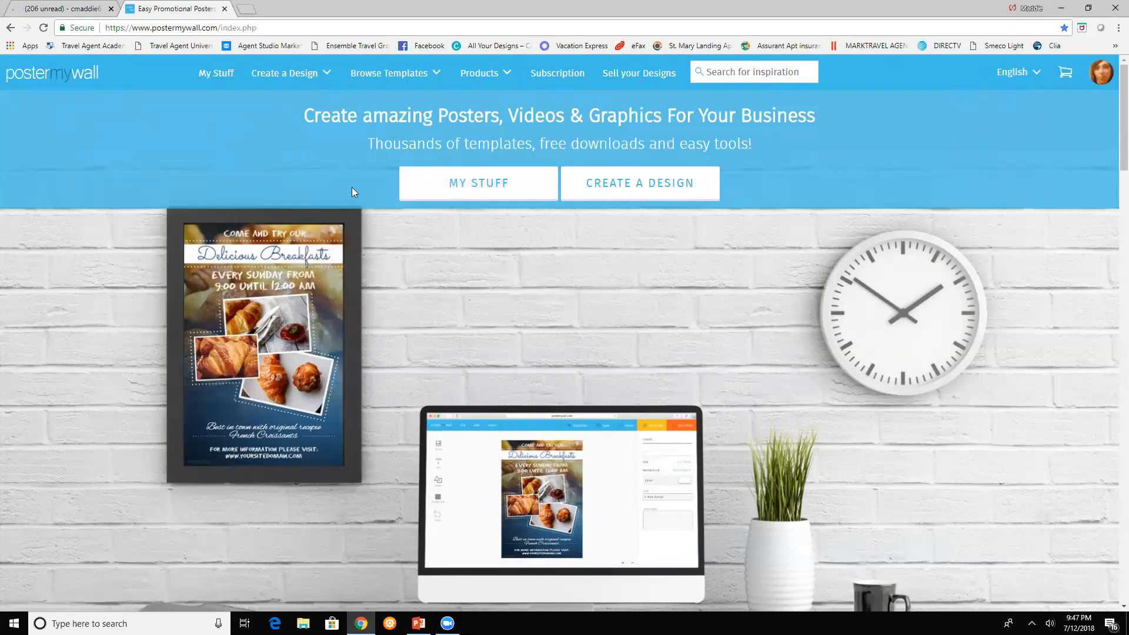
pyautogui.moveTo(483, 121)
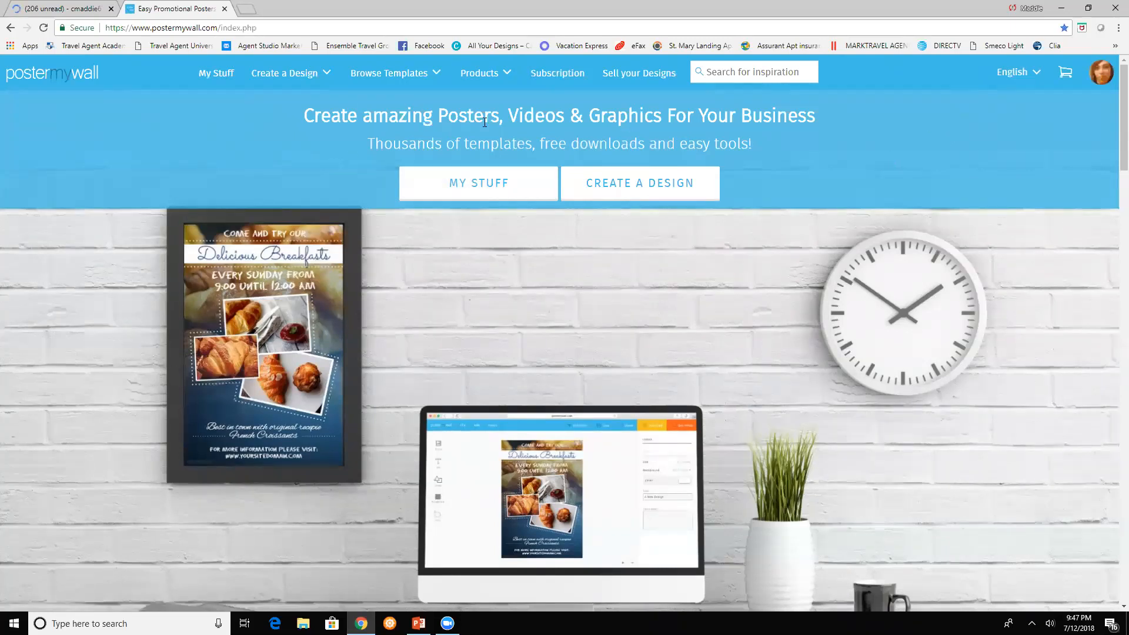
pyautogui.click(478, 183)
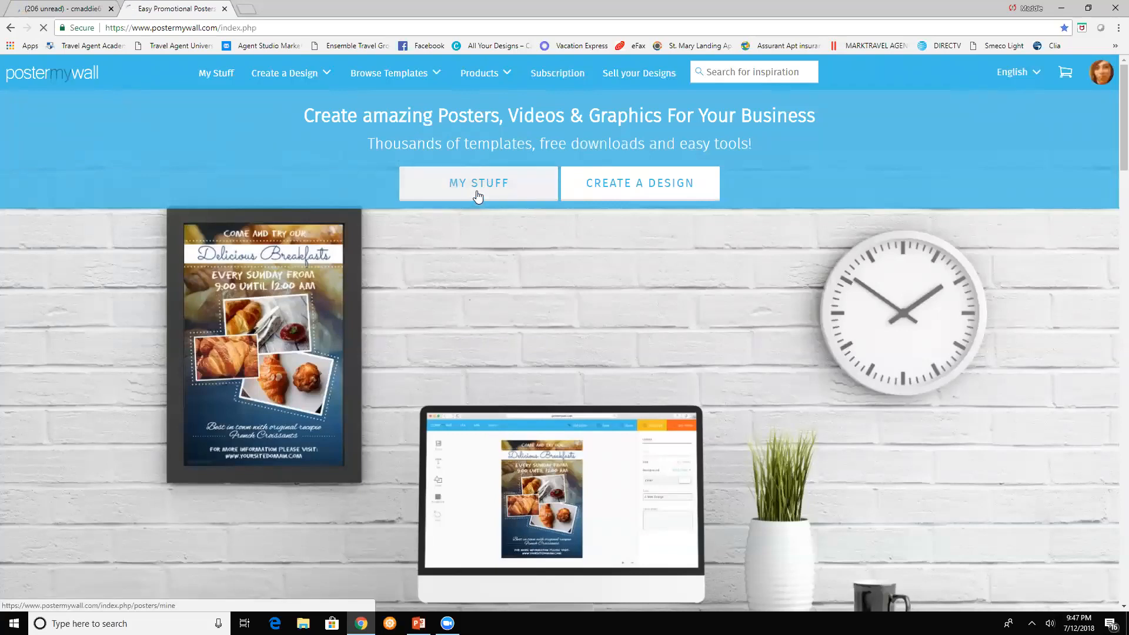
# Show the saved designs list, then pick New Design under Create a Design
pyautogui.click(477, 183)
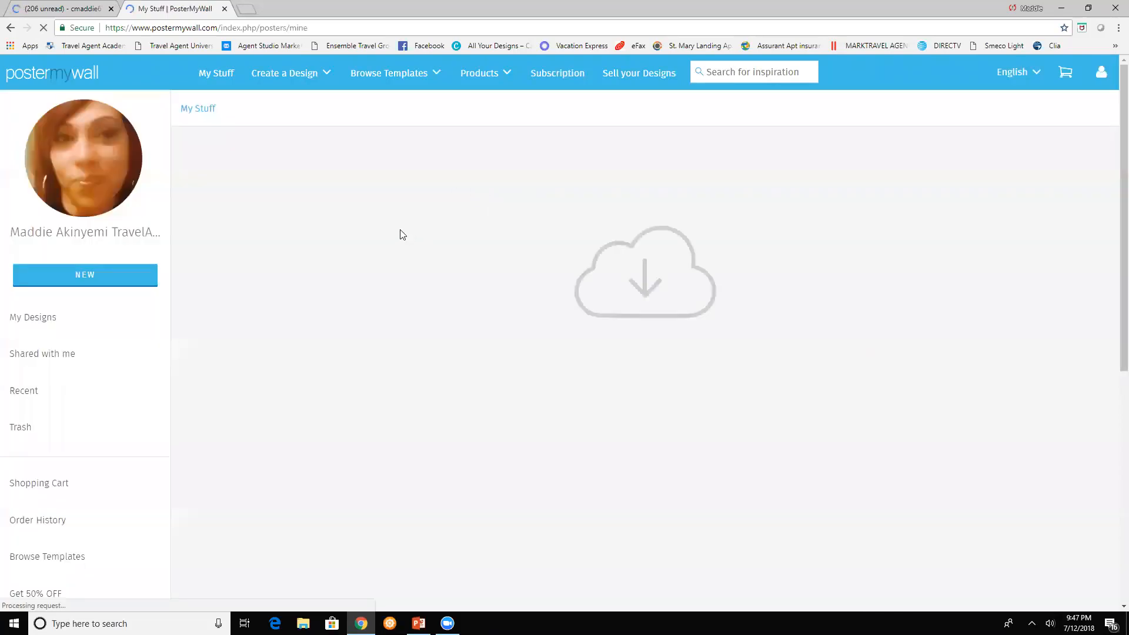
pyautogui.click(32, 317)
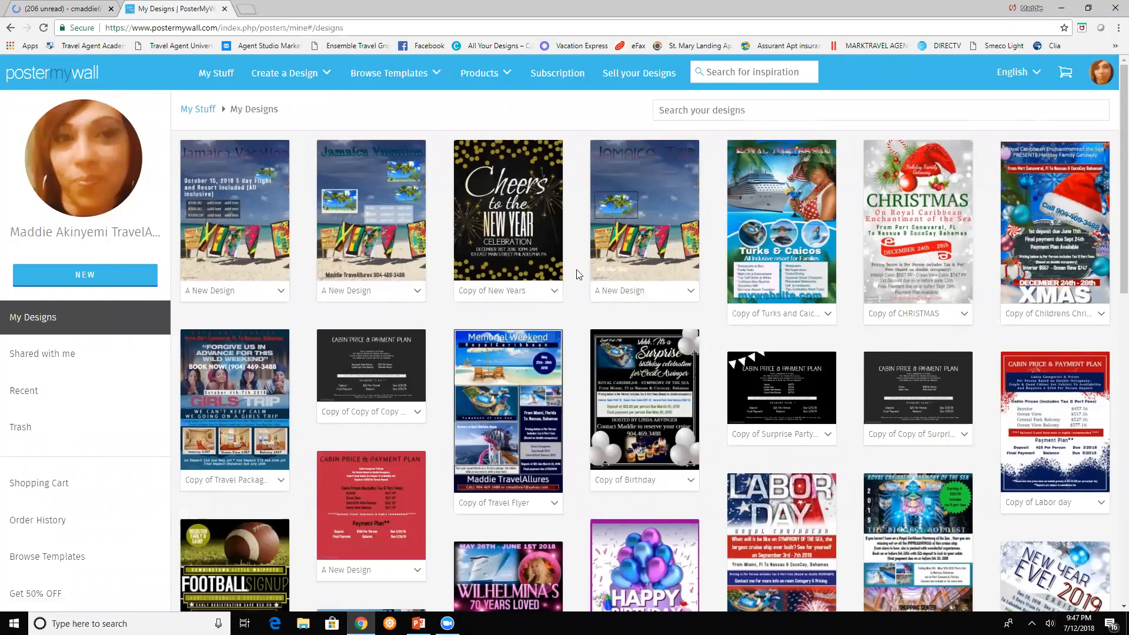
pyautogui.moveTo(283, 167)
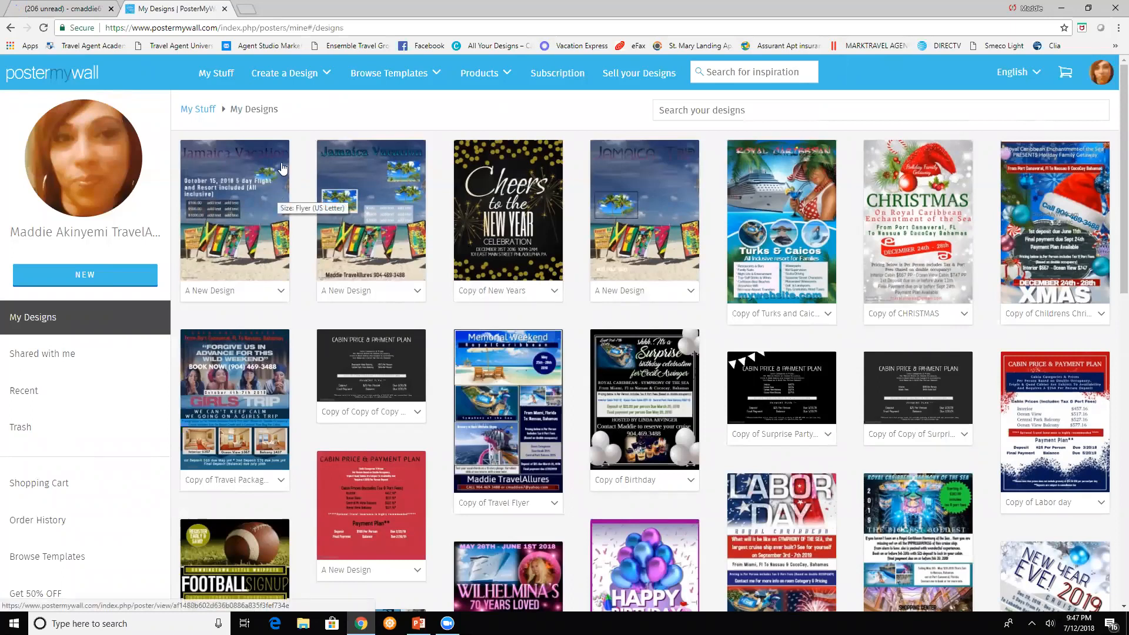
pyautogui.moveTo(318, 273)
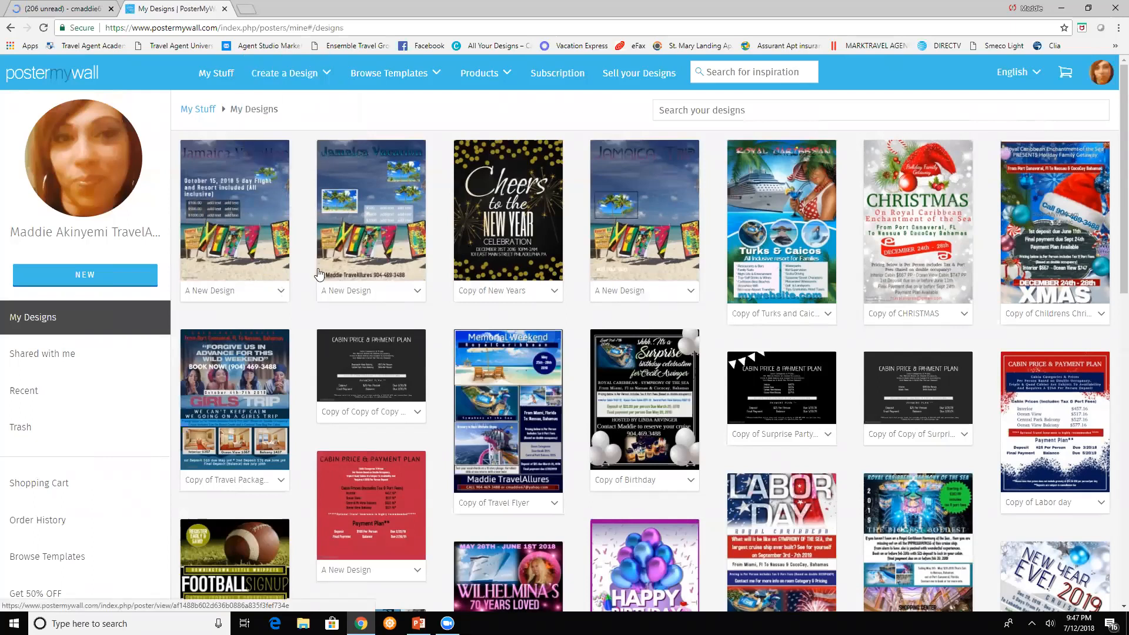
pyautogui.moveTo(645, 374)
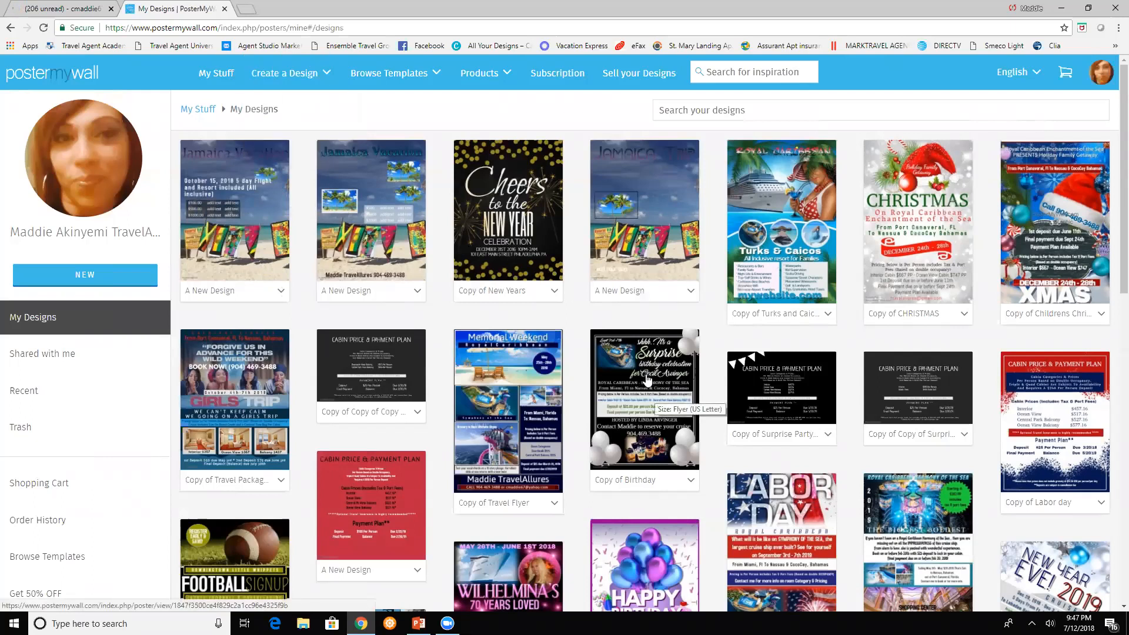
pyautogui.moveTo(487, 202)
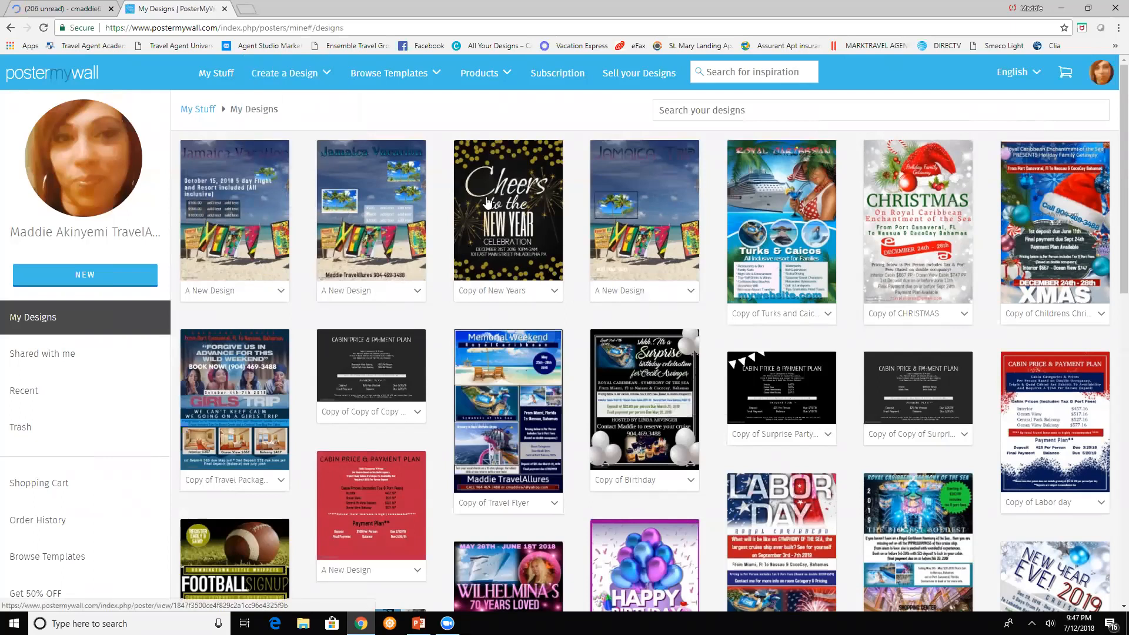
pyautogui.click(289, 73)
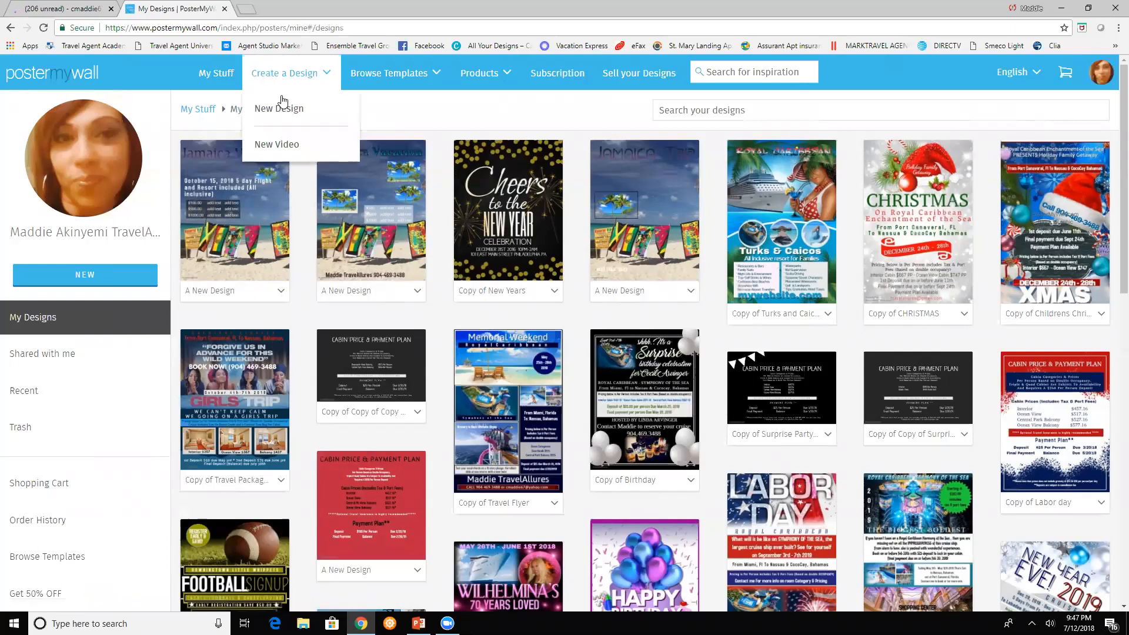
pyautogui.moveTo(279, 109)
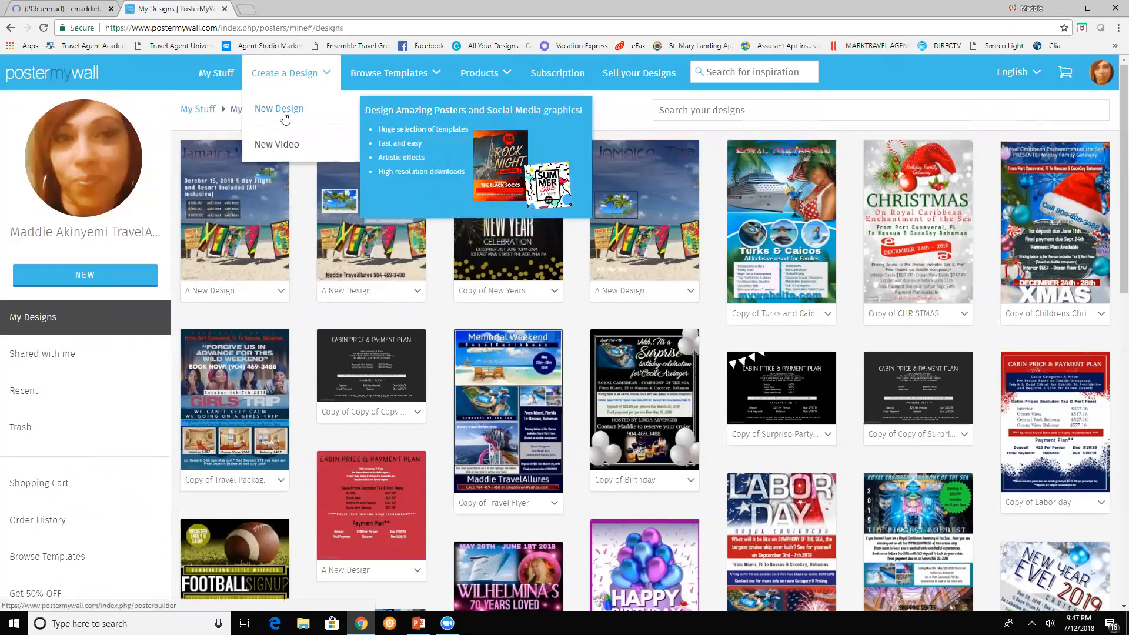
pyautogui.moveTo(280, 144)
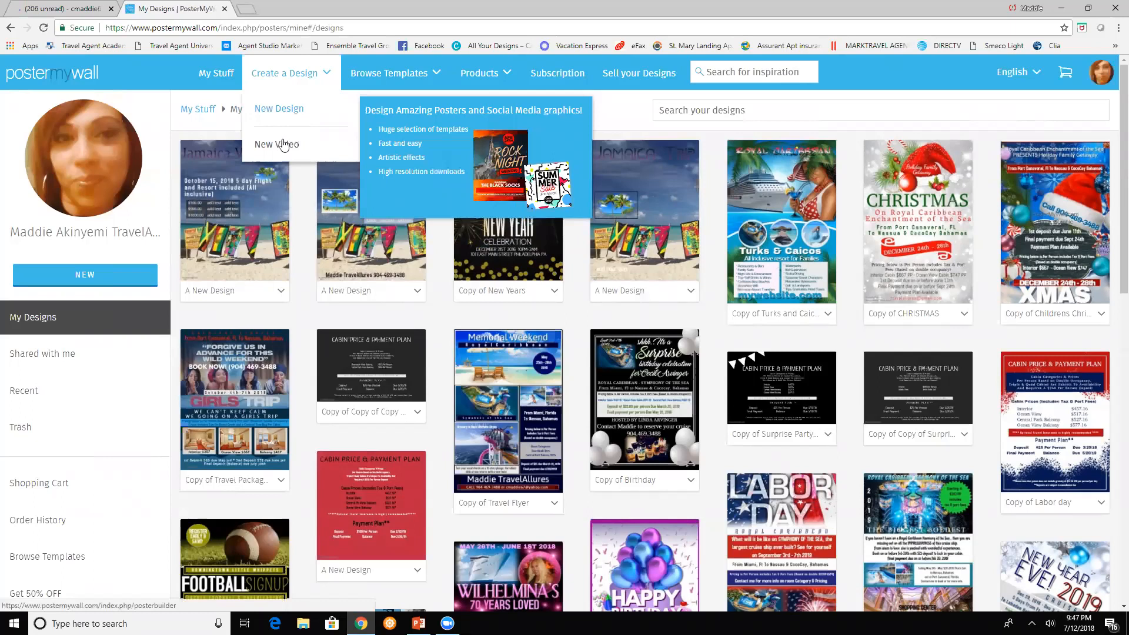
pyautogui.moveTo(276, 145)
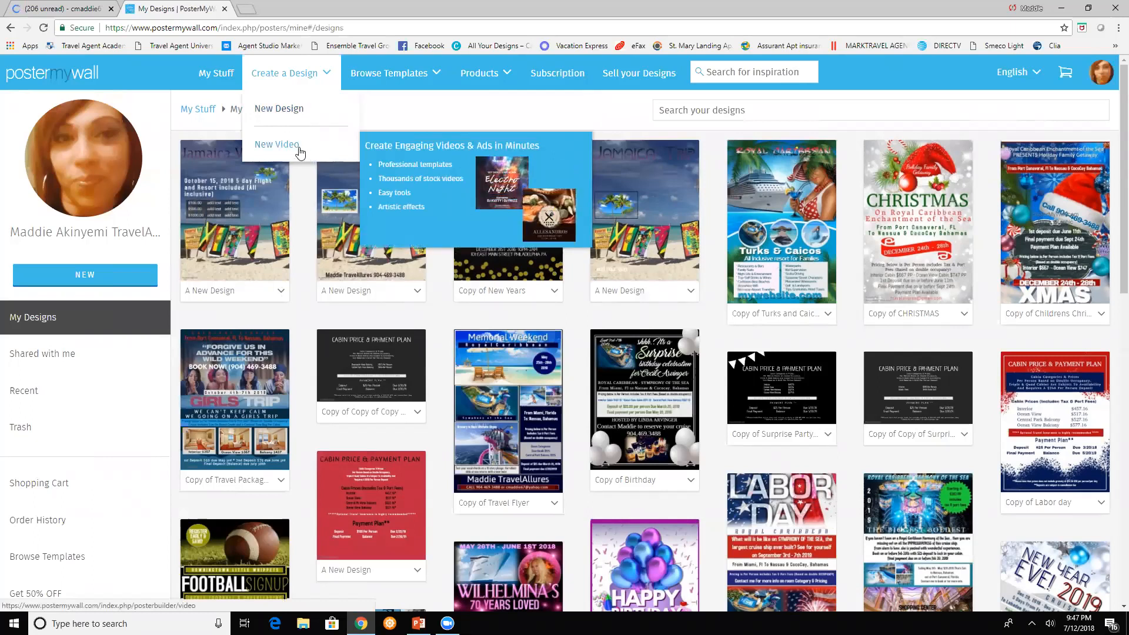
pyautogui.moveTo(278, 108)
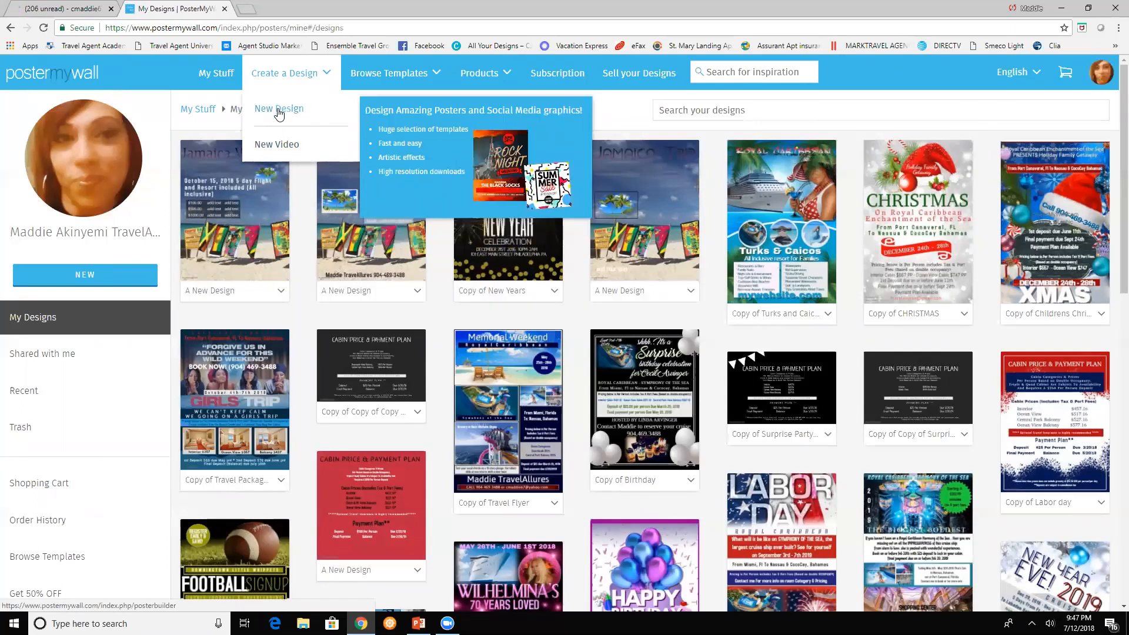
pyautogui.click(278, 108)
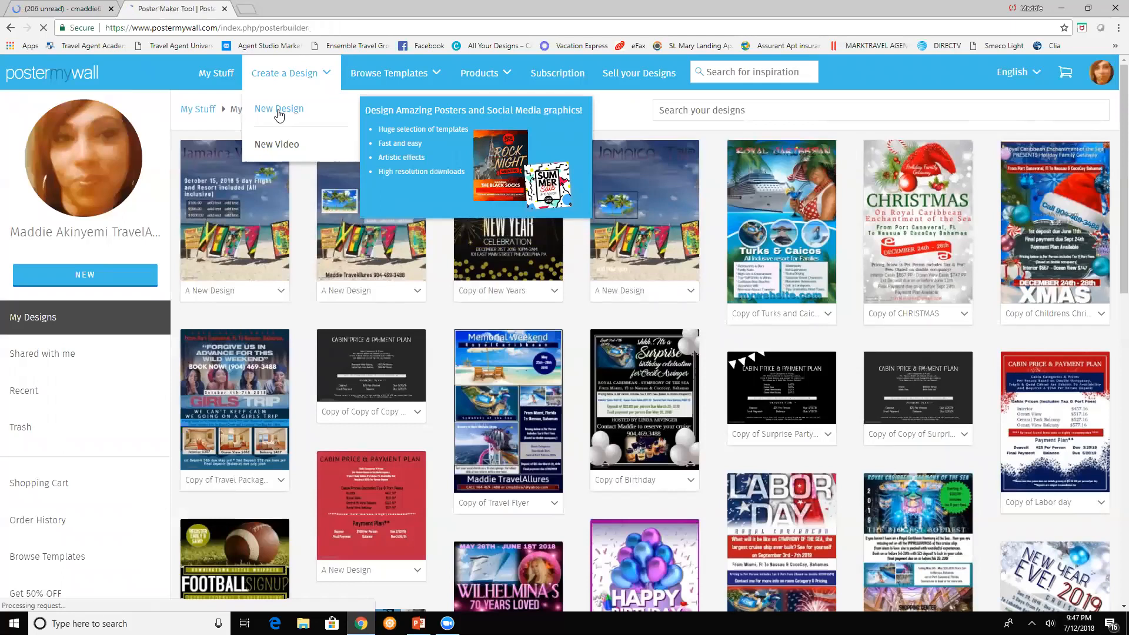
# Create a blank canvas portrait Flyer (US Letter)
pyautogui.click(278, 108)
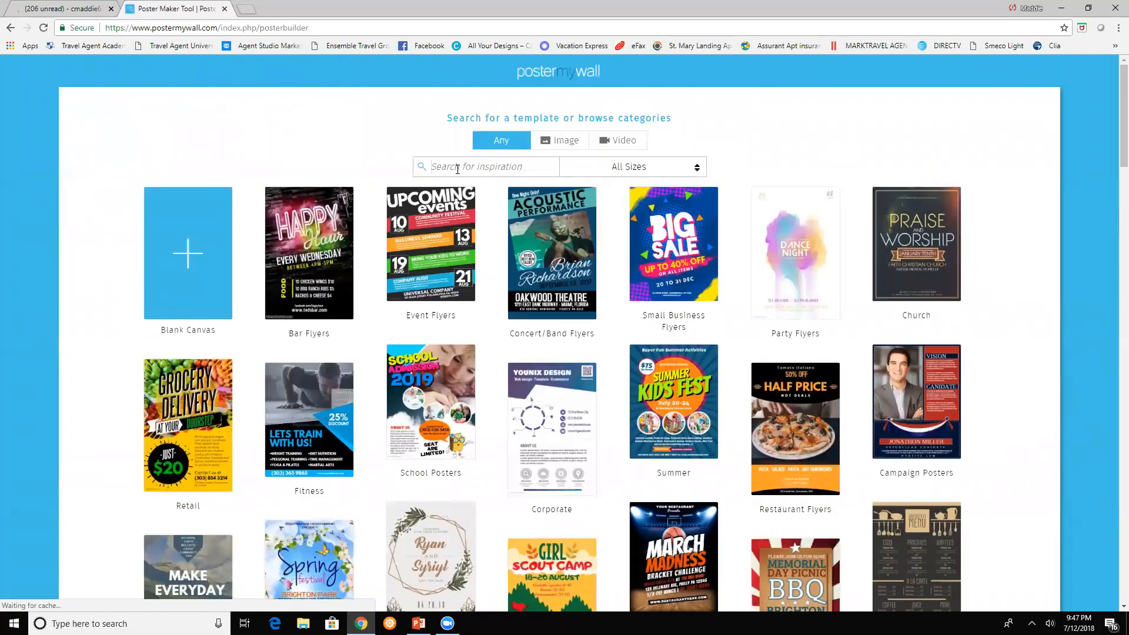
pyautogui.moveTo(195, 263)
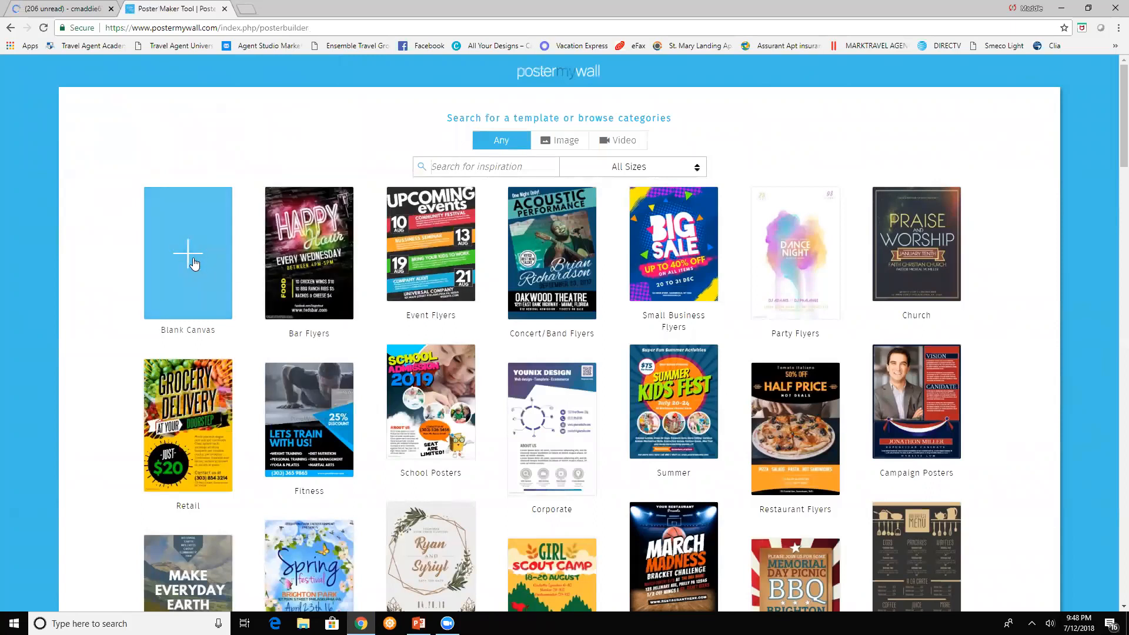
pyautogui.click(187, 252)
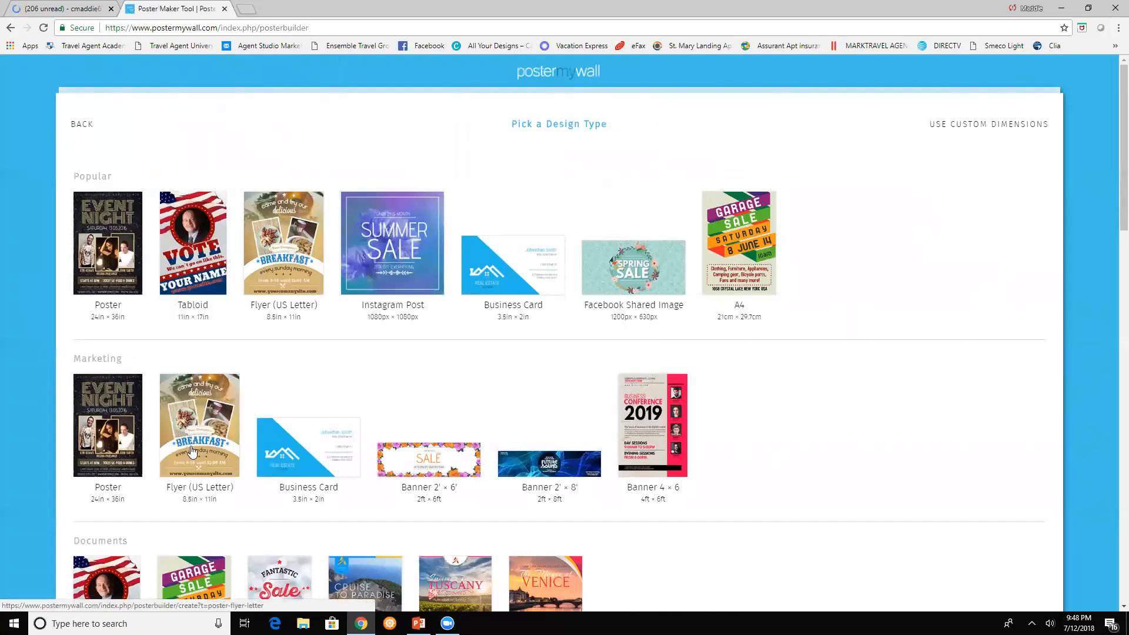
pyautogui.click(199, 425)
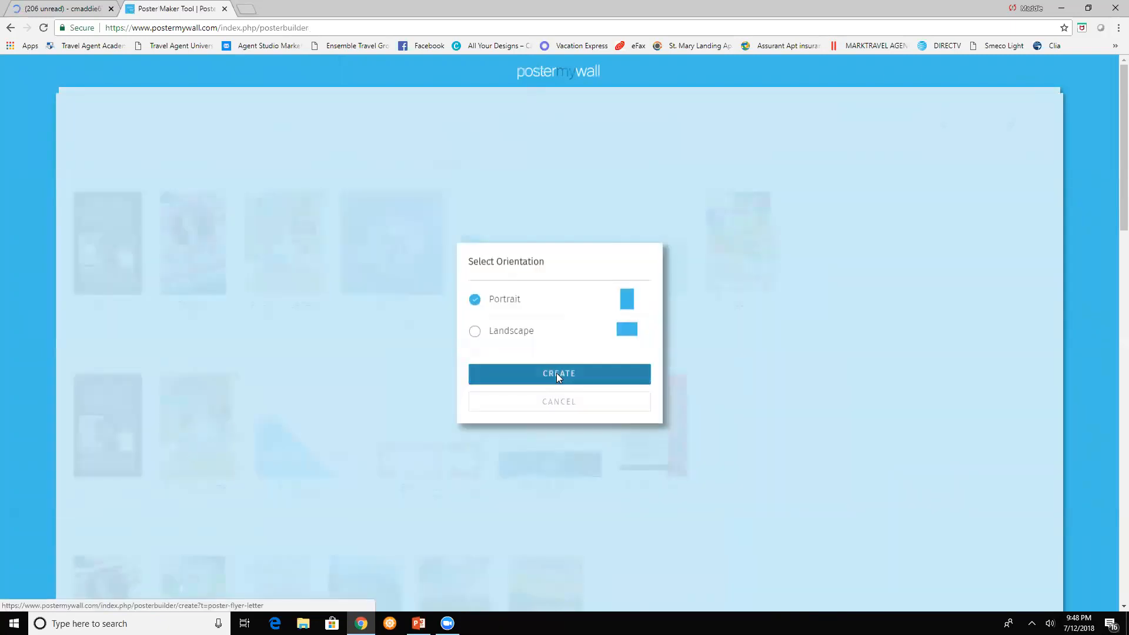
pyautogui.click(559, 374)
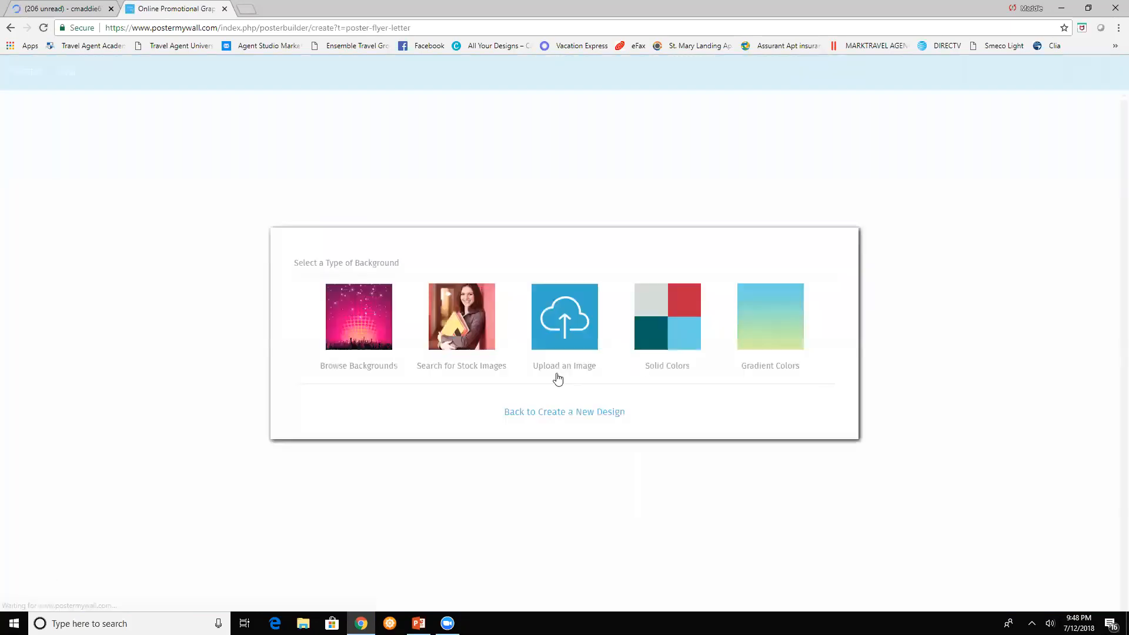
pyautogui.moveTo(362, 374)
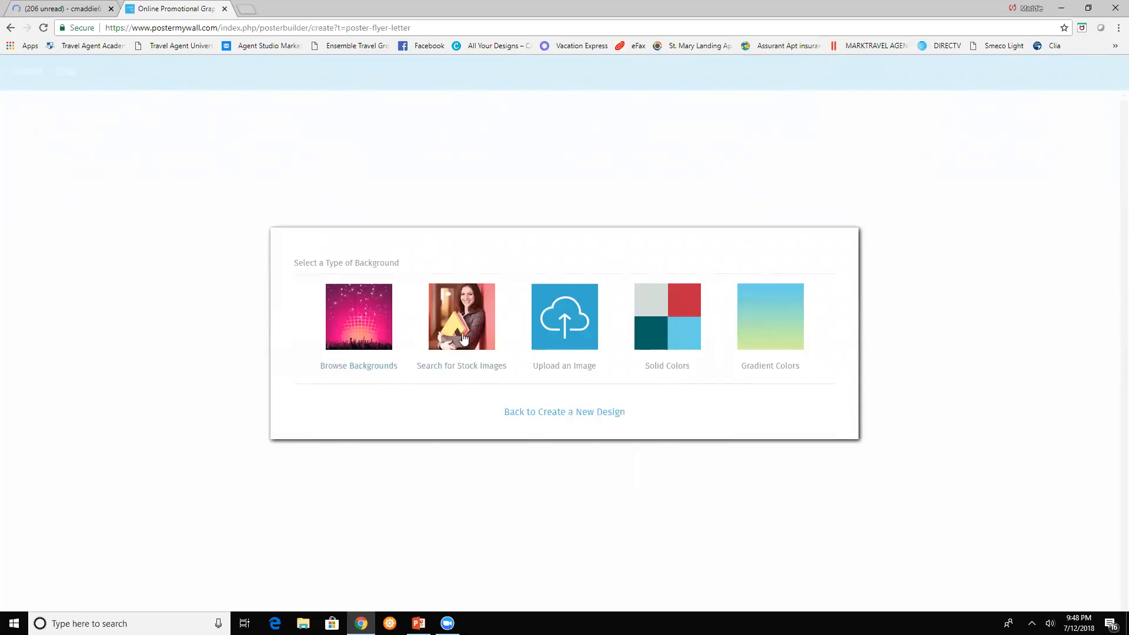
pyautogui.moveTo(573, 349)
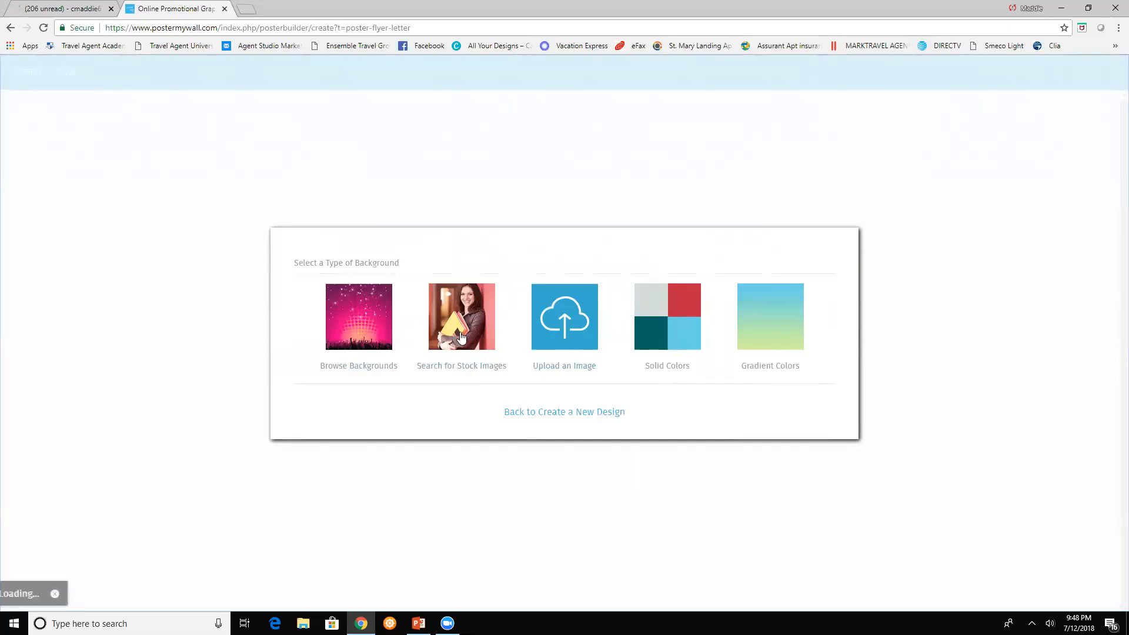
# Set a Pixabay 'jamaica beach' photo of hanging flags as the cropped background
pyautogui.click(461, 317)
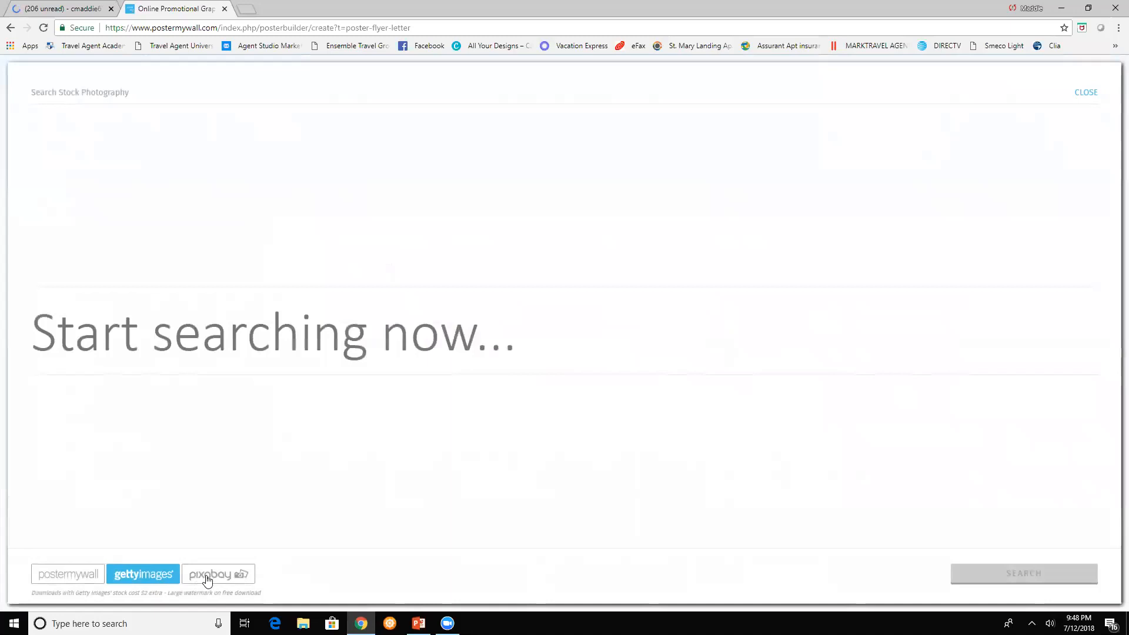
pyautogui.click(219, 574)
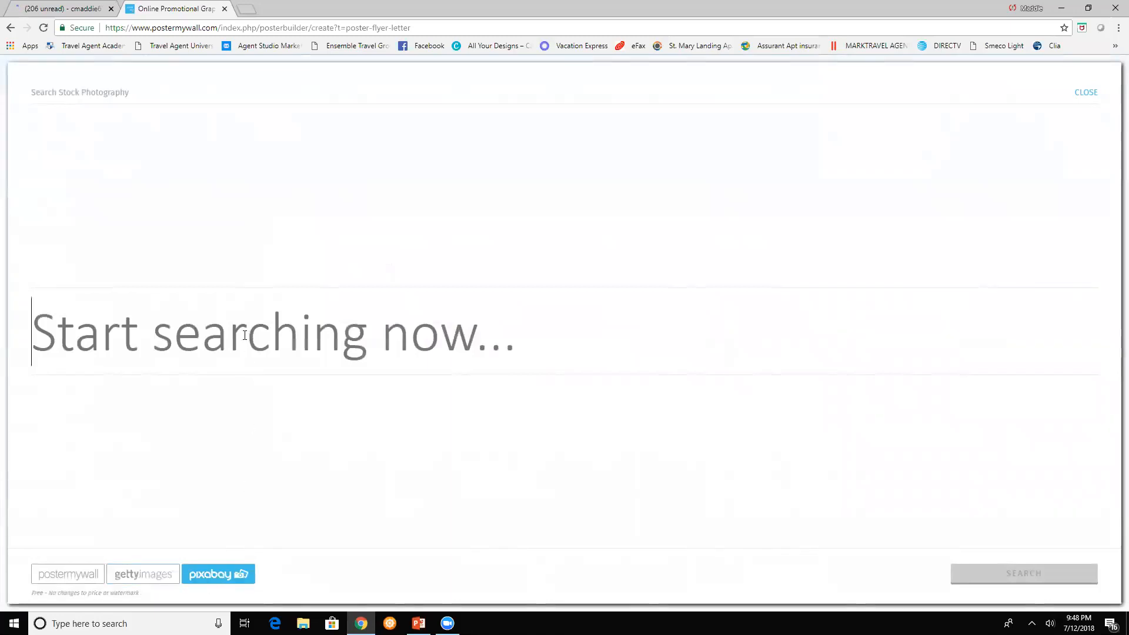
pyautogui.write('jam')
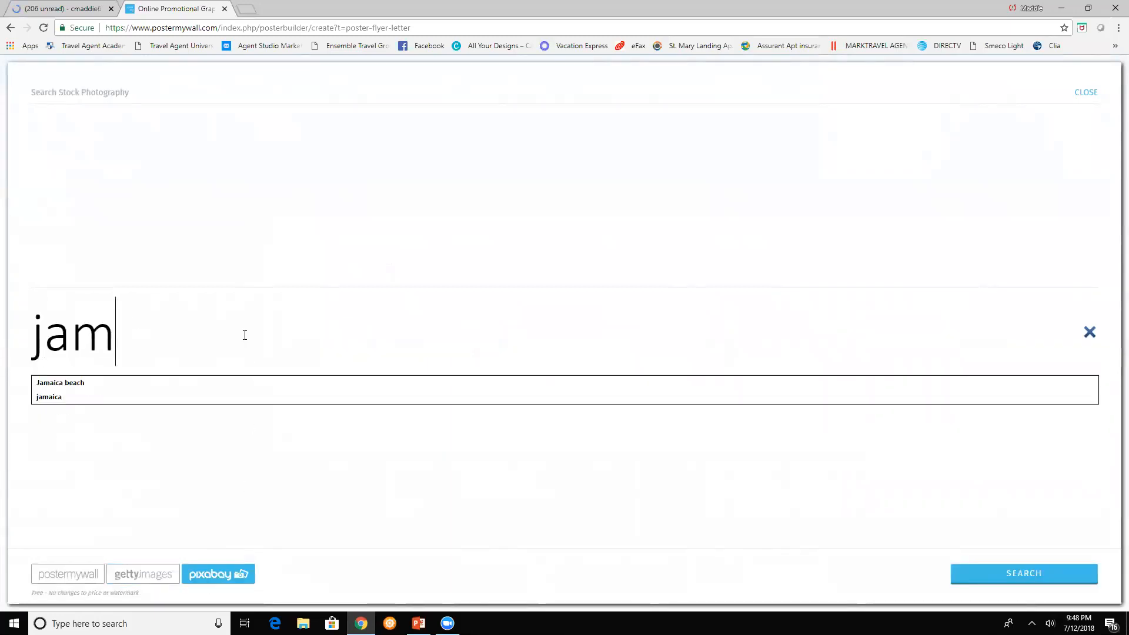
pyautogui.write('aica')
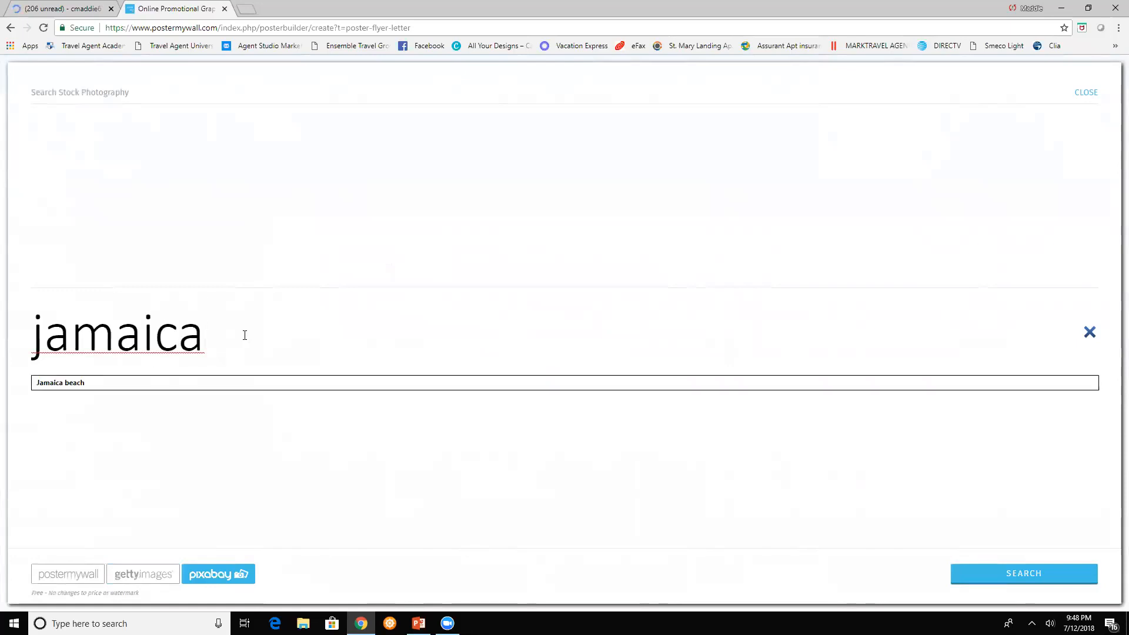
pyautogui.write('beach')
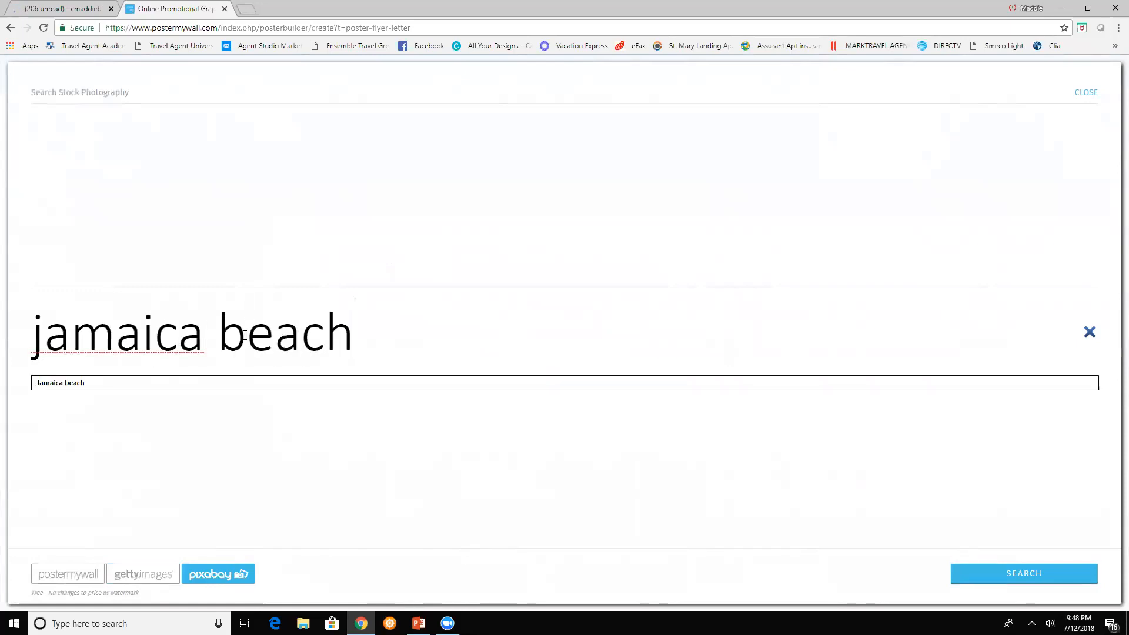
pyautogui.click(1023, 573)
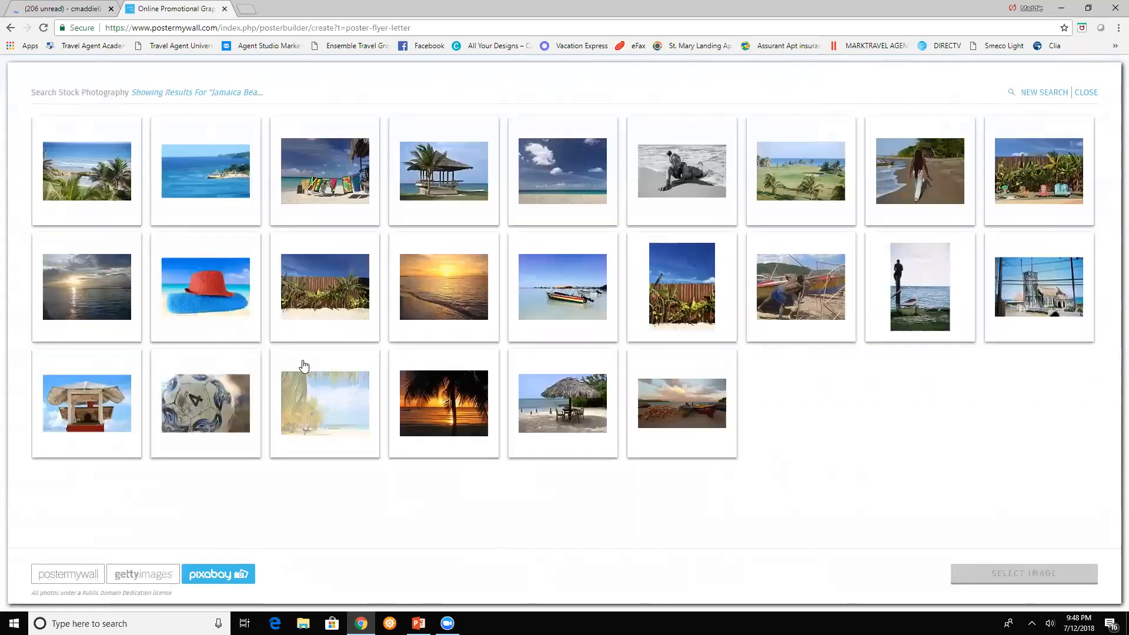
pyautogui.moveTo(324, 186)
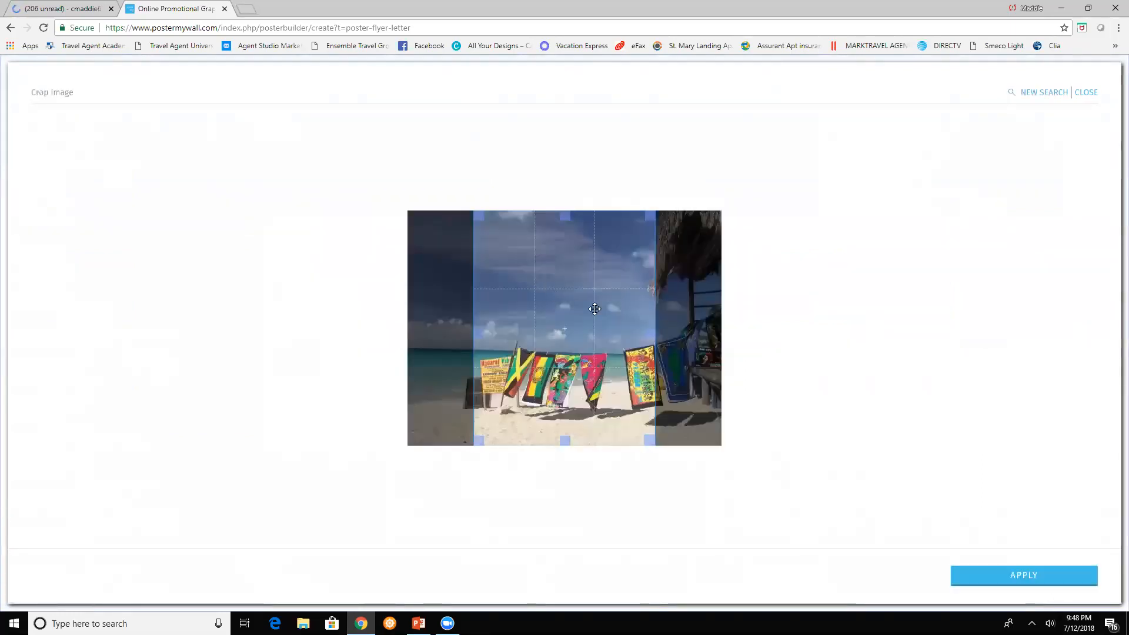
pyautogui.click(1023, 575)
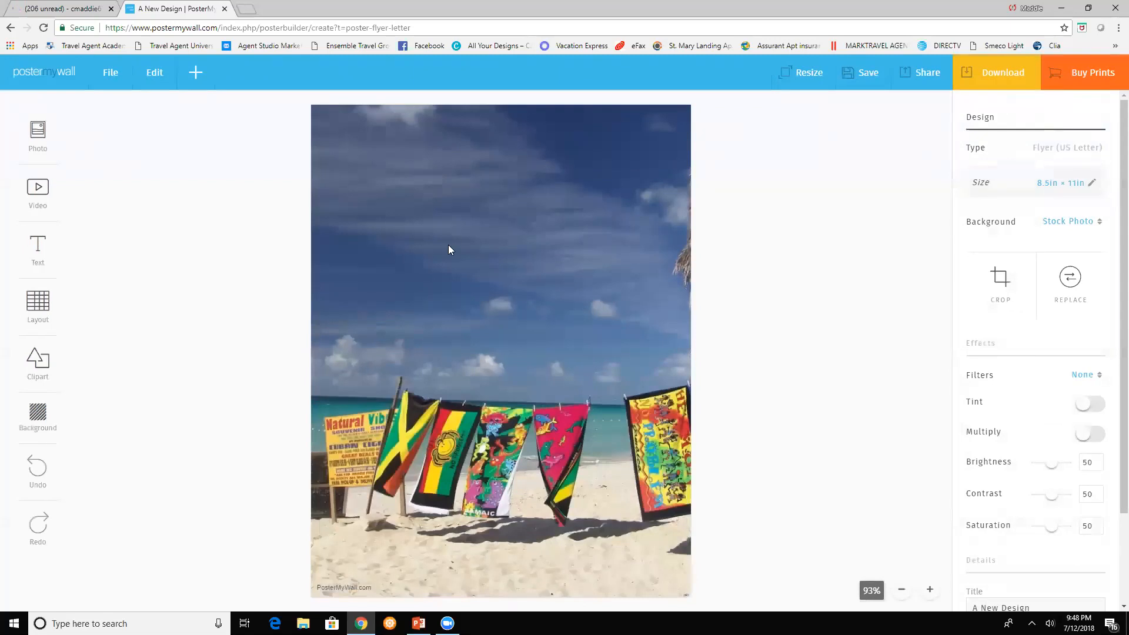
# Add the palm-tree photo from My Photos and give it an oval edge
pyautogui.click(37, 133)
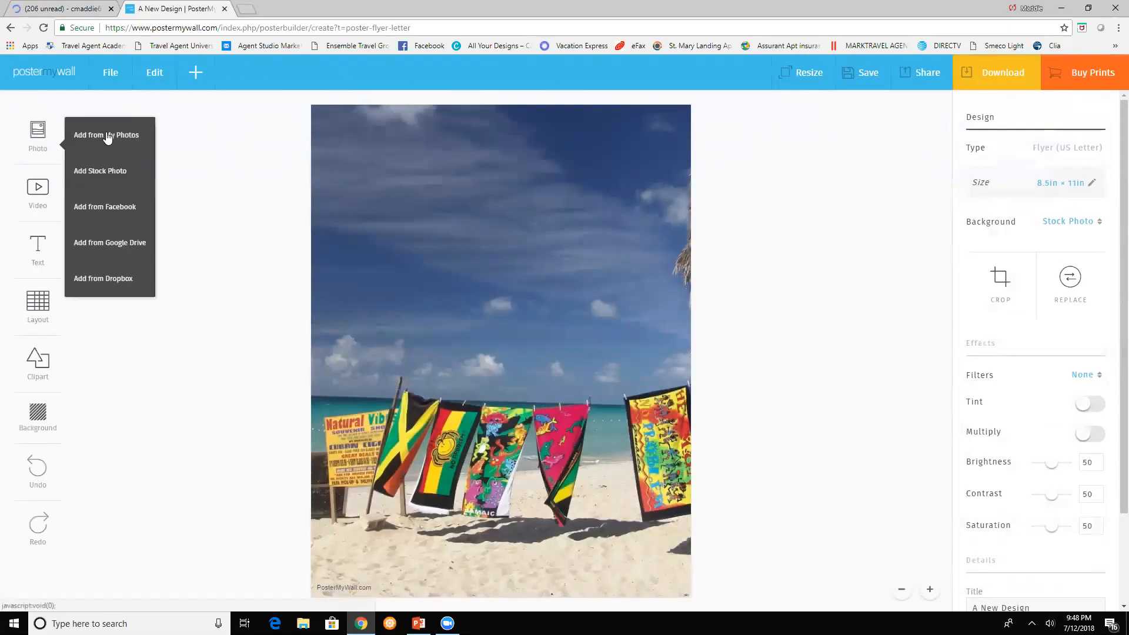
pyautogui.click(106, 135)
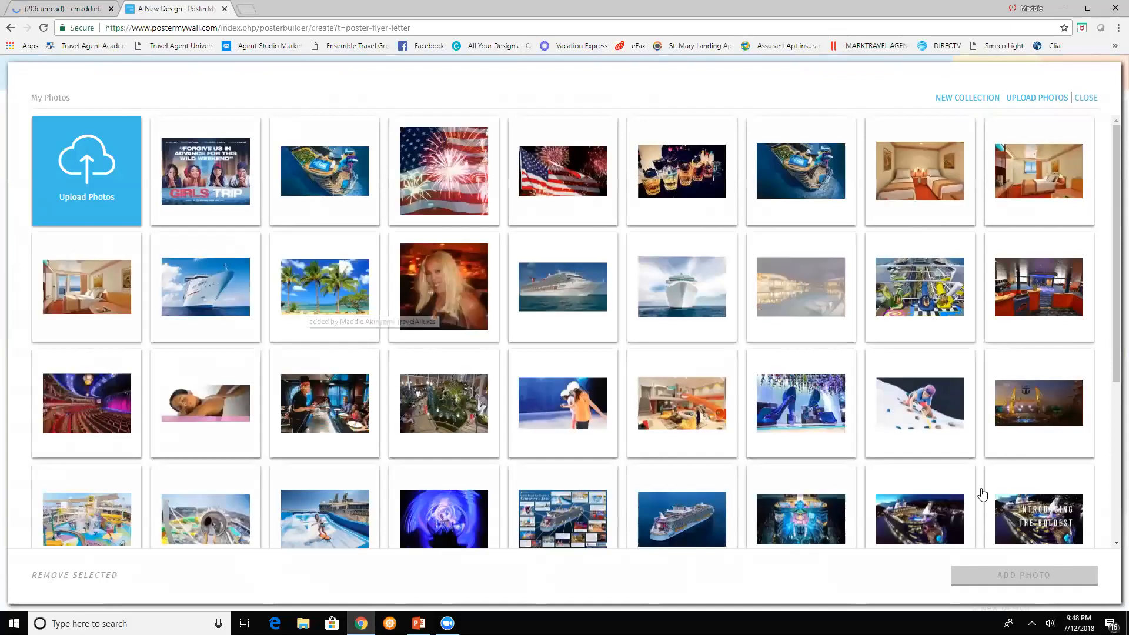
pyautogui.moveTo(324, 286)
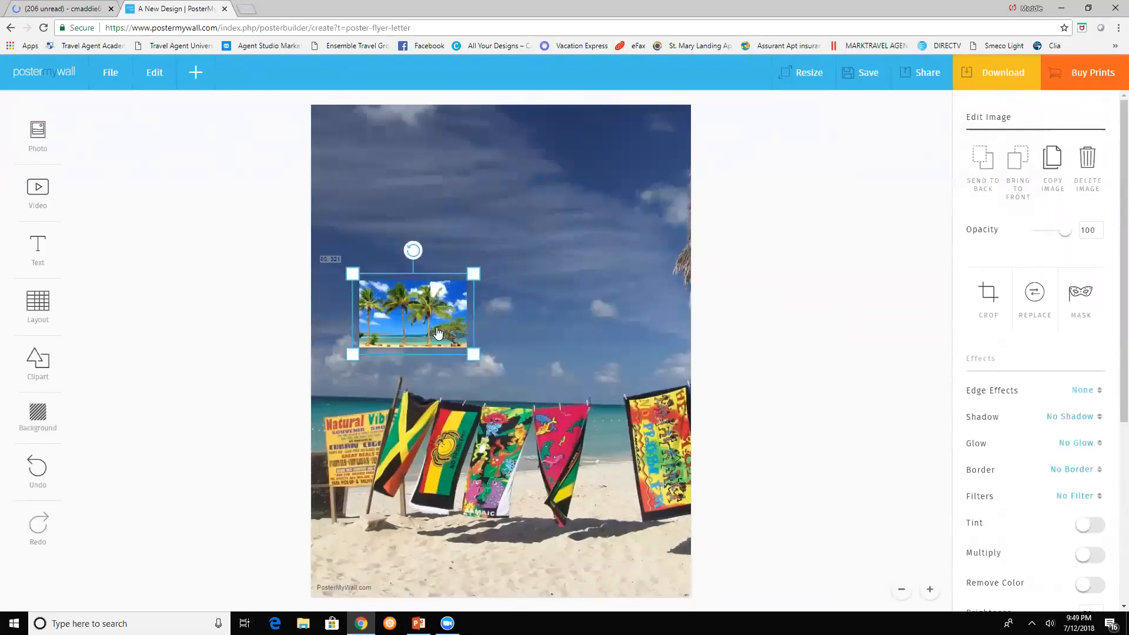
pyautogui.click(1082, 390)
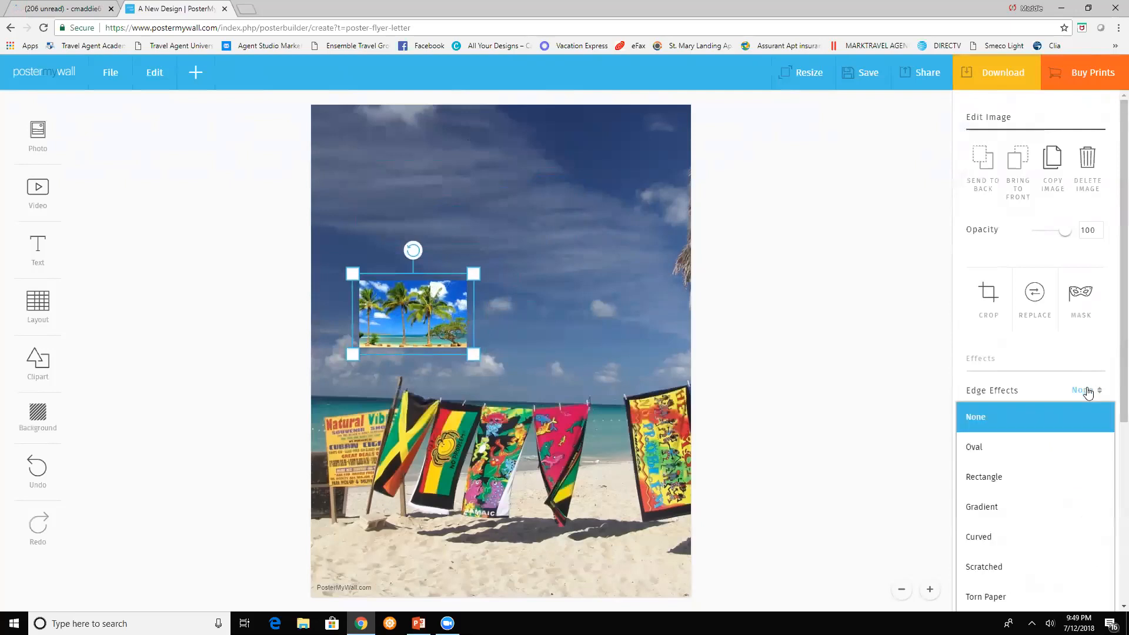
pyautogui.click(973, 446)
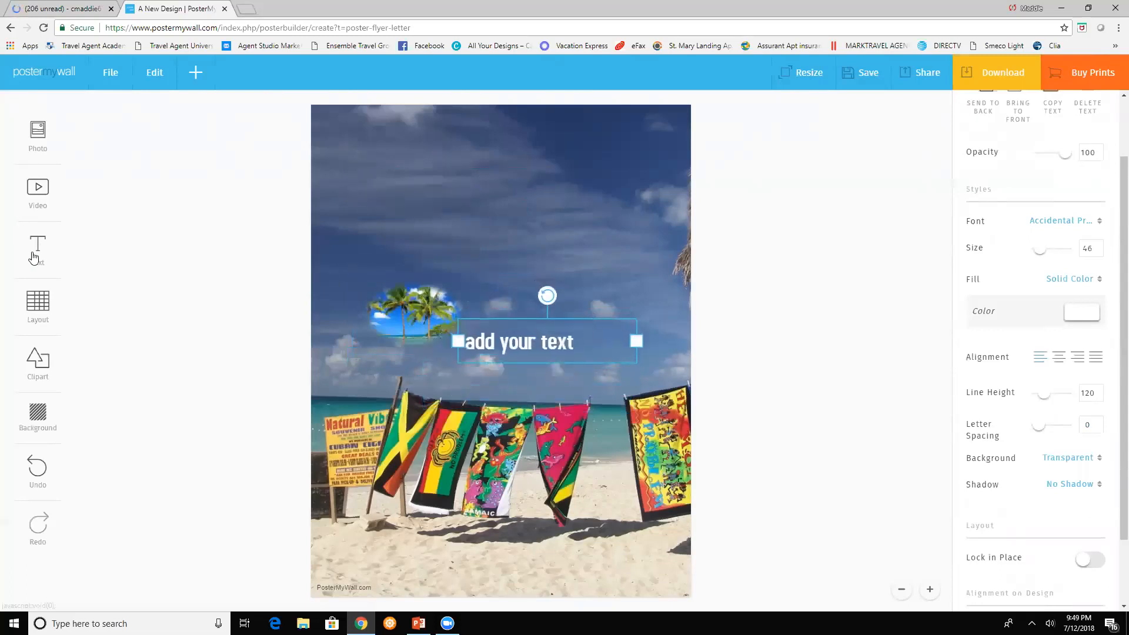
pyautogui.moveTo(90, 289)
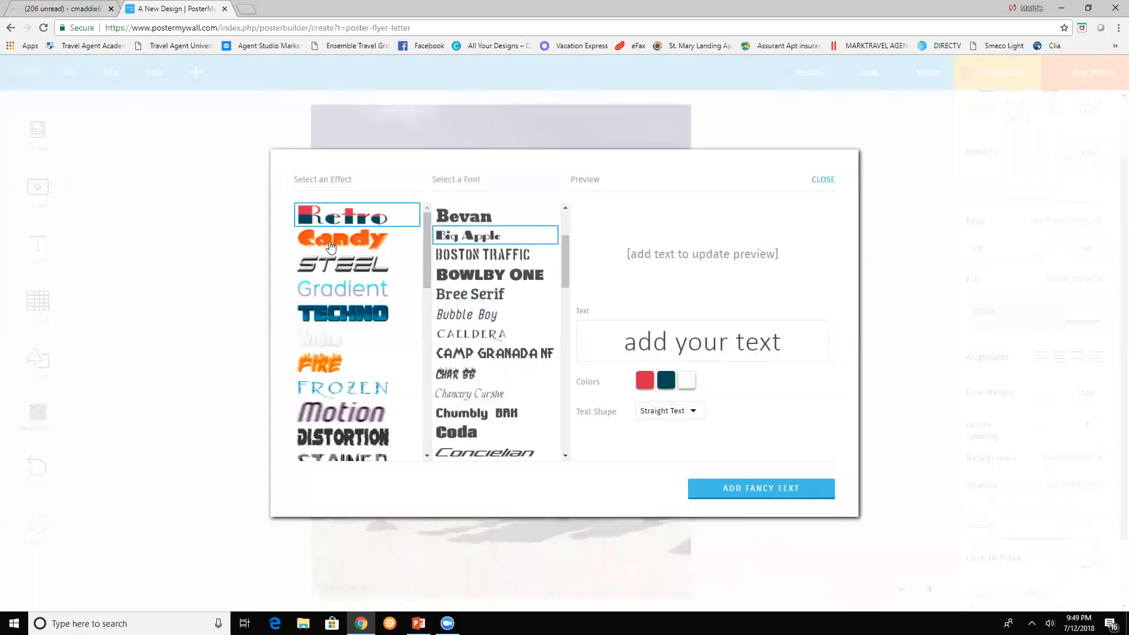
# Type 'Jamaica Vacation' in Steel style, with a pink first colour and darker second colour
pyautogui.click(343, 264)
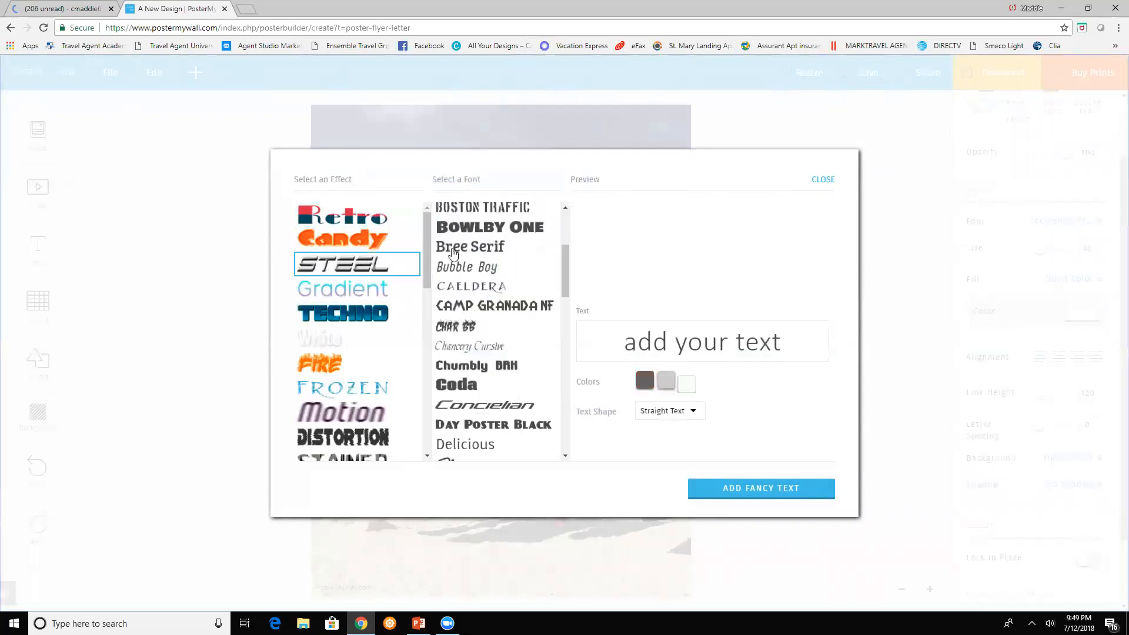
pyautogui.write('Jam')
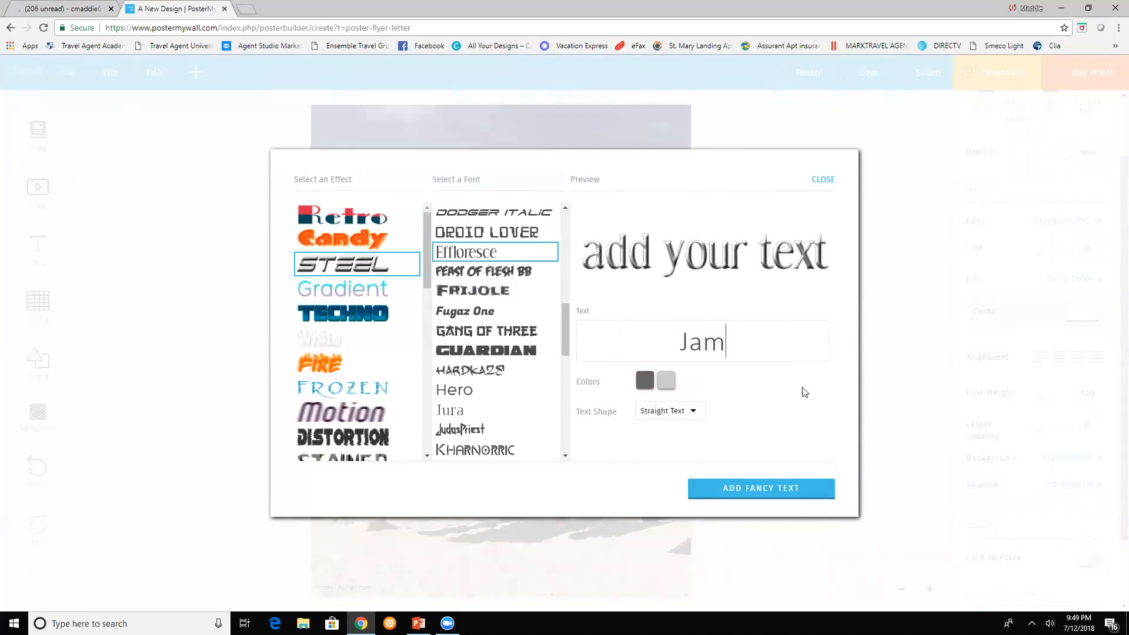
pyautogui.write('aica')
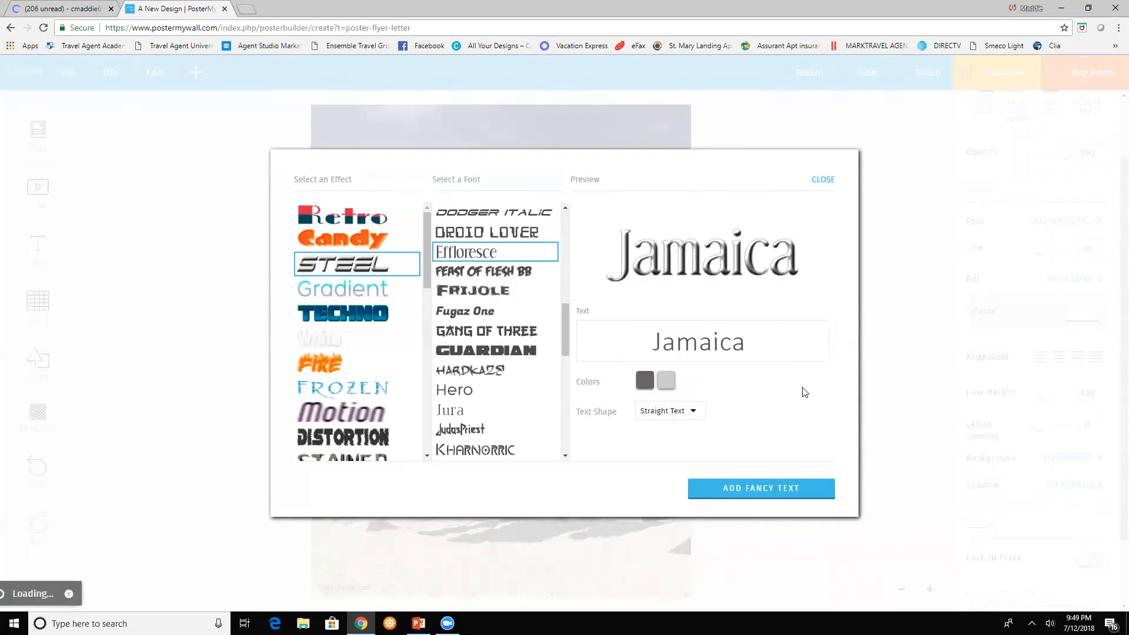
pyautogui.write('Vacation')
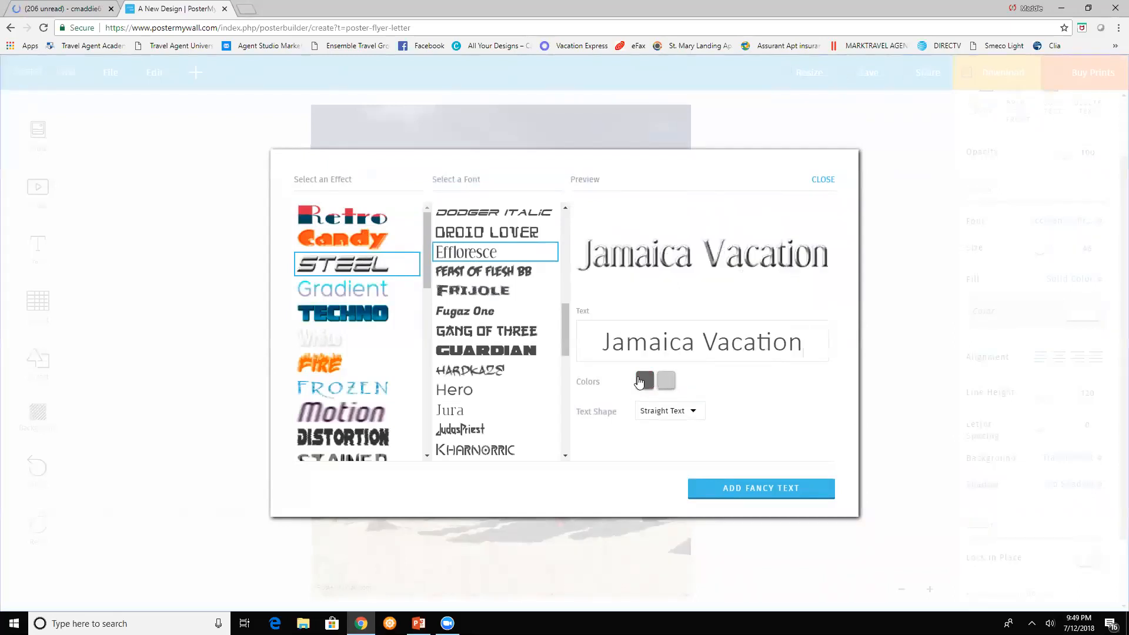
pyautogui.click(644, 381)
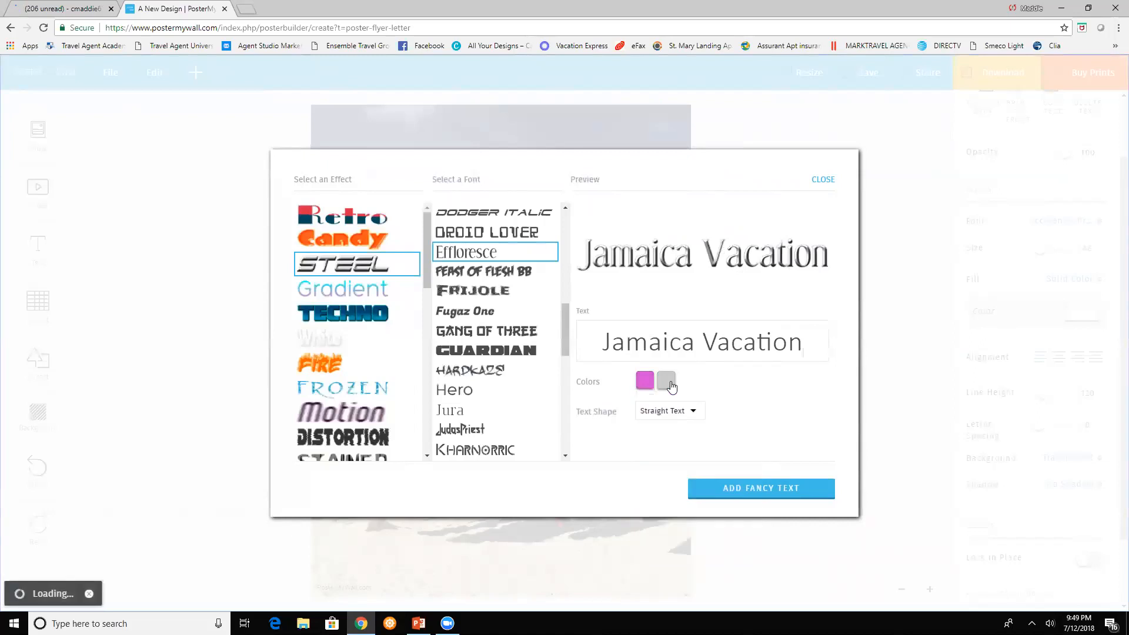
pyautogui.click(664, 380)
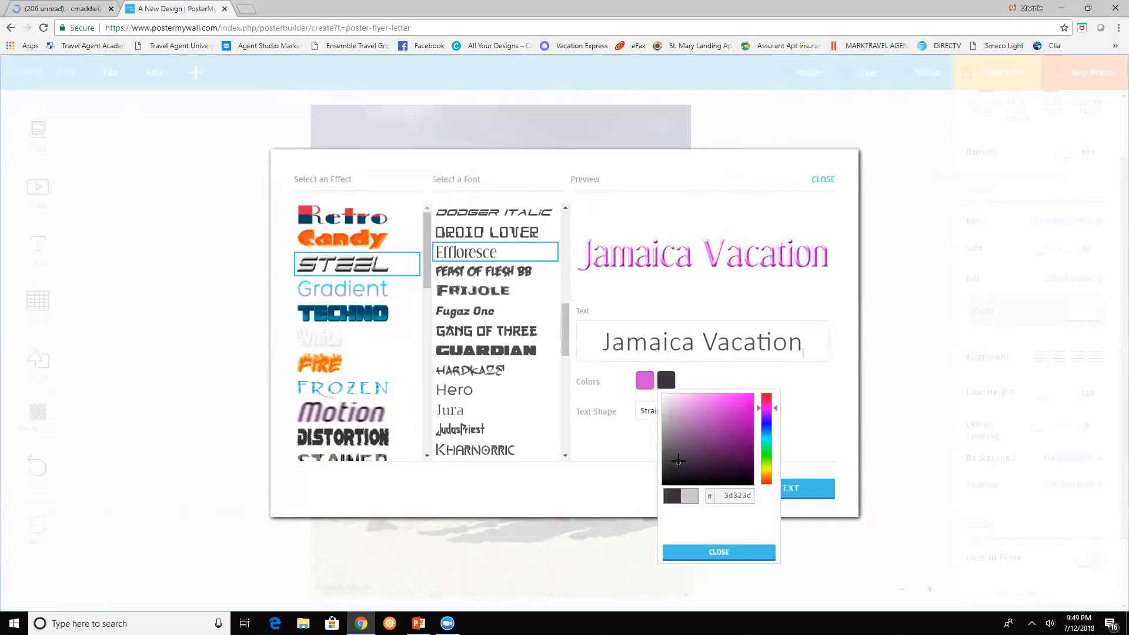
pyautogui.click(670, 435)
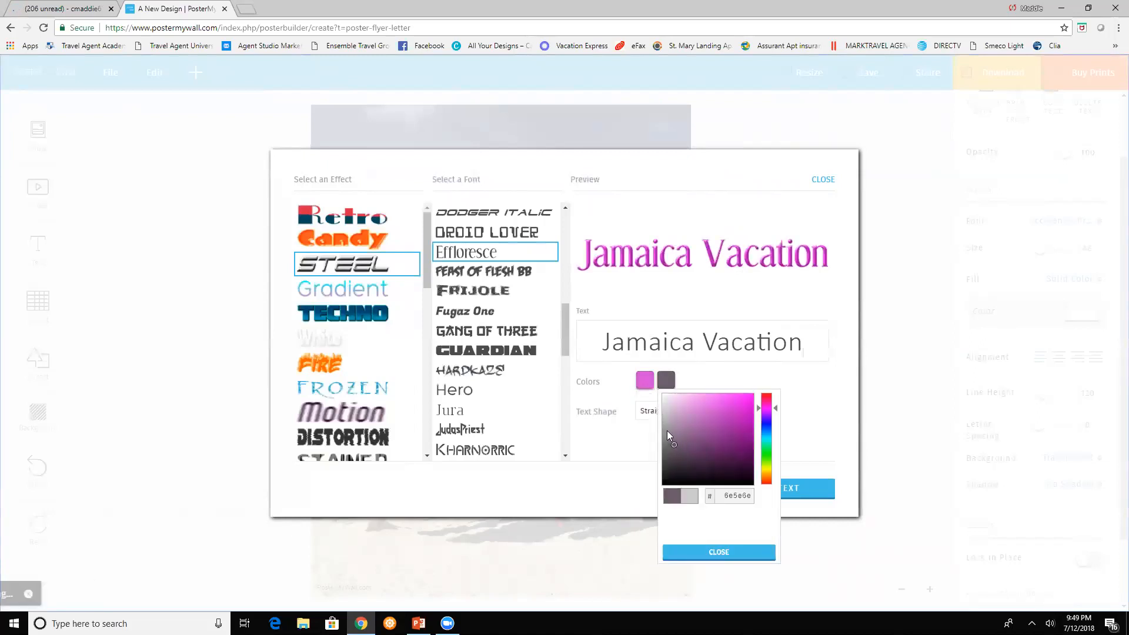
pyautogui.click(718, 551)
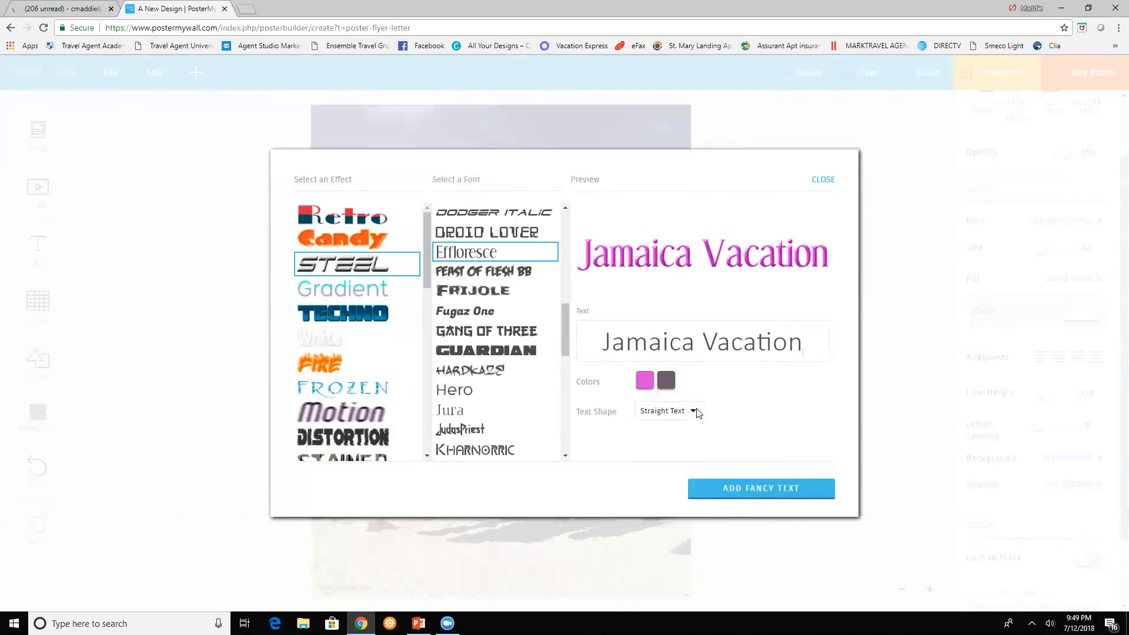
# Give the heading a Wave text shape and add it to the flyer
pyautogui.click(666, 410)
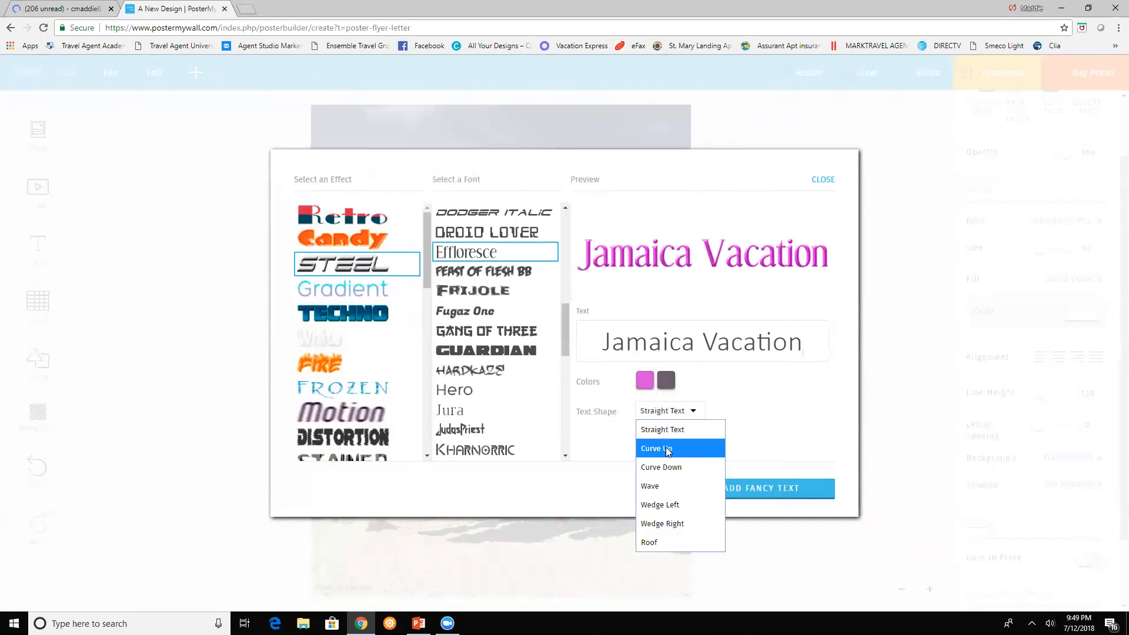
pyautogui.click(656, 448)
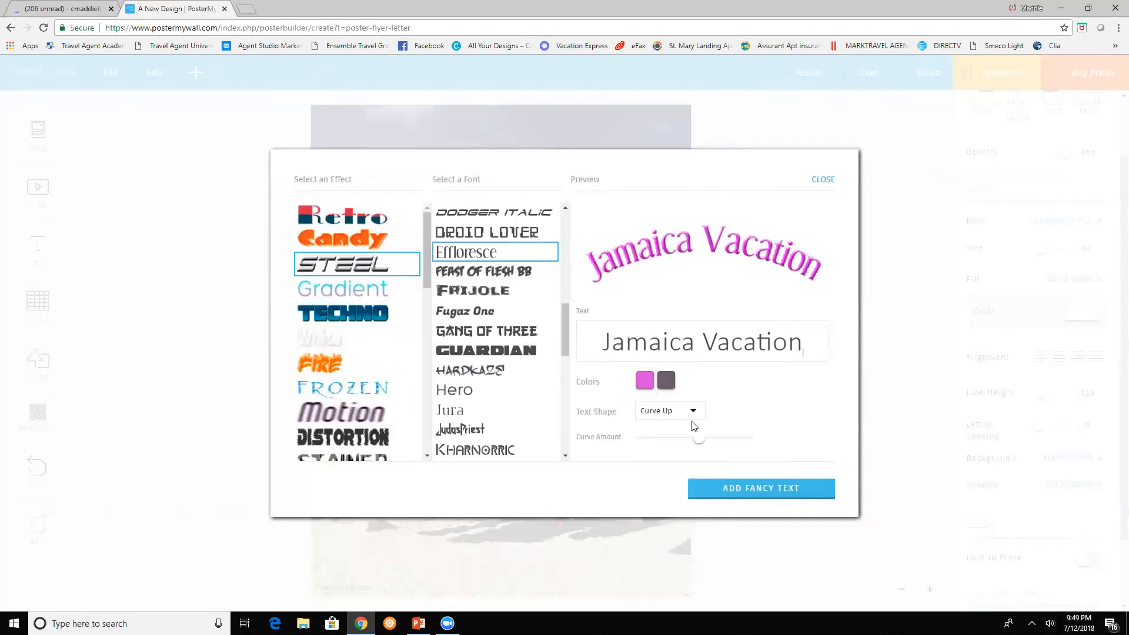
pyautogui.click(665, 410)
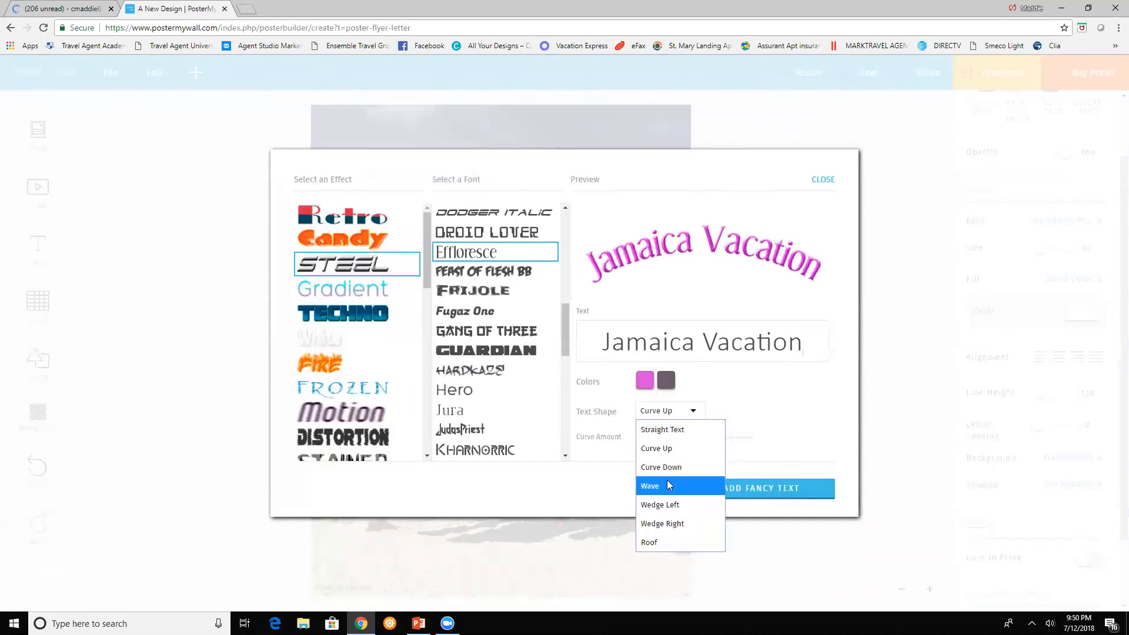
pyautogui.click(649, 485)
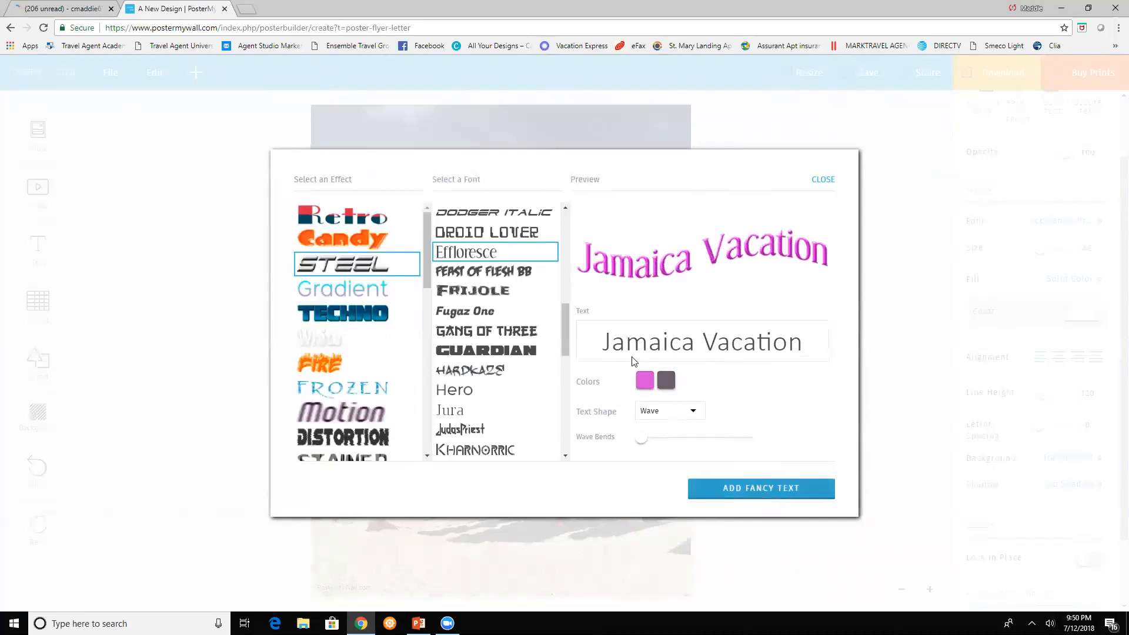
pyautogui.click(664, 381)
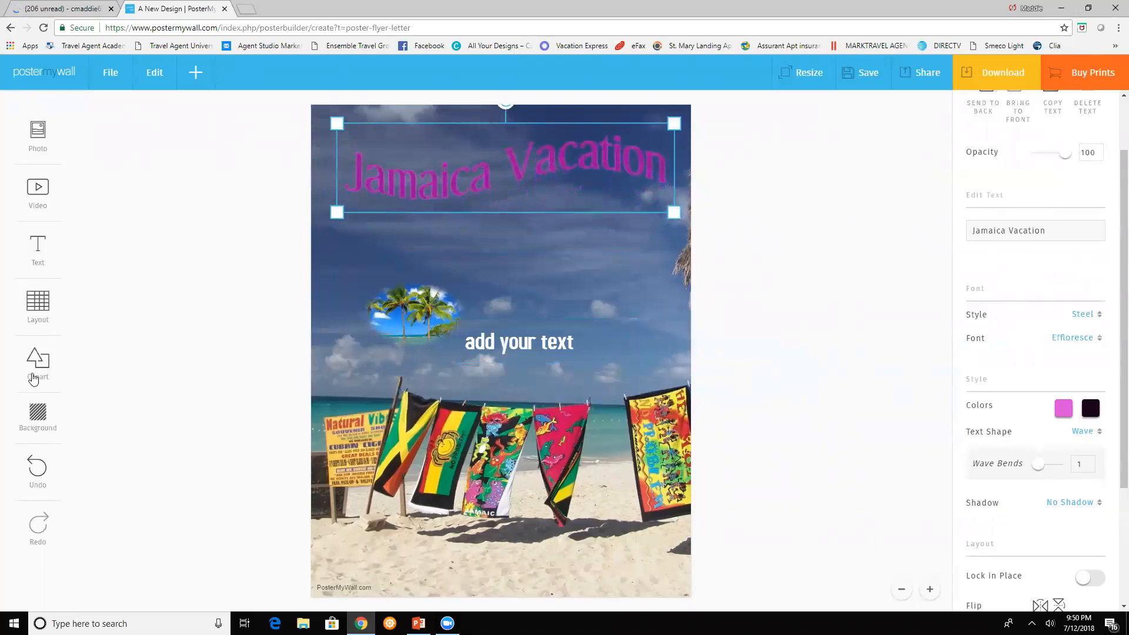
# Add the bar shape from Clipart shapes and stretch it wide below the heading
pyautogui.click(37, 367)
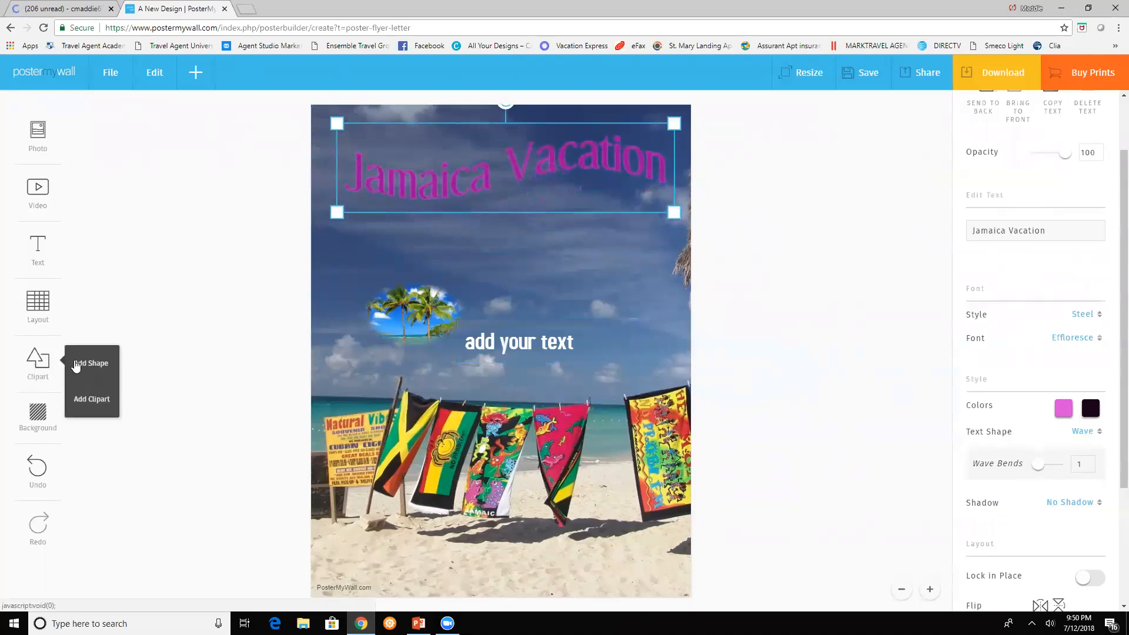
pyautogui.click(90, 363)
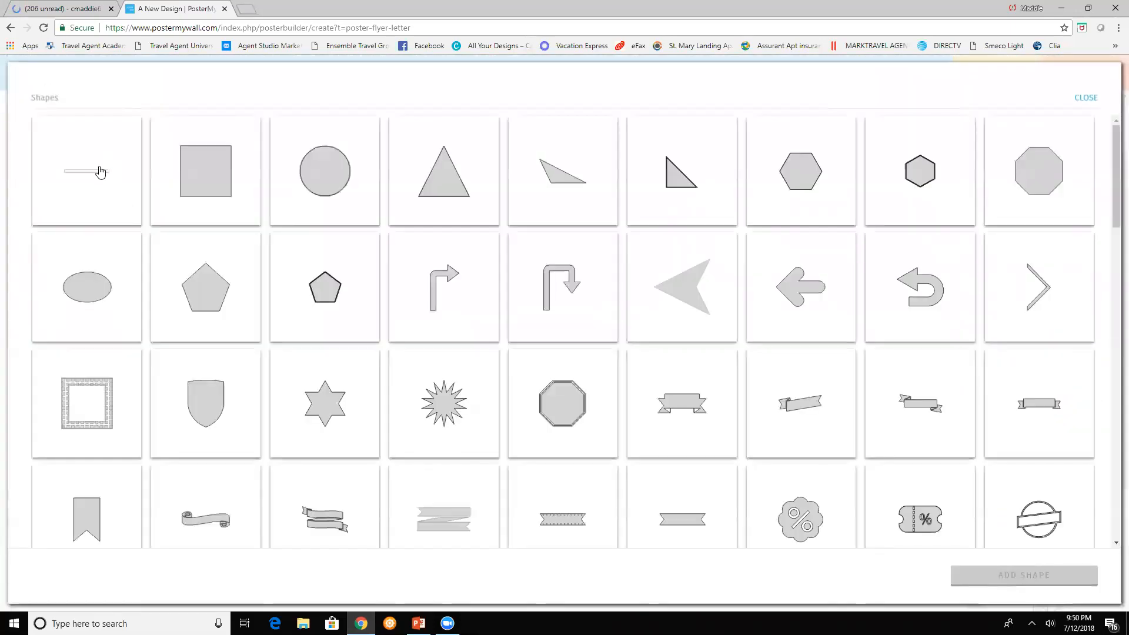
pyautogui.click(85, 171)
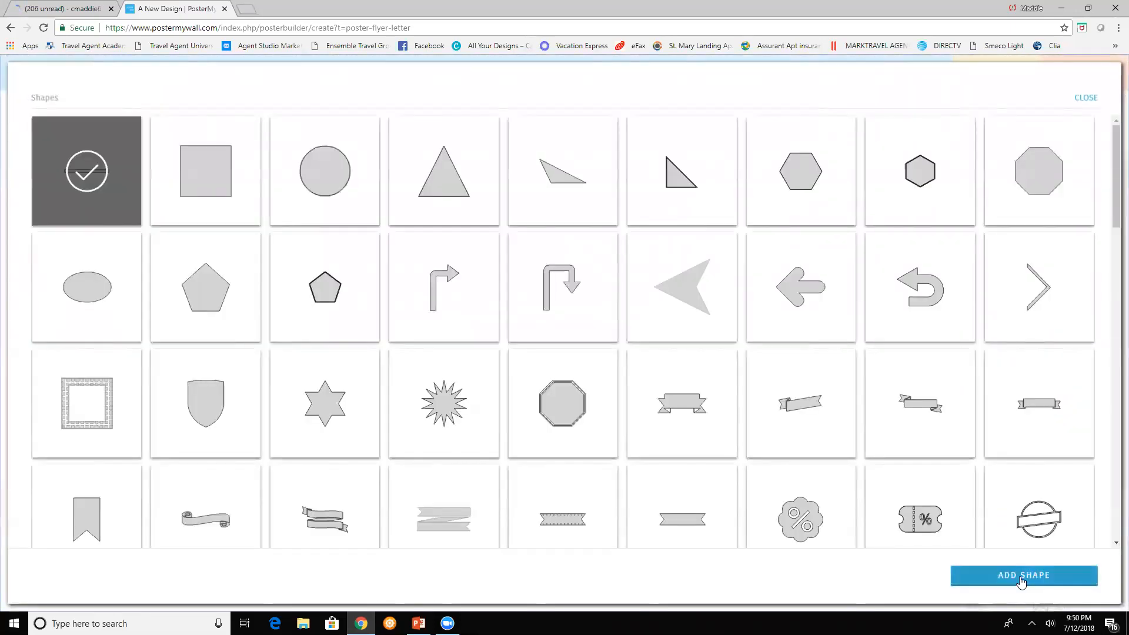
pyautogui.click(1023, 575)
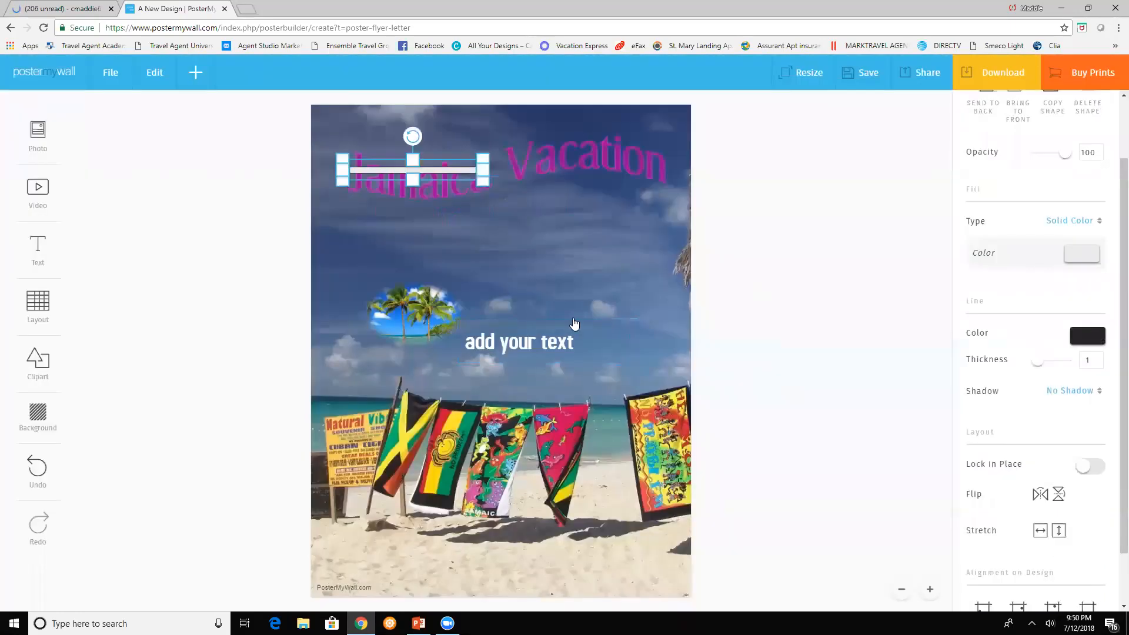
pyautogui.moveTo(413, 167); pyautogui.dragTo(430, 238)
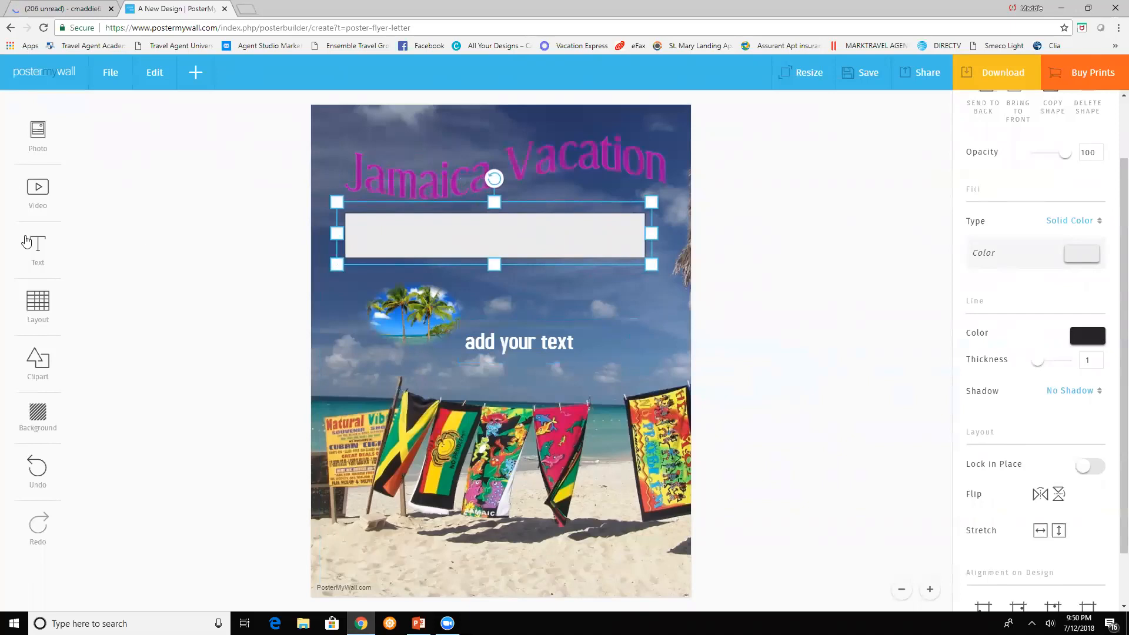
# Add a plain text box and turn on Lock in Place for the grey bar
pyautogui.click(37, 244)
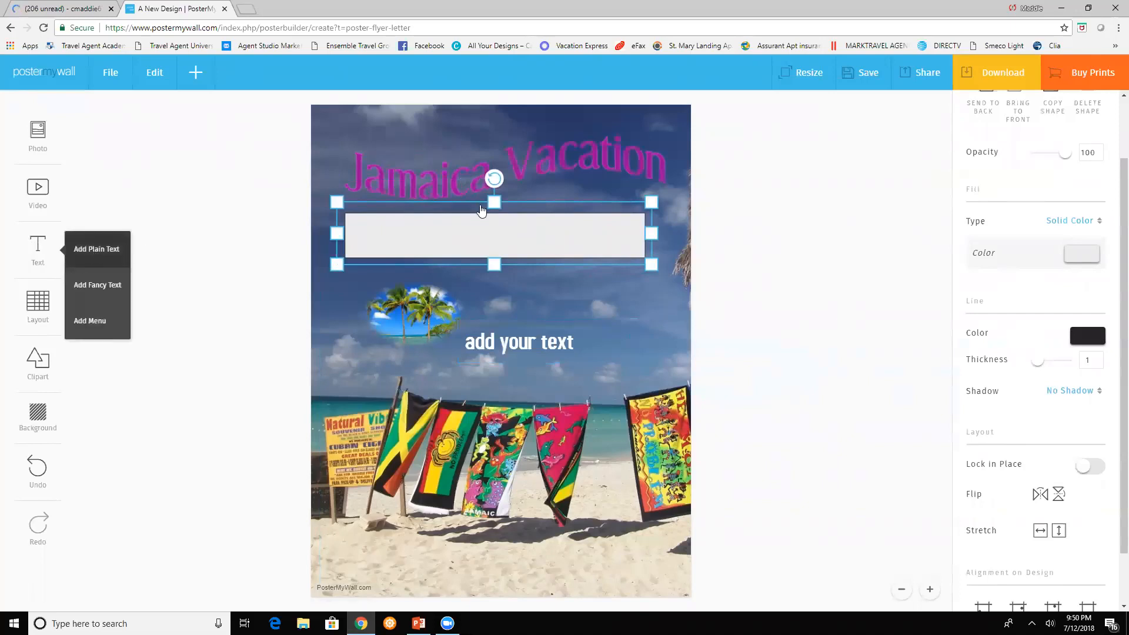
pyautogui.click(97, 248)
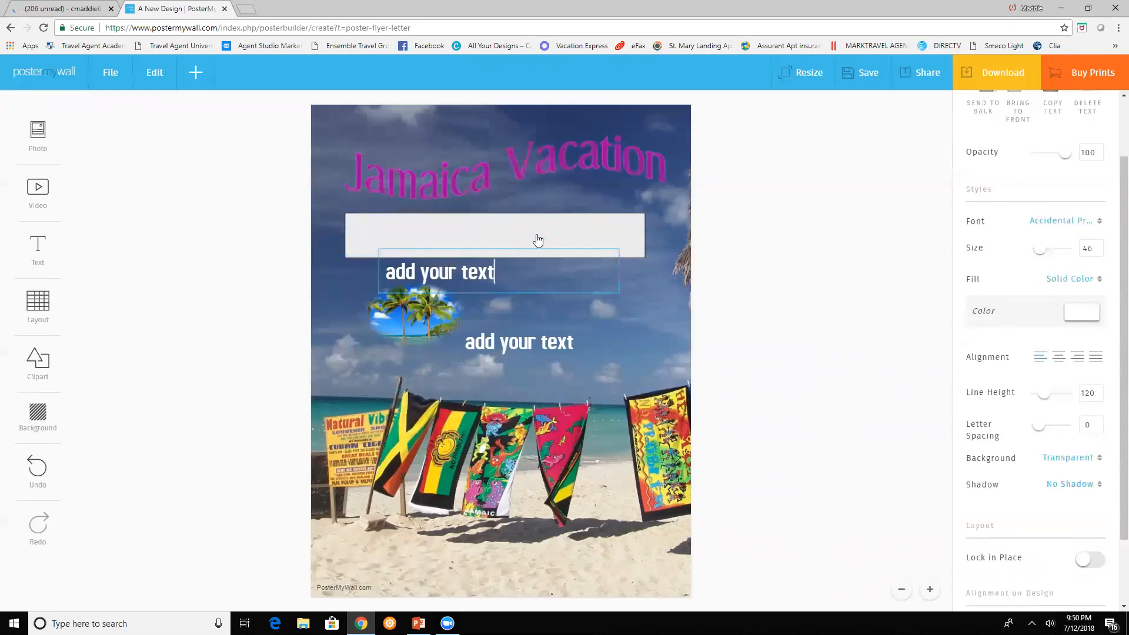
pyautogui.click(495, 236)
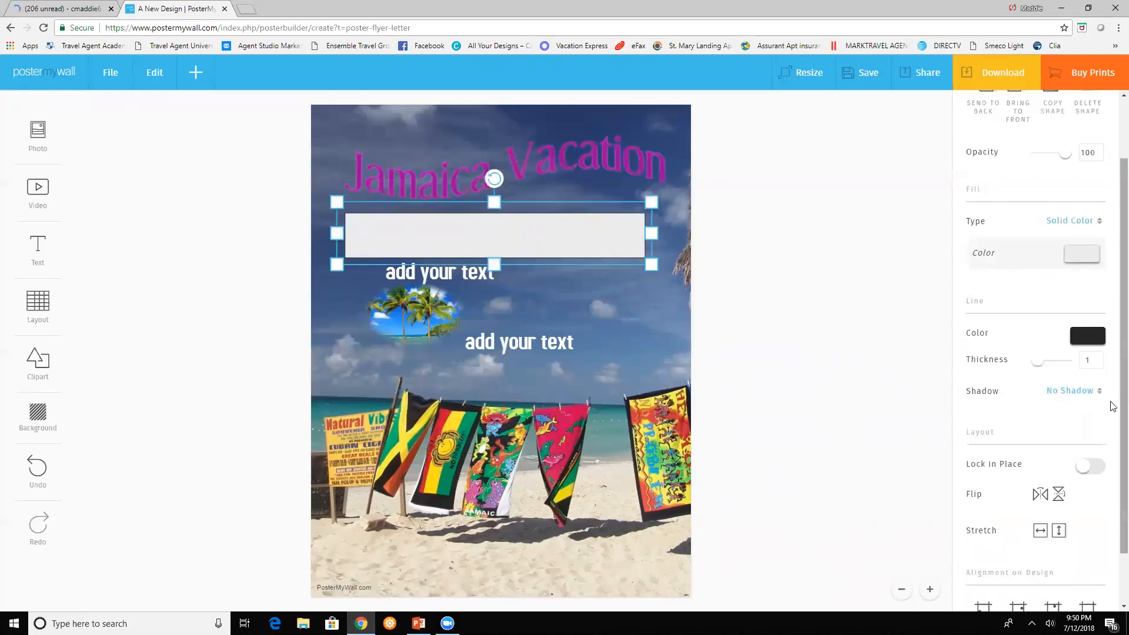
pyautogui.scroll(-3)
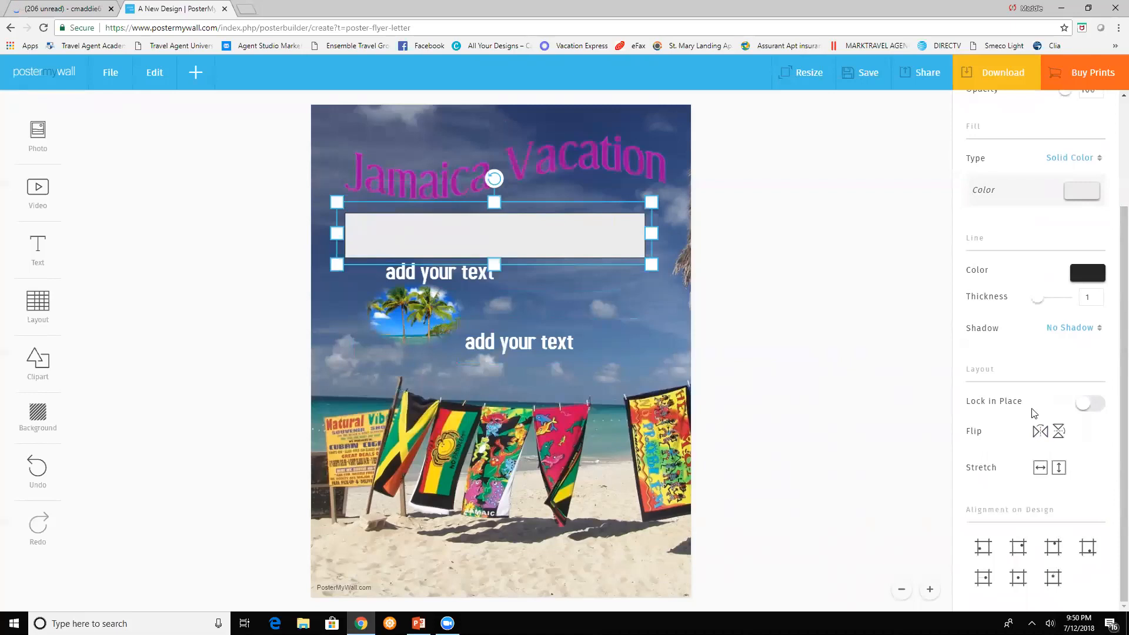
pyautogui.click(1089, 401)
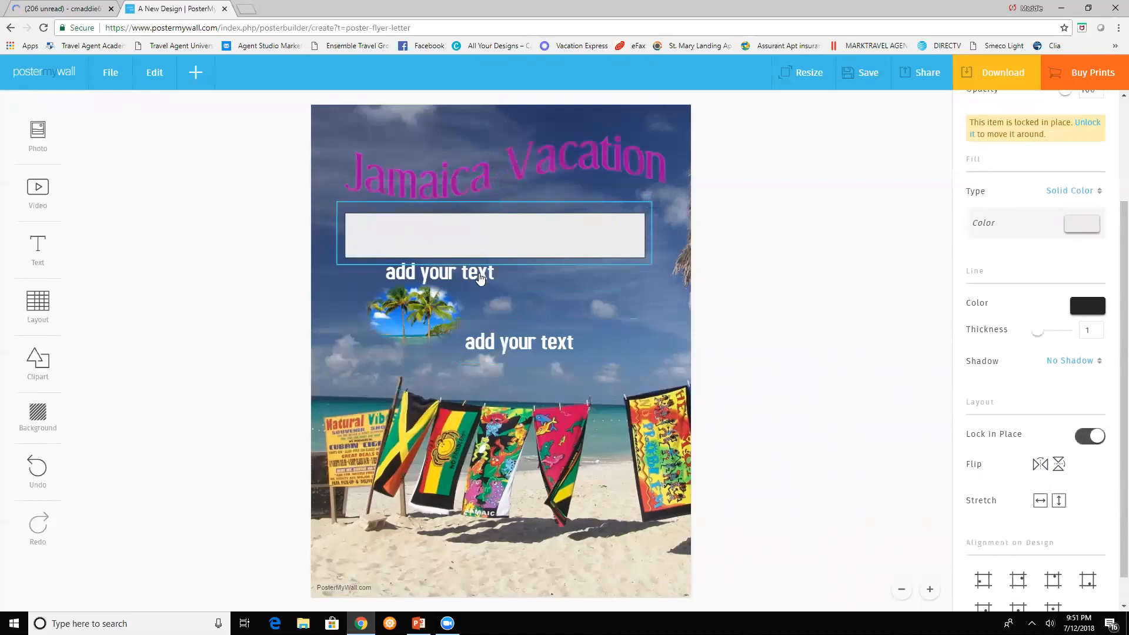
pyautogui.click(439, 272)
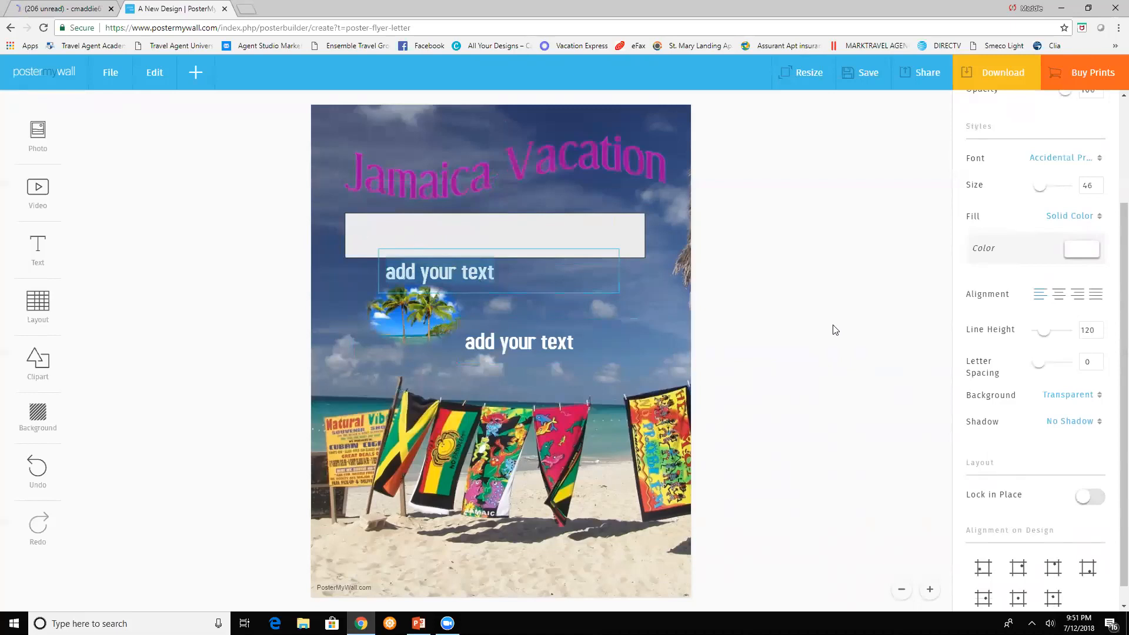
# Change the text to 'Family Reunion' and colour it black
pyautogui.write('Fama')
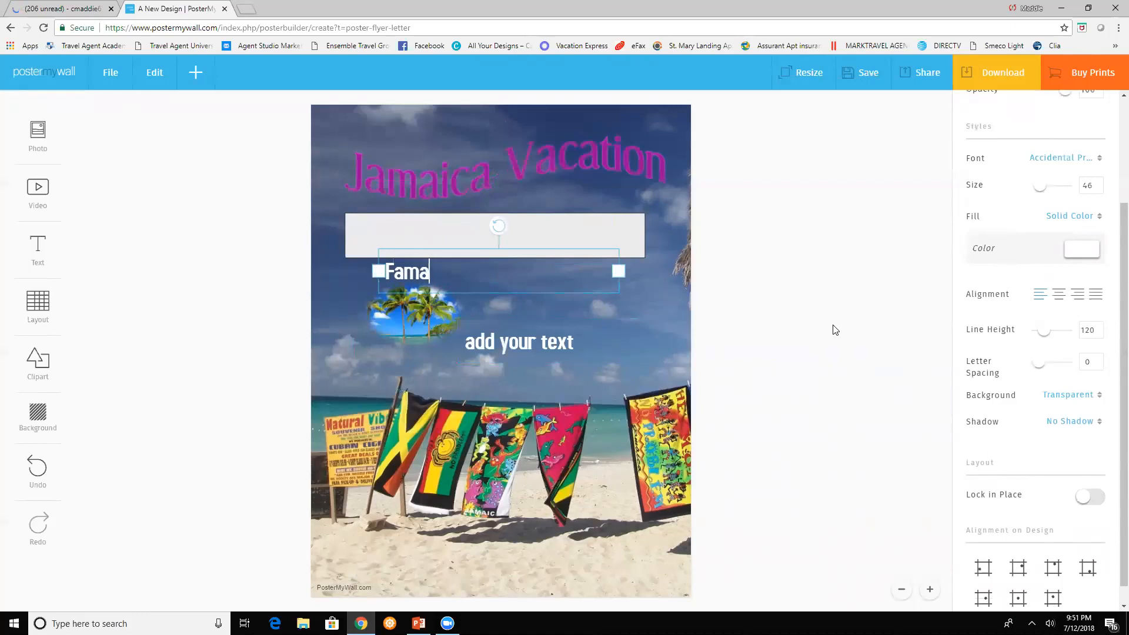
pyautogui.write('il')
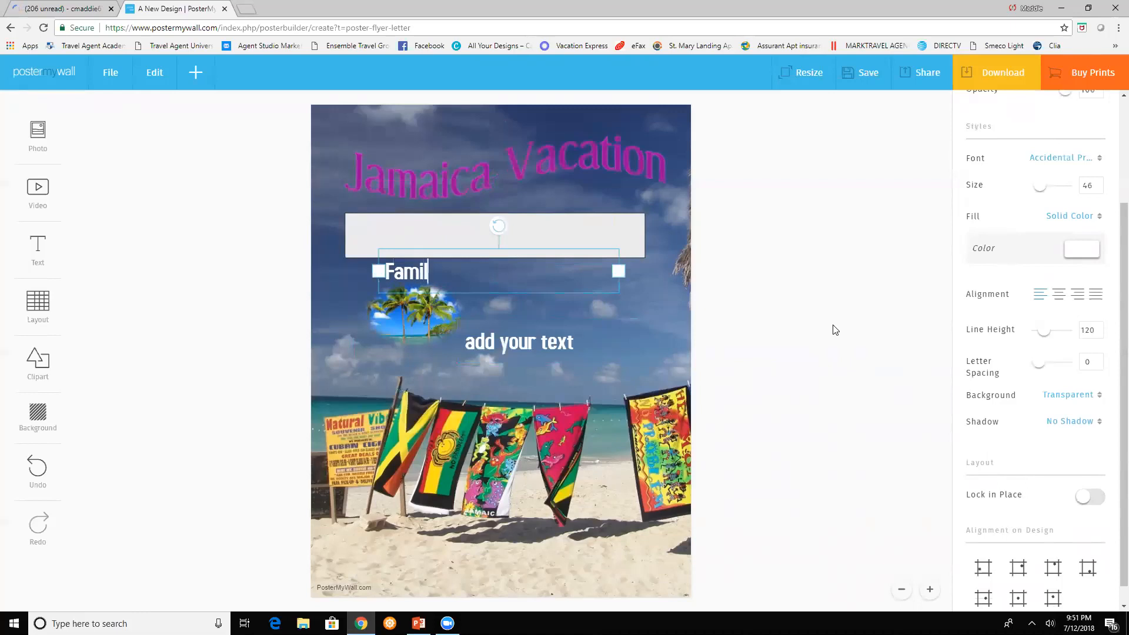
pyautogui.write('y Re')
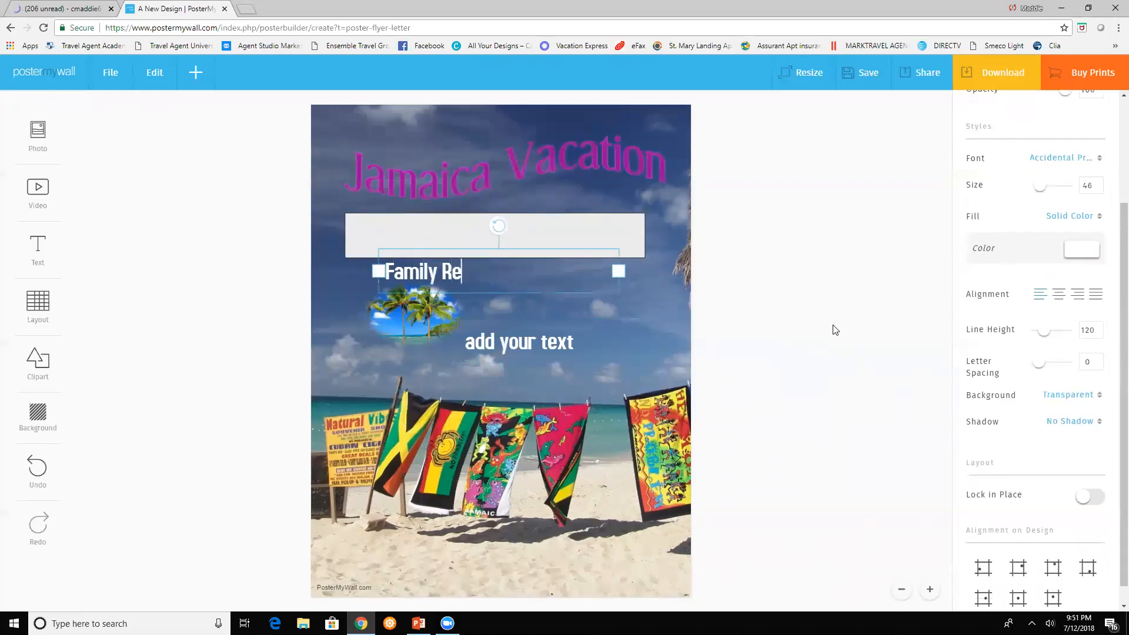
pyautogui.write('union')
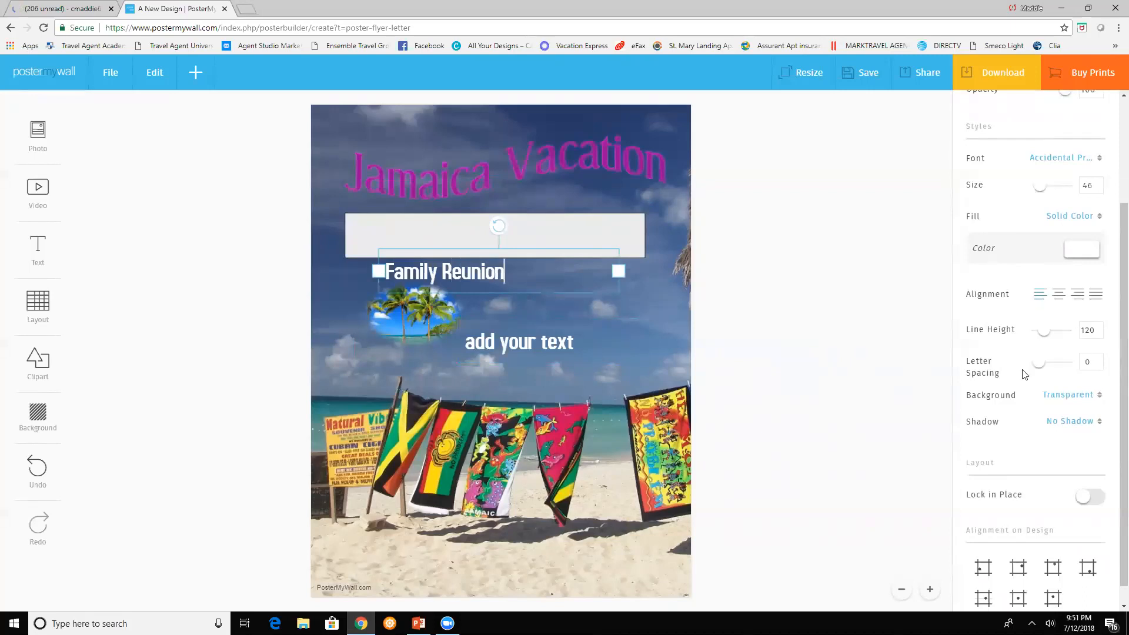
pyautogui.click(1081, 247)
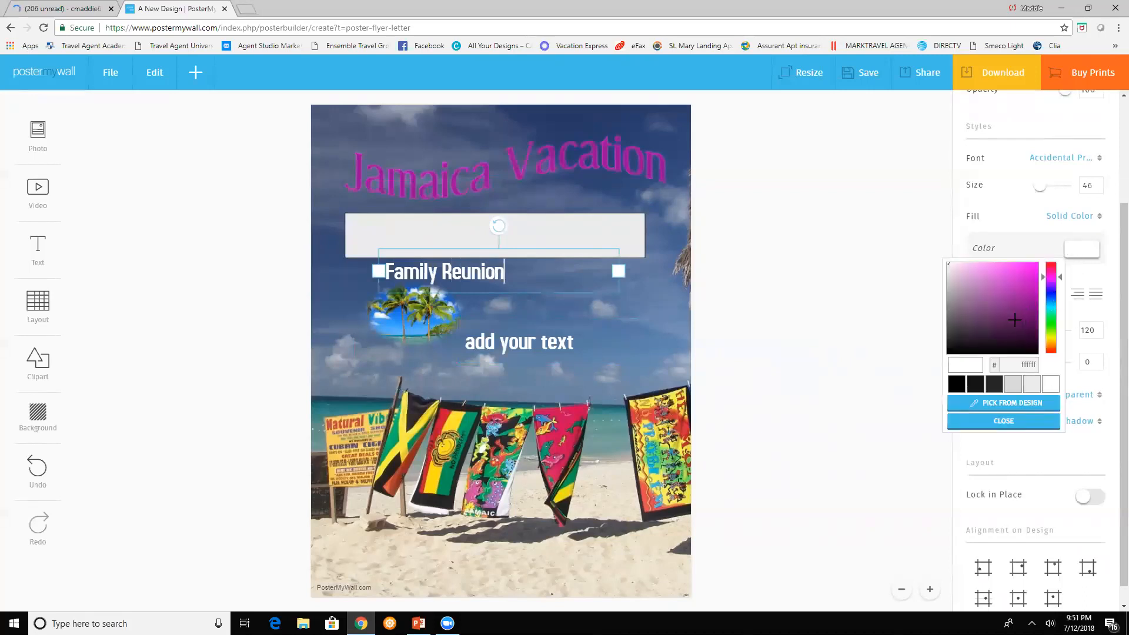
pyautogui.click(1001, 420)
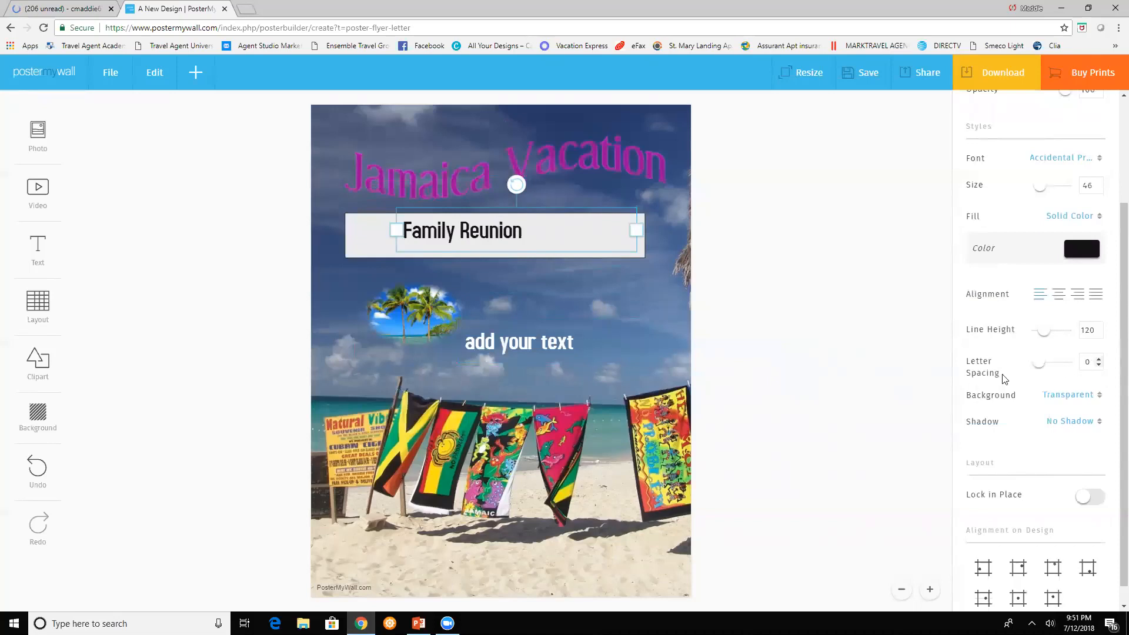
# Widen the letter spacing of 'Family Reunion' in three increments
pyautogui.click(1097, 359)
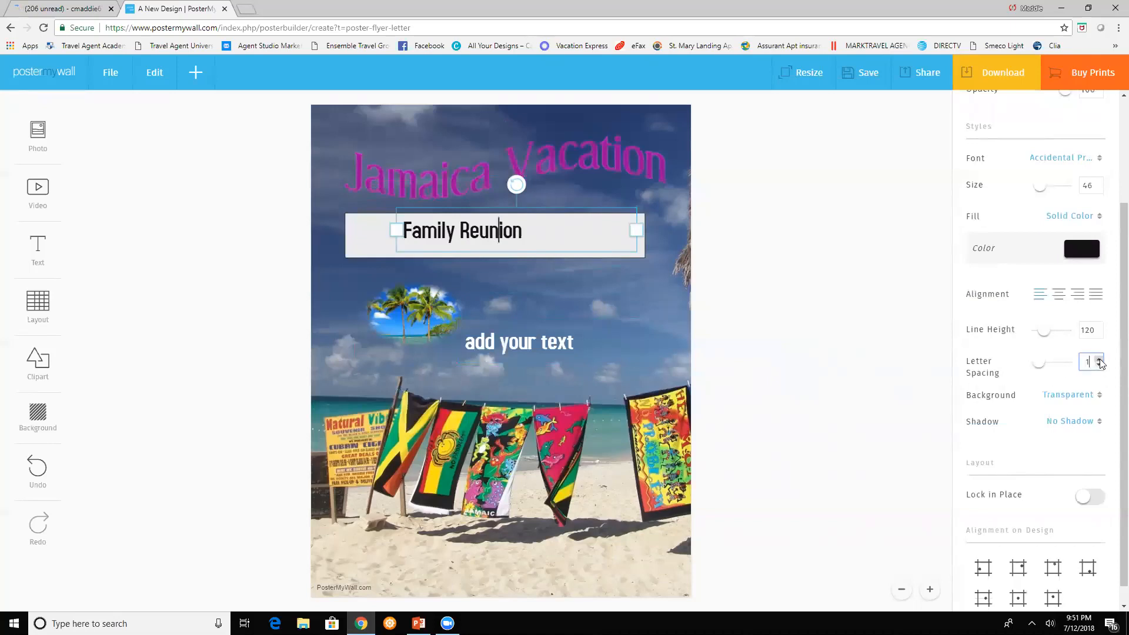
pyautogui.click(1099, 360)
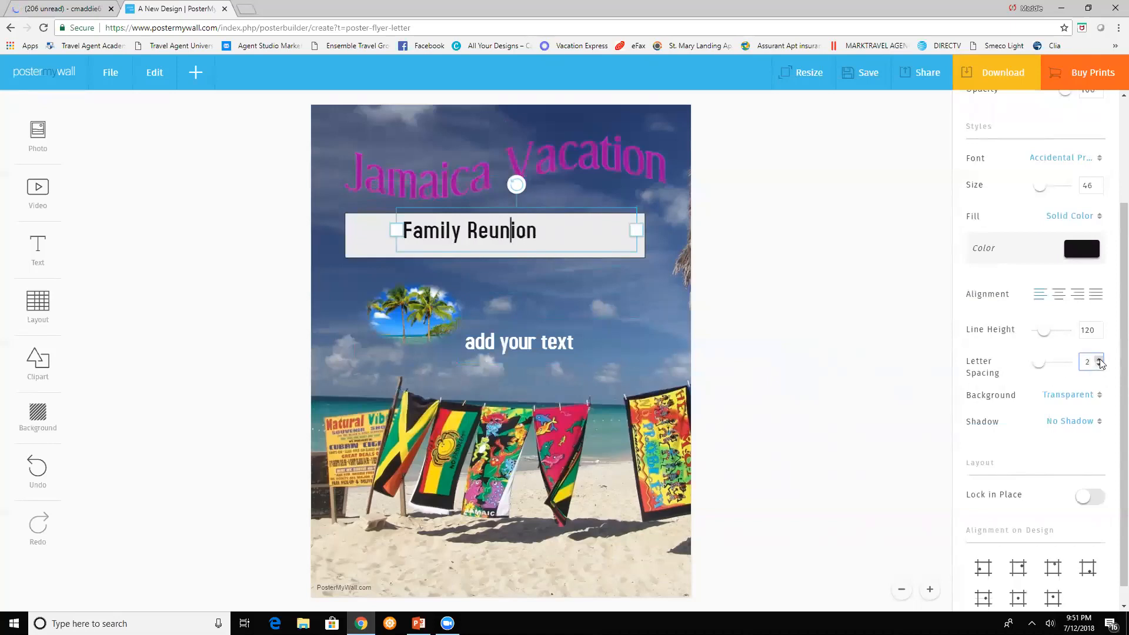
pyautogui.click(1098, 360)
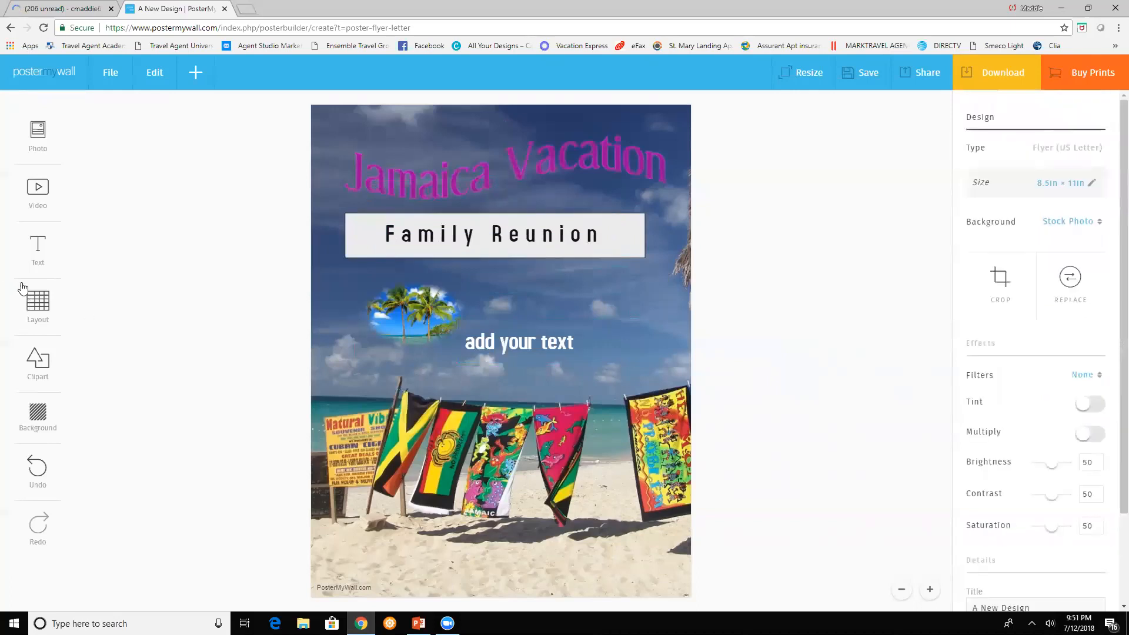
# Add a table whose first column lists $100.00, $200.00 and $300.00
pyautogui.click(37, 295)
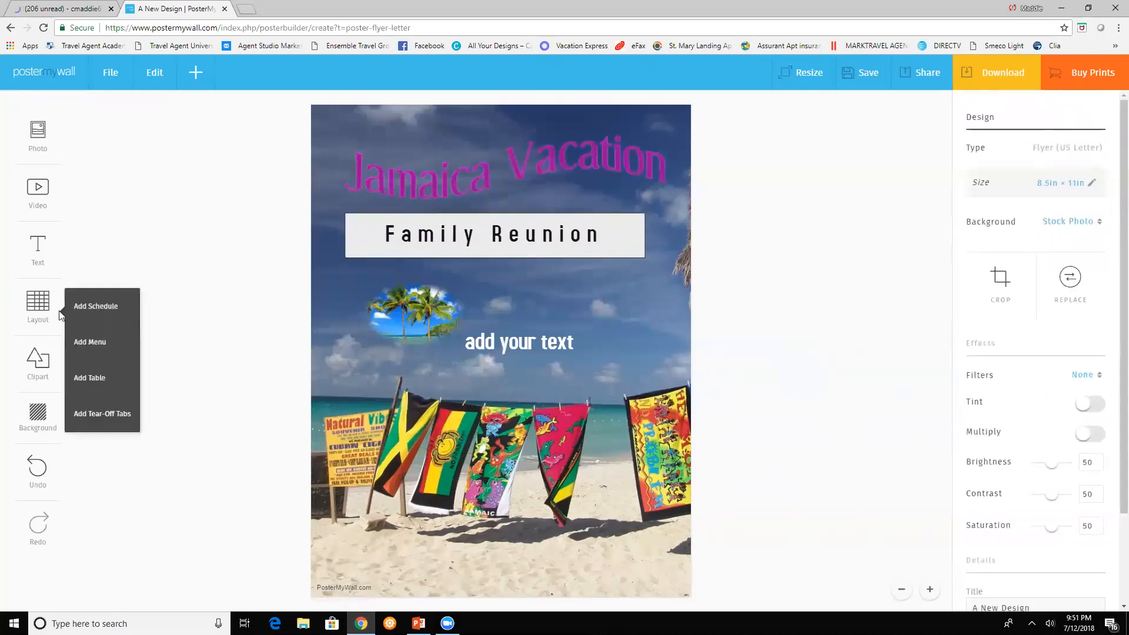
pyautogui.click(392, 344)
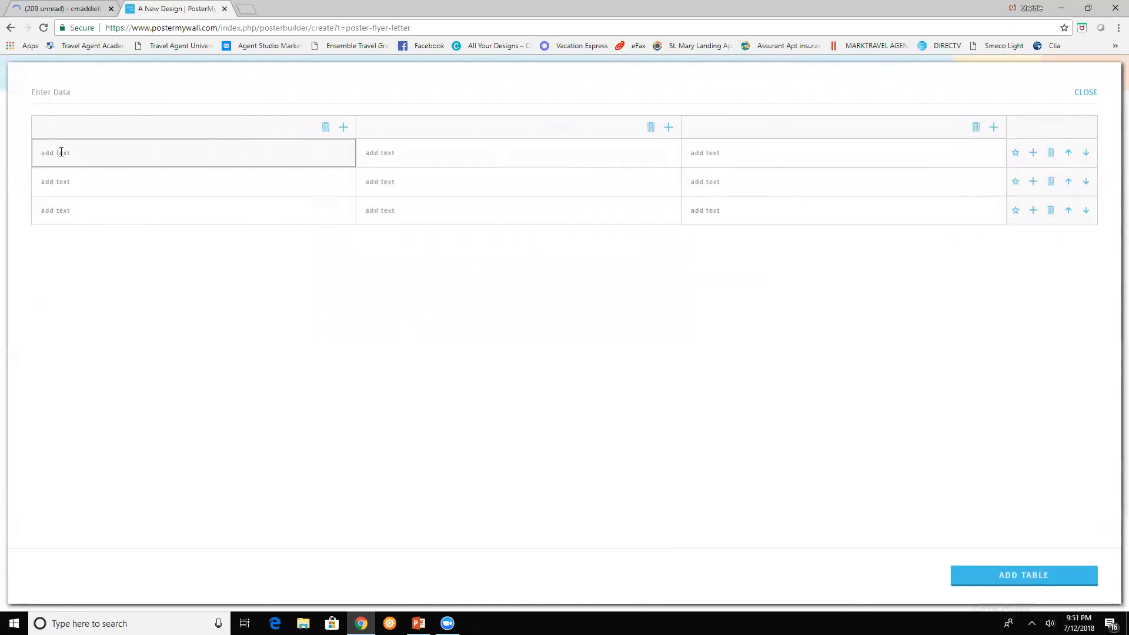
pyautogui.write('1')
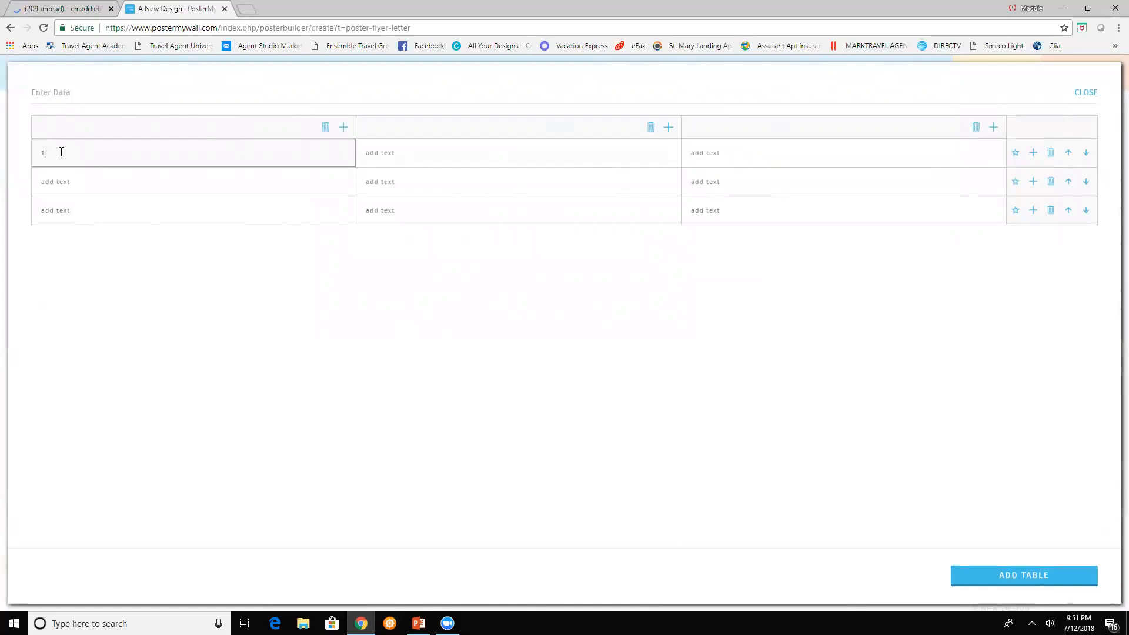
pyautogui.write('100.00')
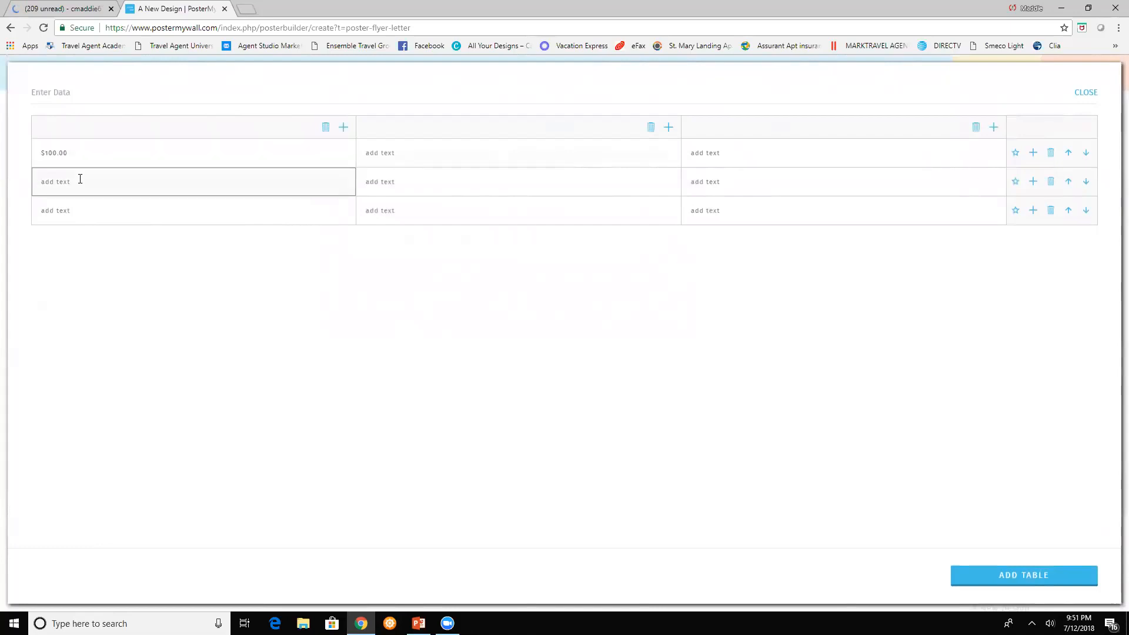
pyautogui.write('$200.00')
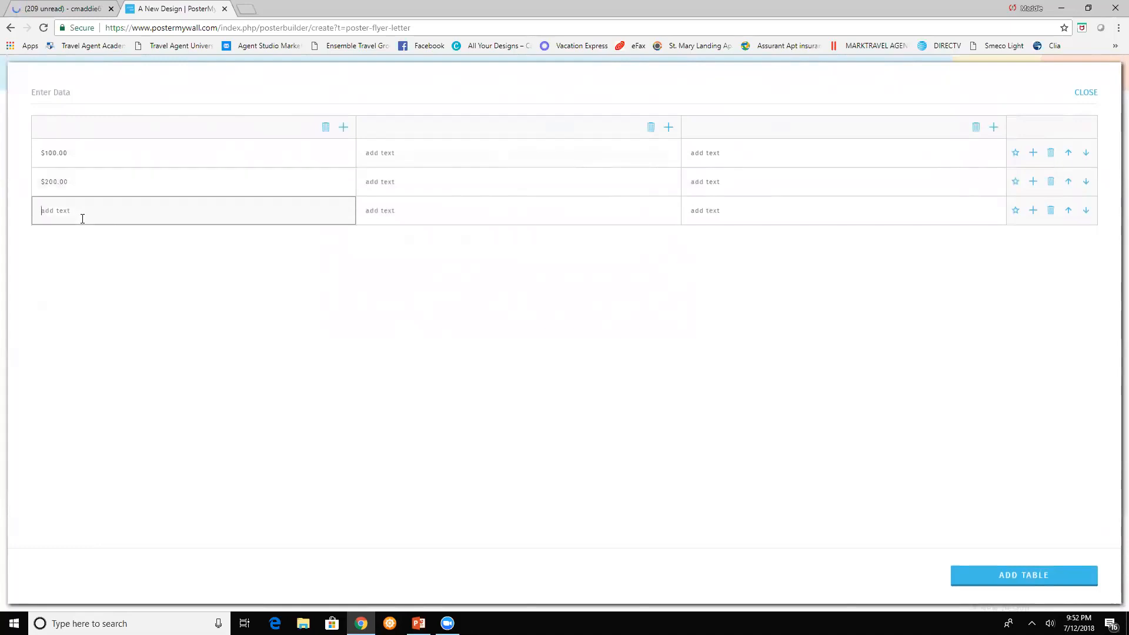
pyautogui.write('$300.00')
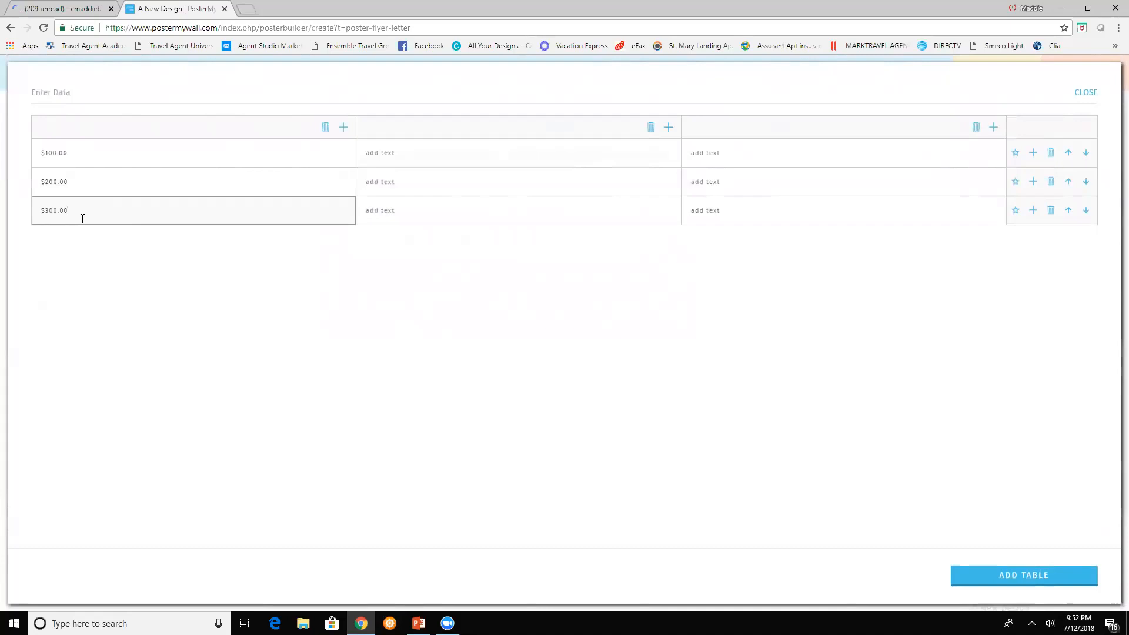
pyautogui.click(730, 379)
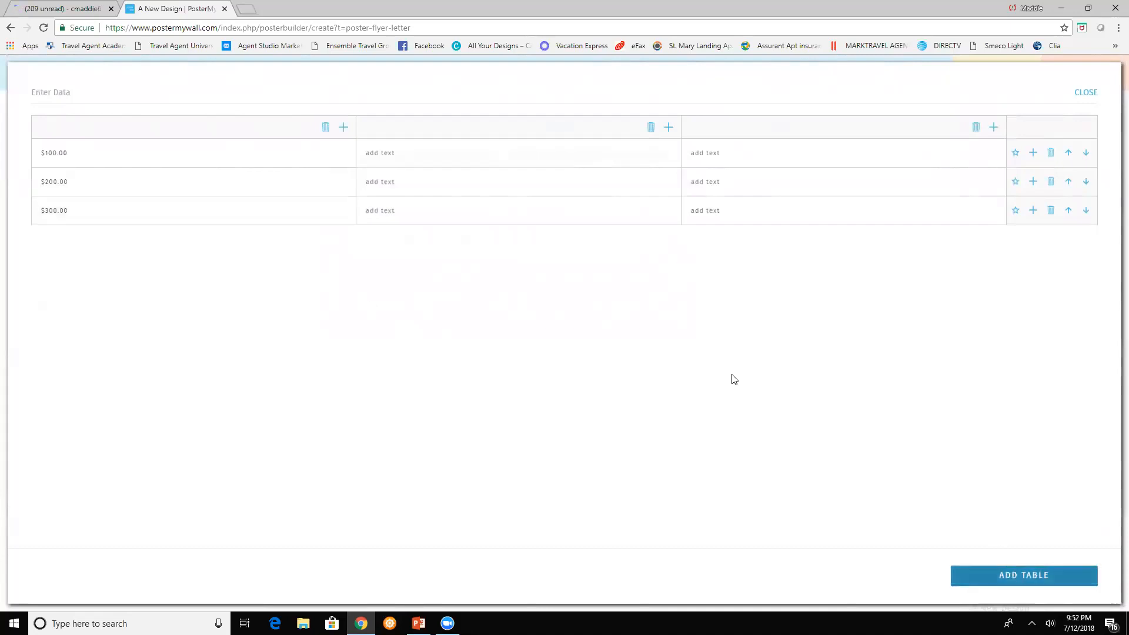
pyautogui.moveTo(654, 311)
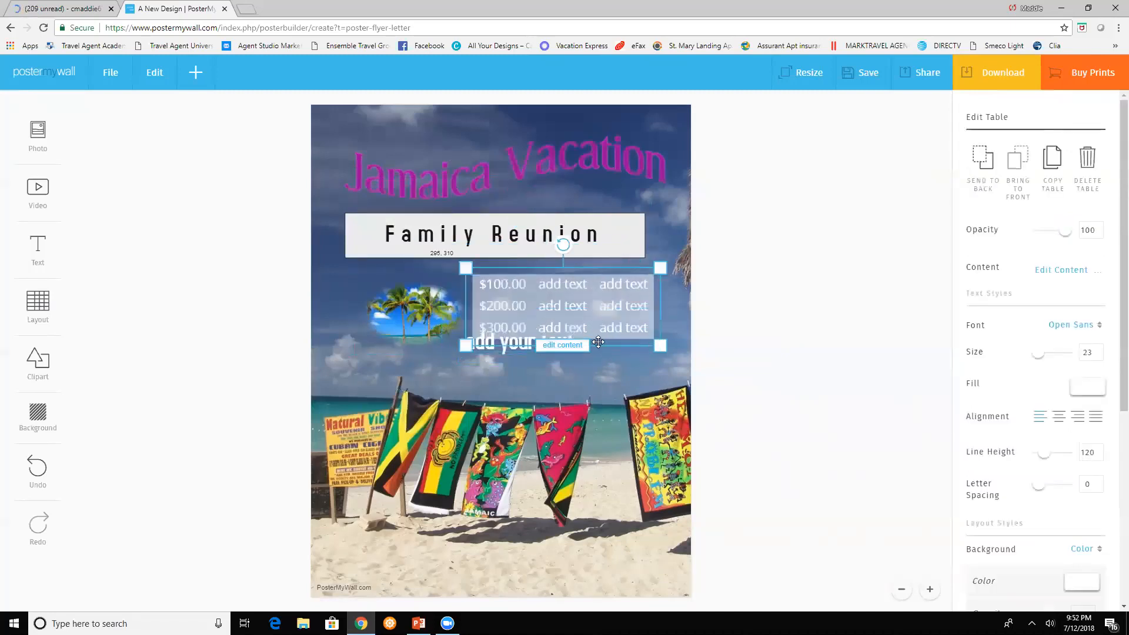
# Arrange the add-your-text line and the price table, then bring up the background fill options
pyautogui.click(498, 343)
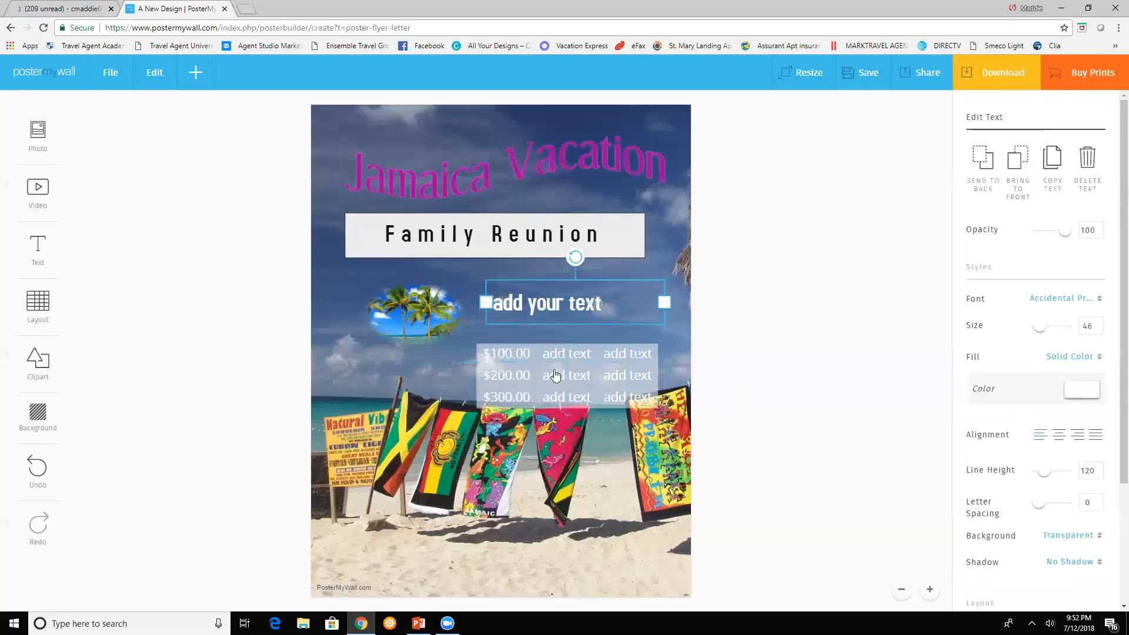
pyautogui.click(574, 369)
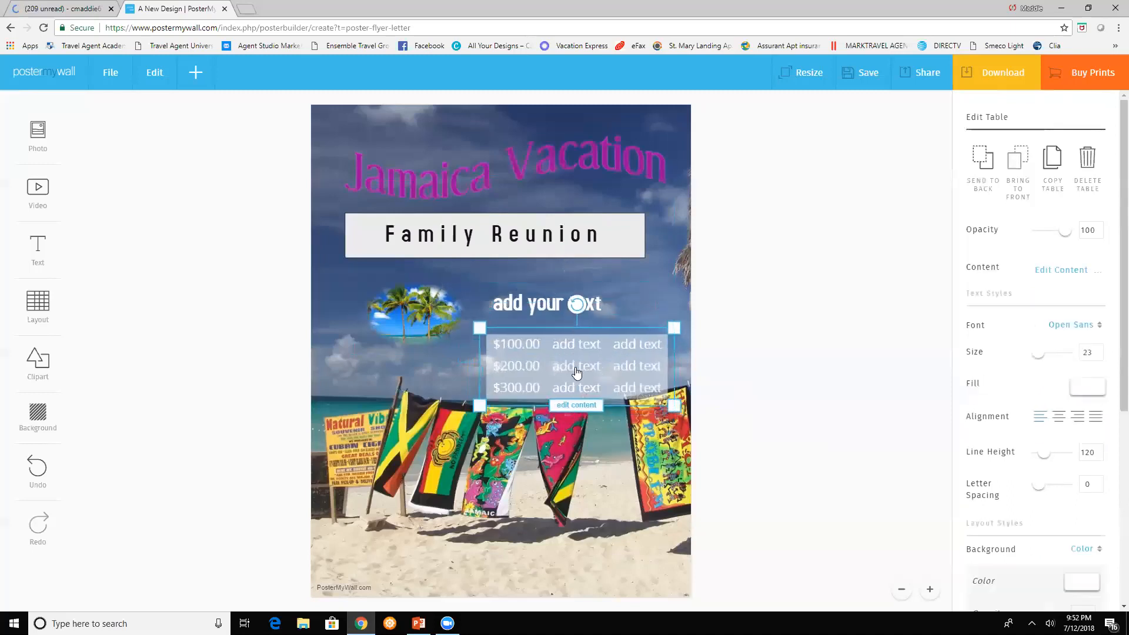
pyautogui.moveTo(218, 561)
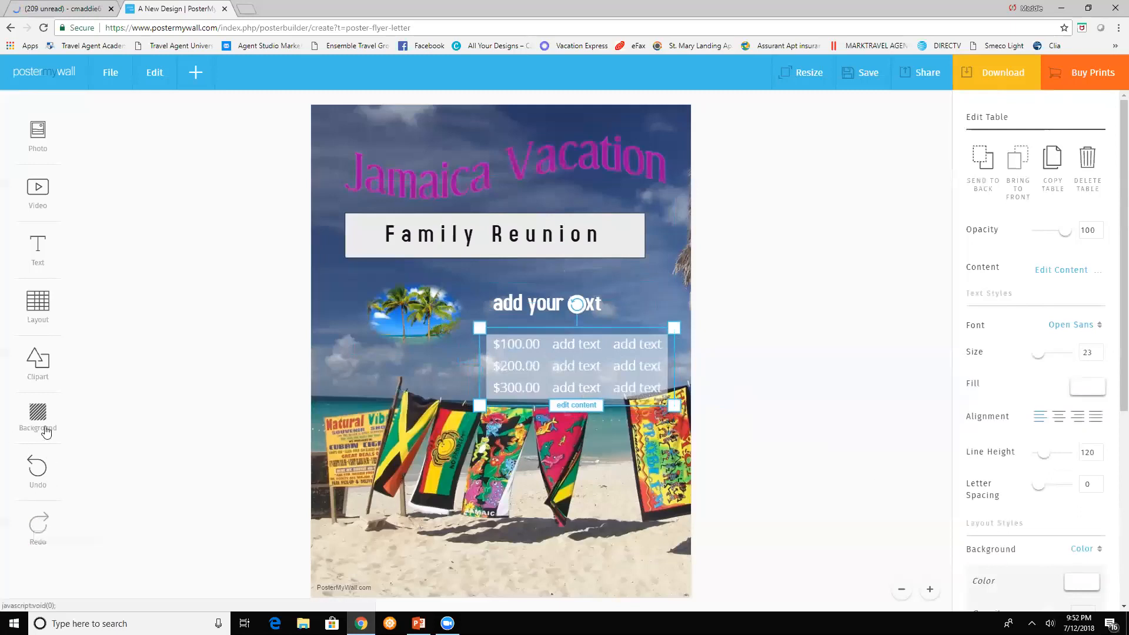
pyautogui.click(38, 418)
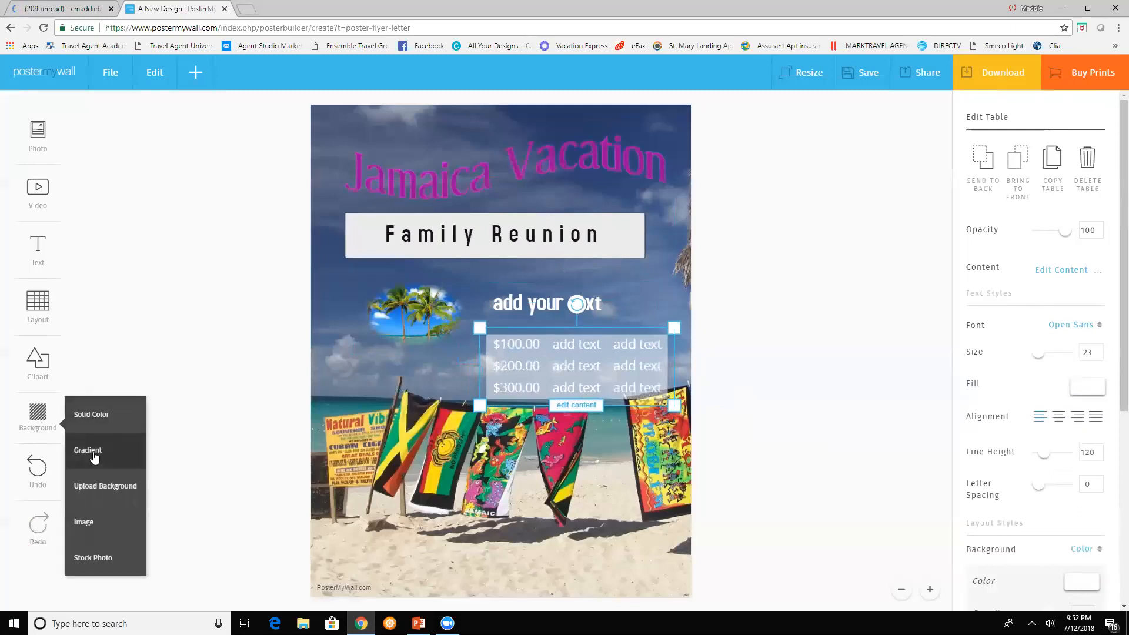
pyautogui.moveTo(1051, 166)
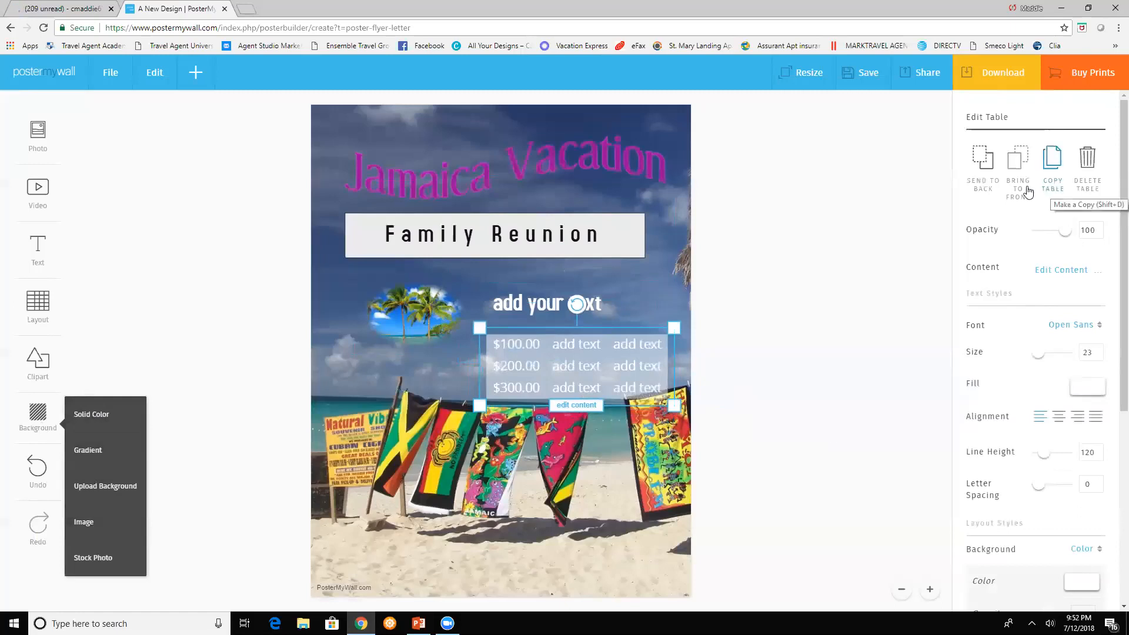
pyautogui.moveTo(1050, 187)
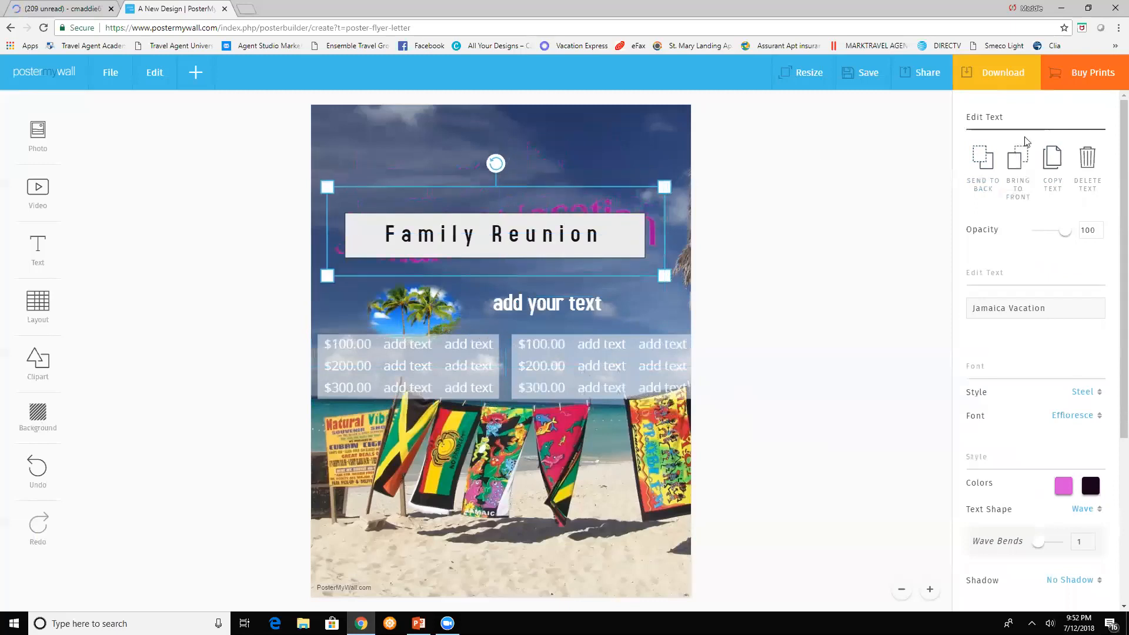
# Bring the Jamaica Vacation headline to the front and move it to the top
pyautogui.click(1017, 160)
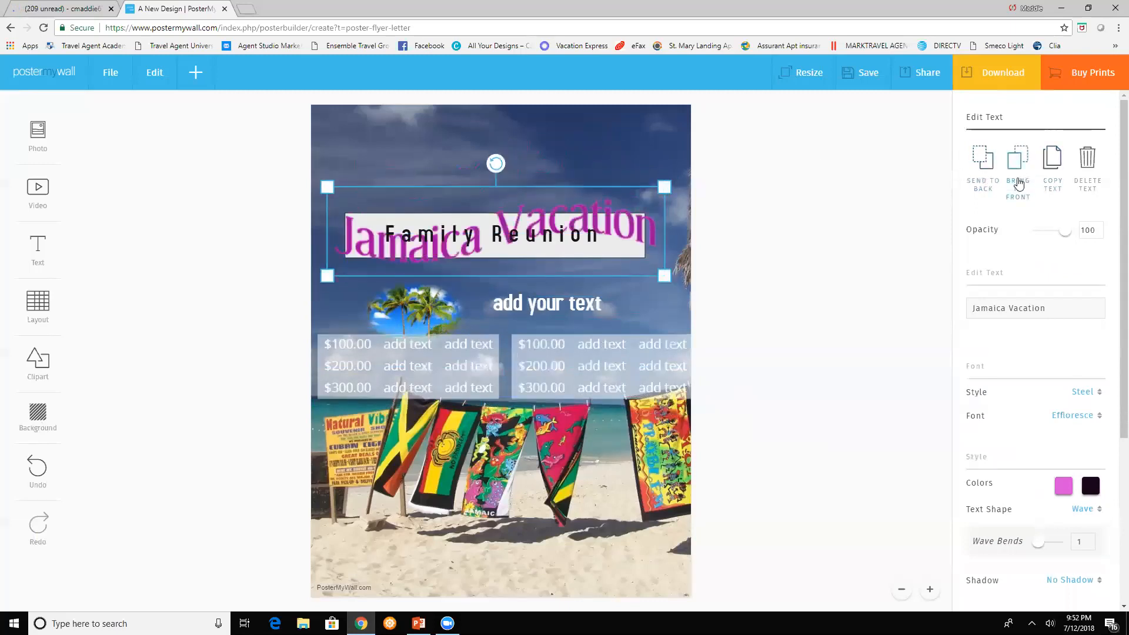
pyautogui.click(982, 171)
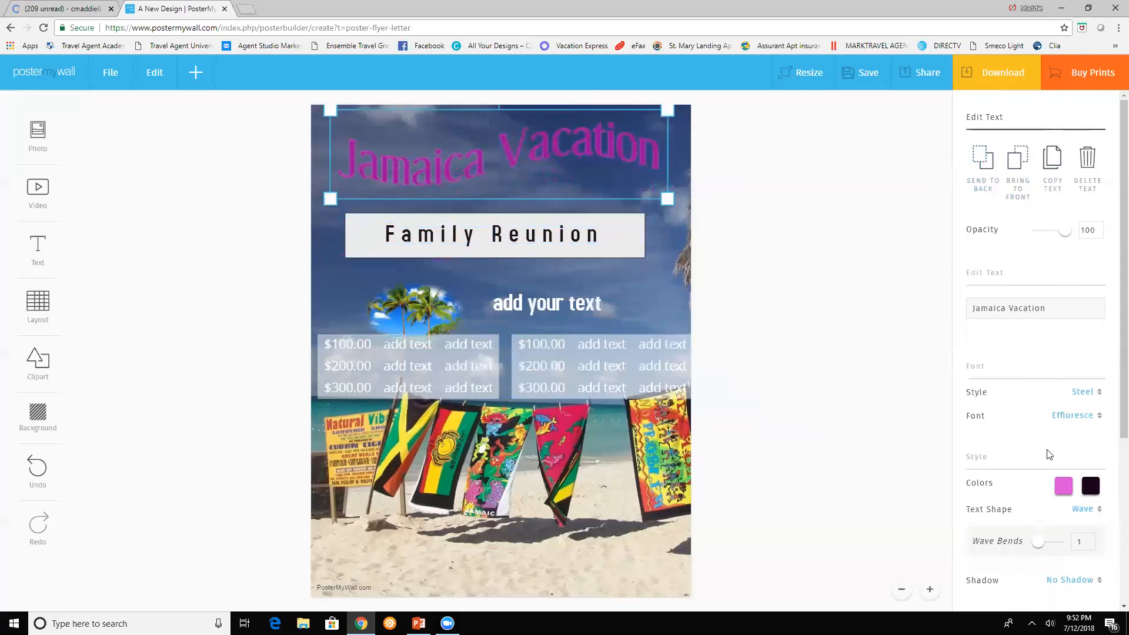
pyautogui.scroll(-3)
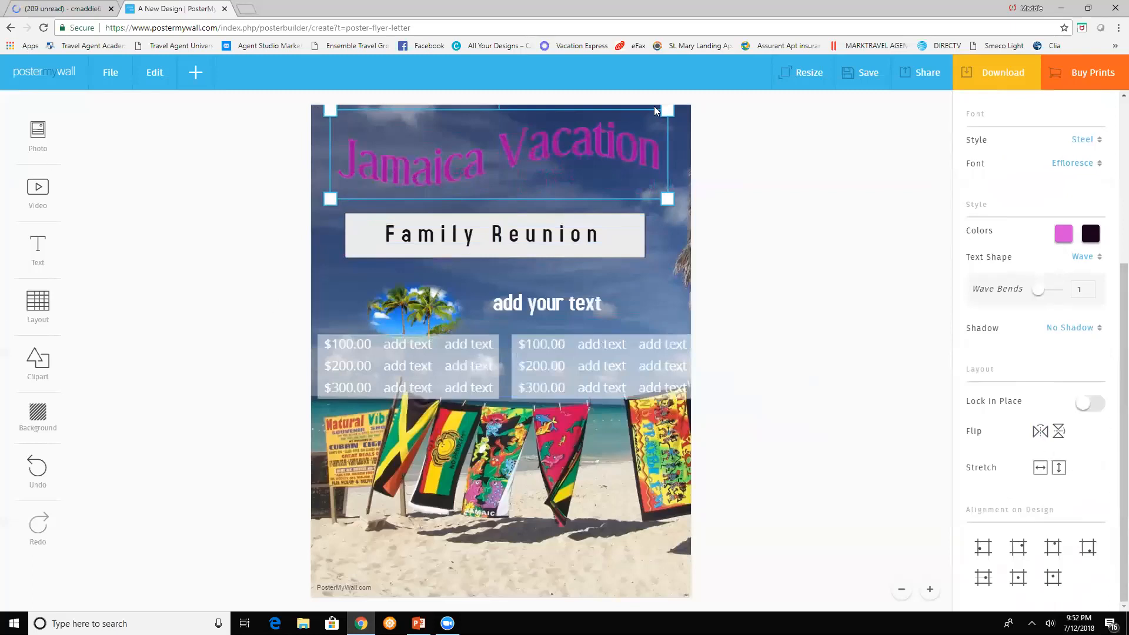
pyautogui.moveTo(866, 72)
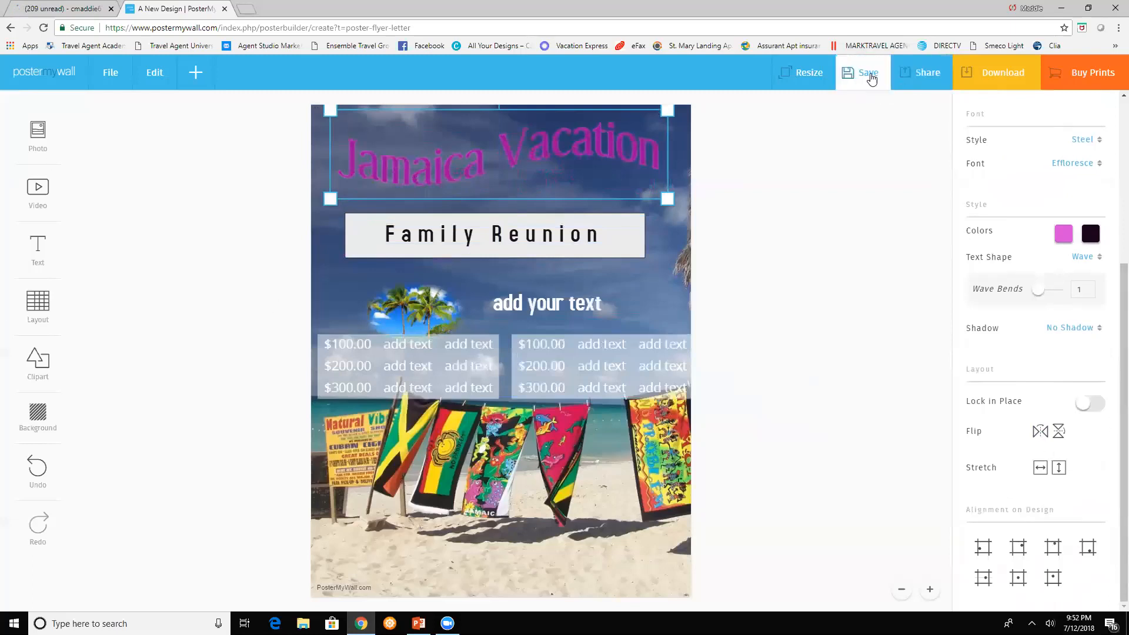
# Save the Jamaica Vacation flyer and take the free basic-quality JPG download
pyautogui.click(866, 71)
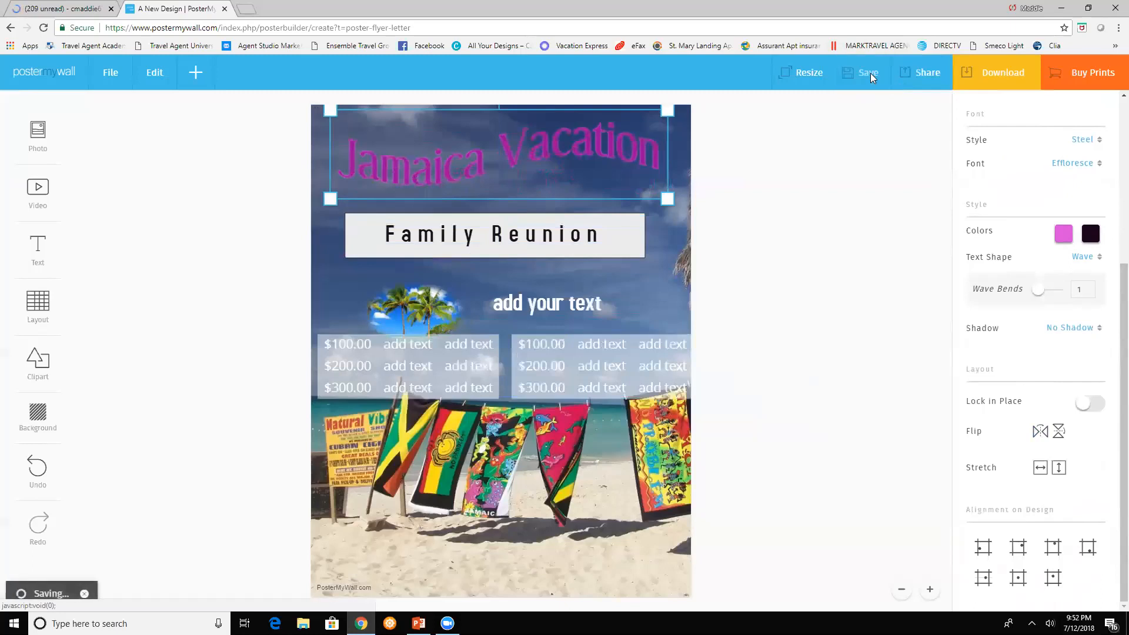
pyautogui.click(868, 72)
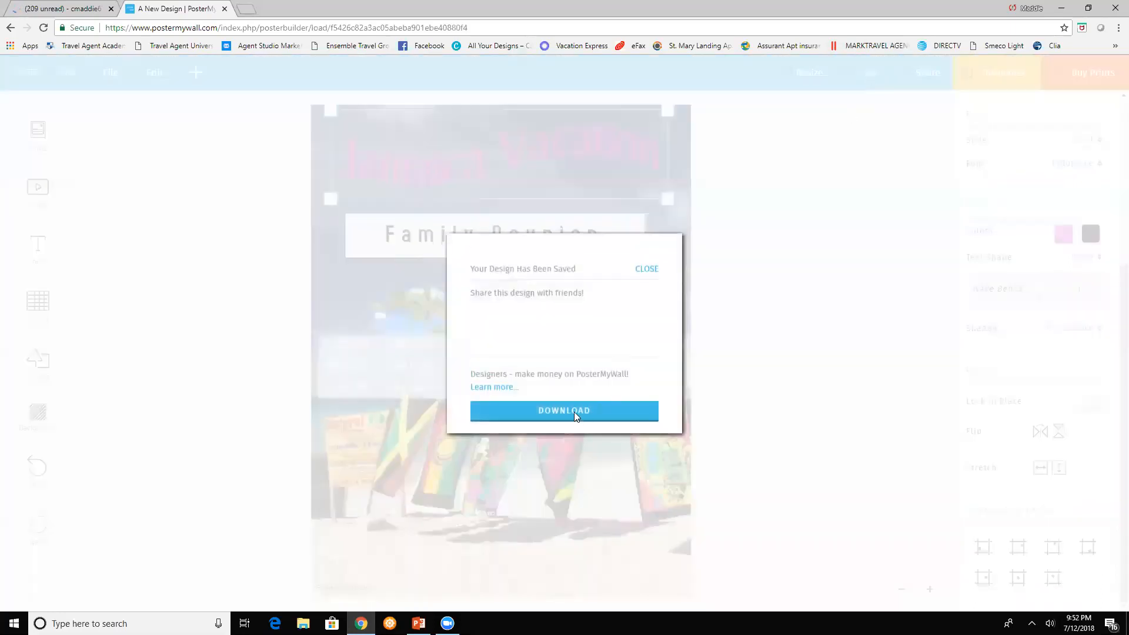
pyautogui.click(564, 410)
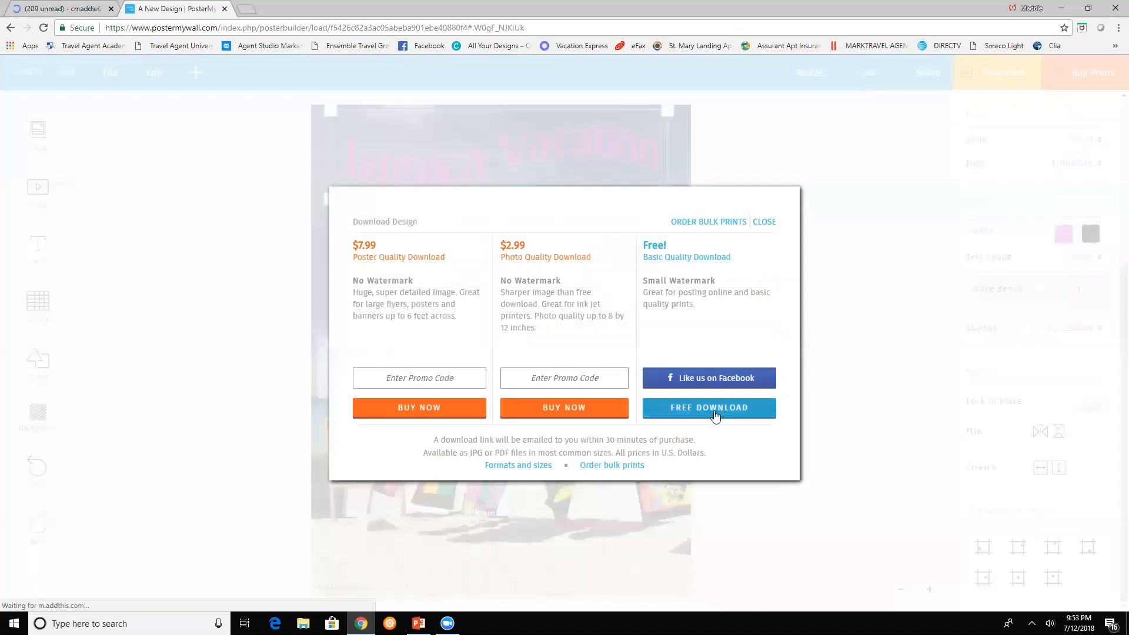
pyautogui.click(707, 407)
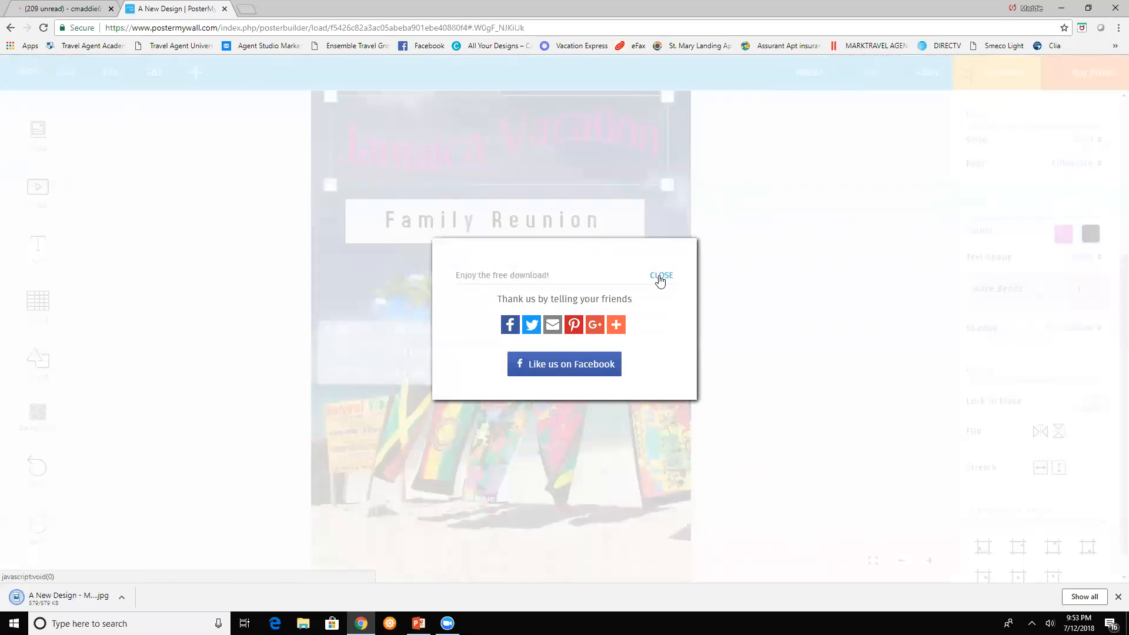
pyautogui.click(660, 275)
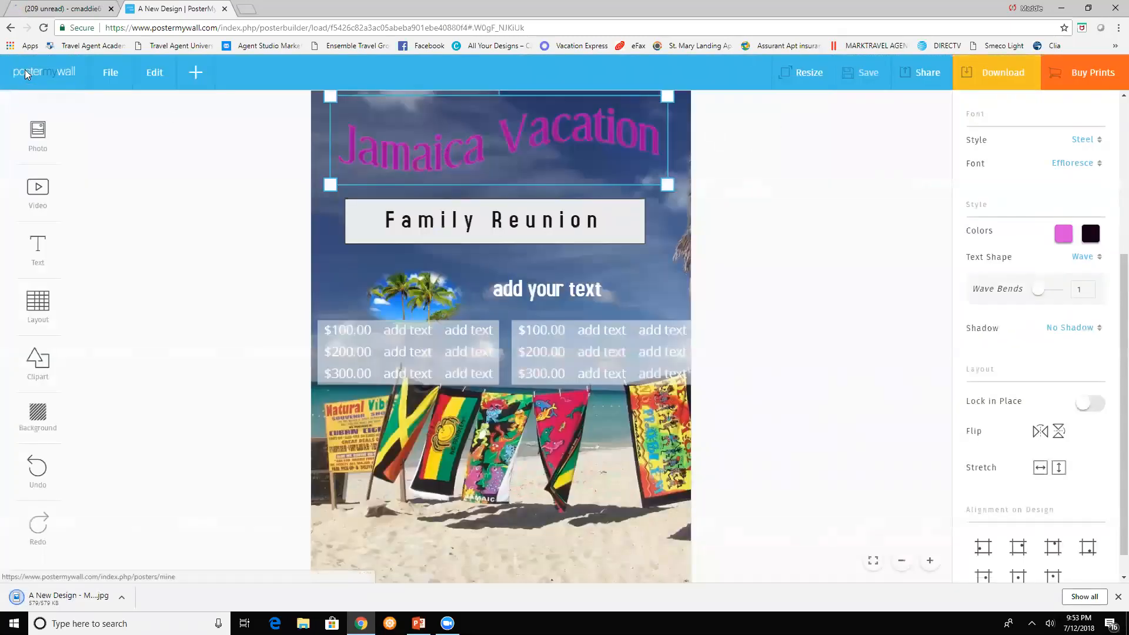
# Go from the editor to My Designs and open the Create a Design menu
pyautogui.click(43, 72)
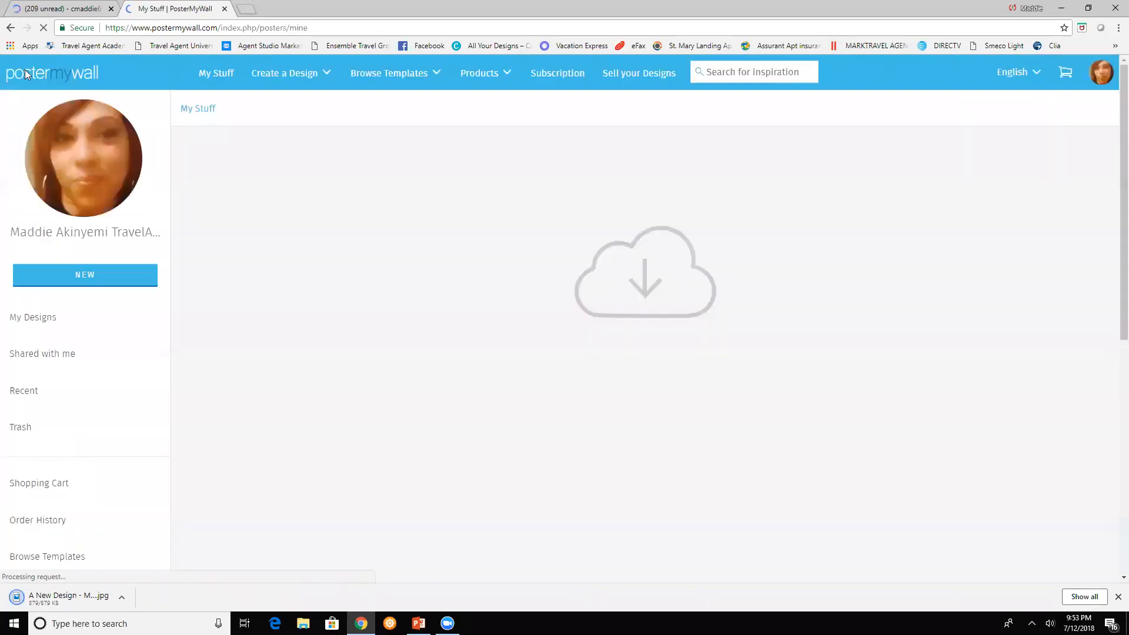
pyautogui.click(32, 317)
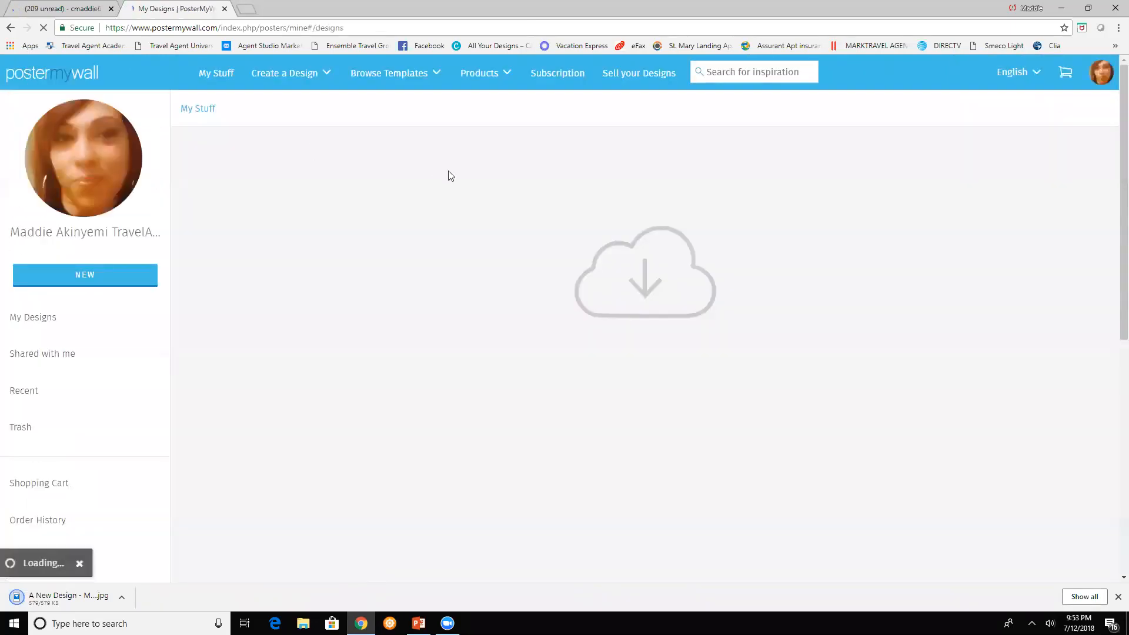
pyautogui.click(32, 316)
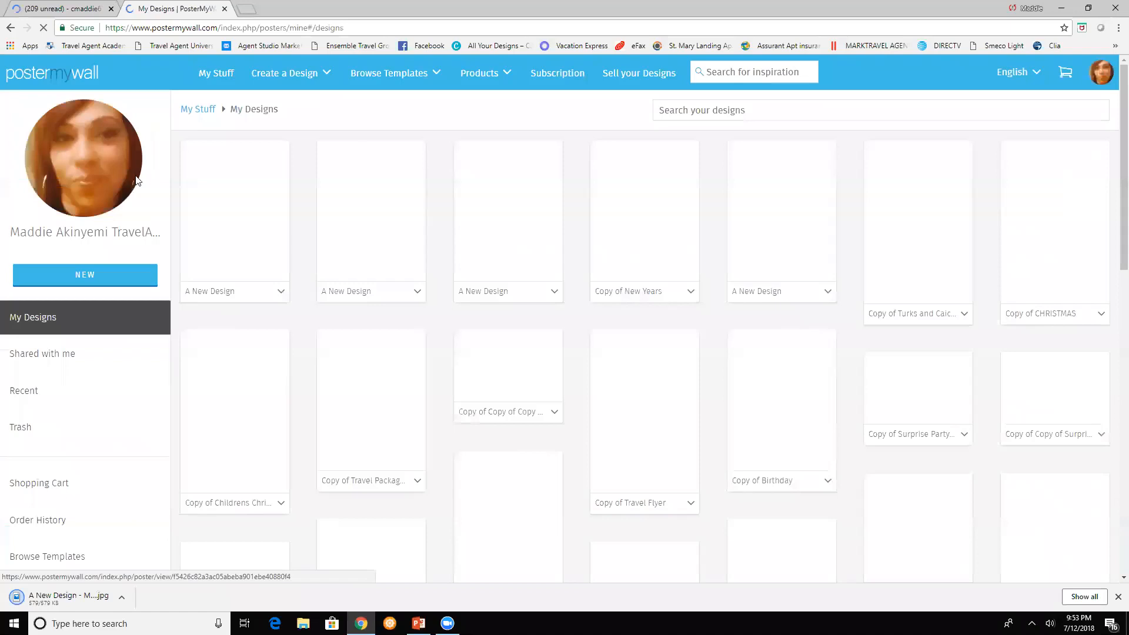
pyautogui.click(286, 73)
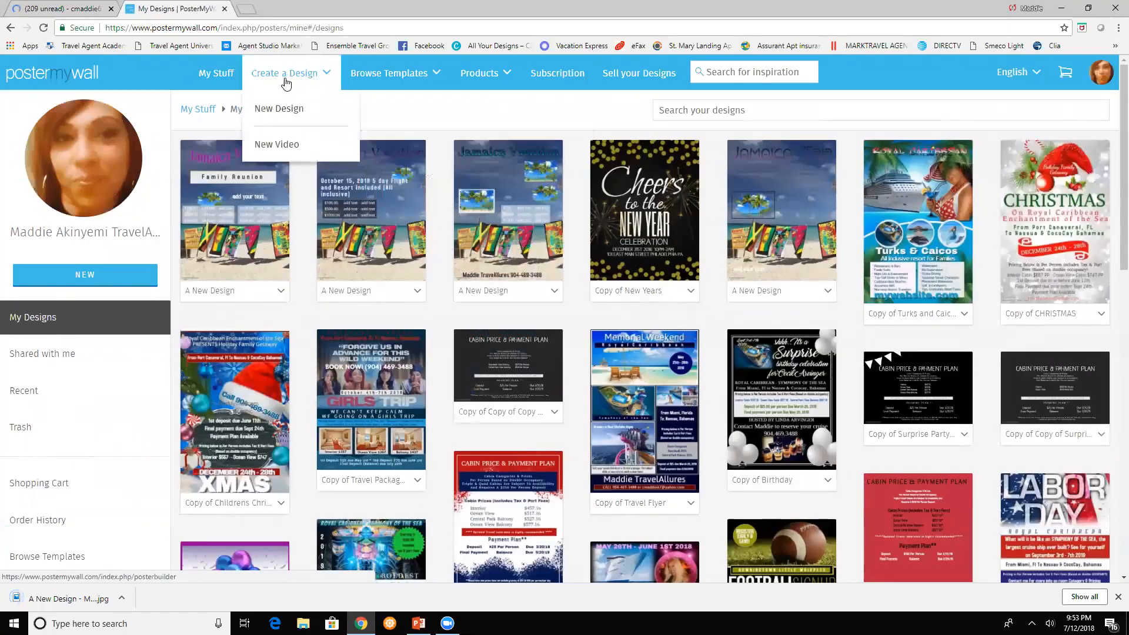
pyautogui.click(279, 109)
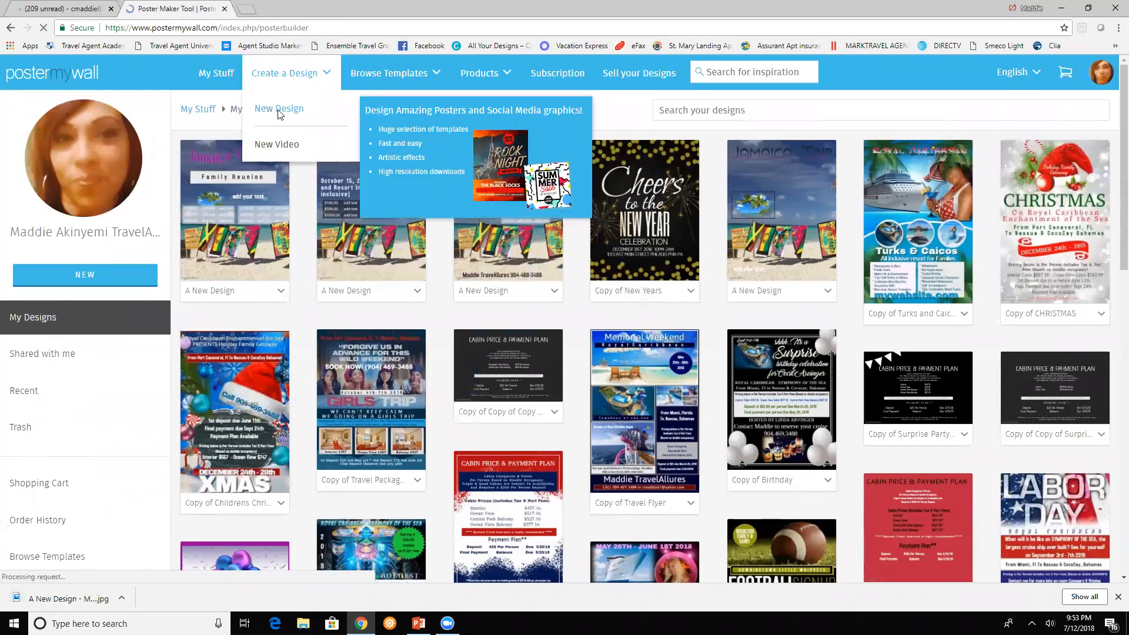
# Start a new design and search the templates for 'christmas'
pyautogui.click(279, 108)
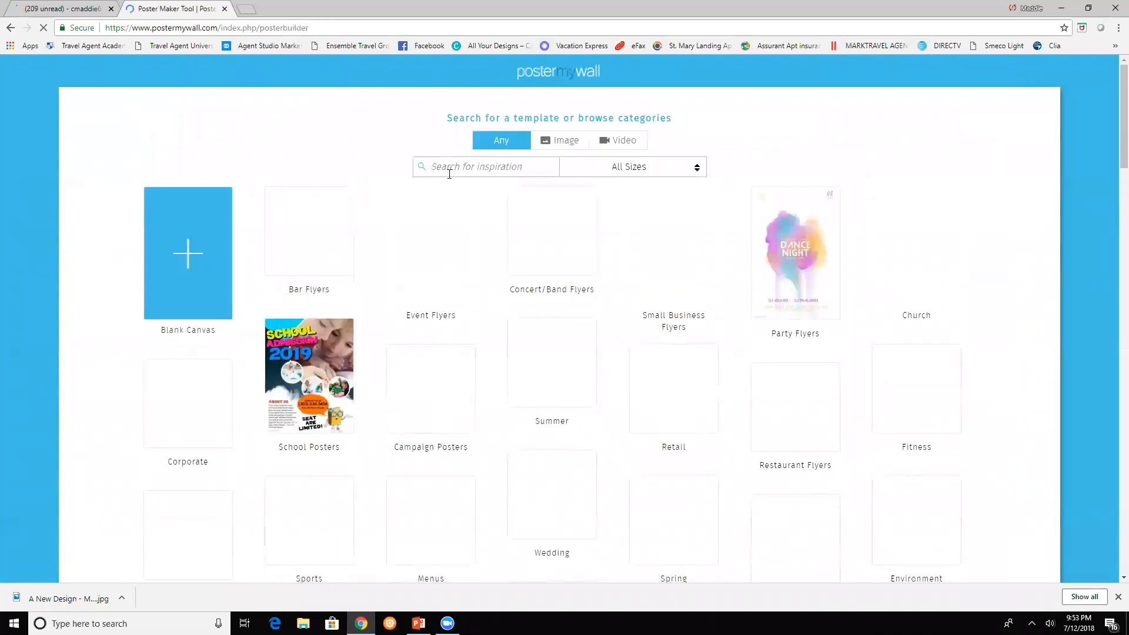
pyautogui.moveTo(451, 178)
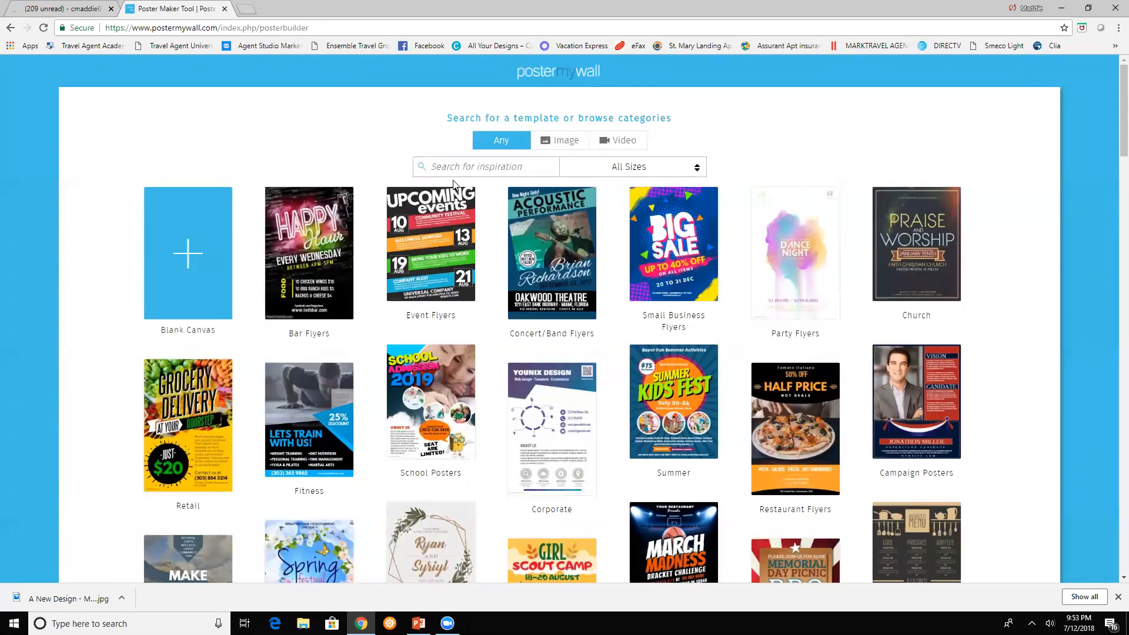
pyautogui.moveTo(465, 188)
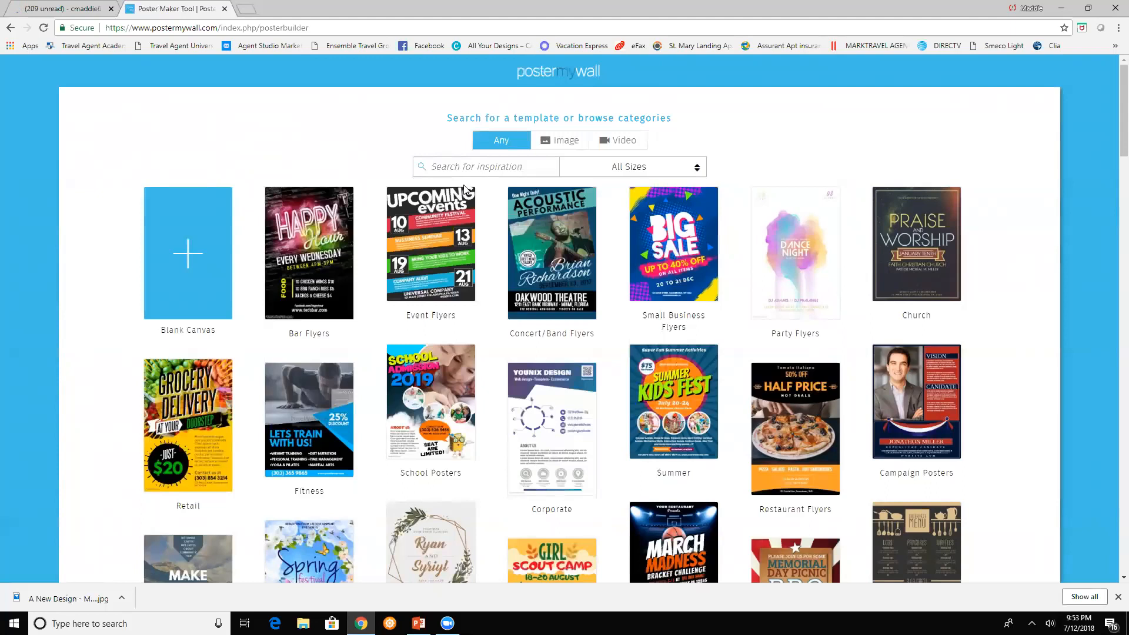
pyautogui.moveTo(344, 250)
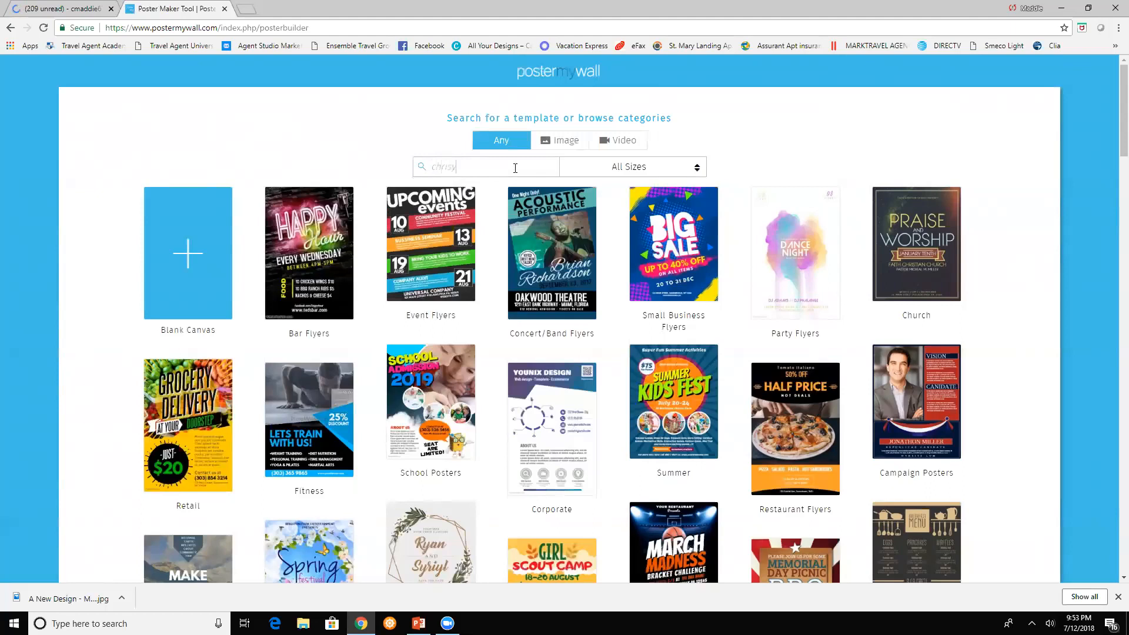
pyautogui.write('christmas')
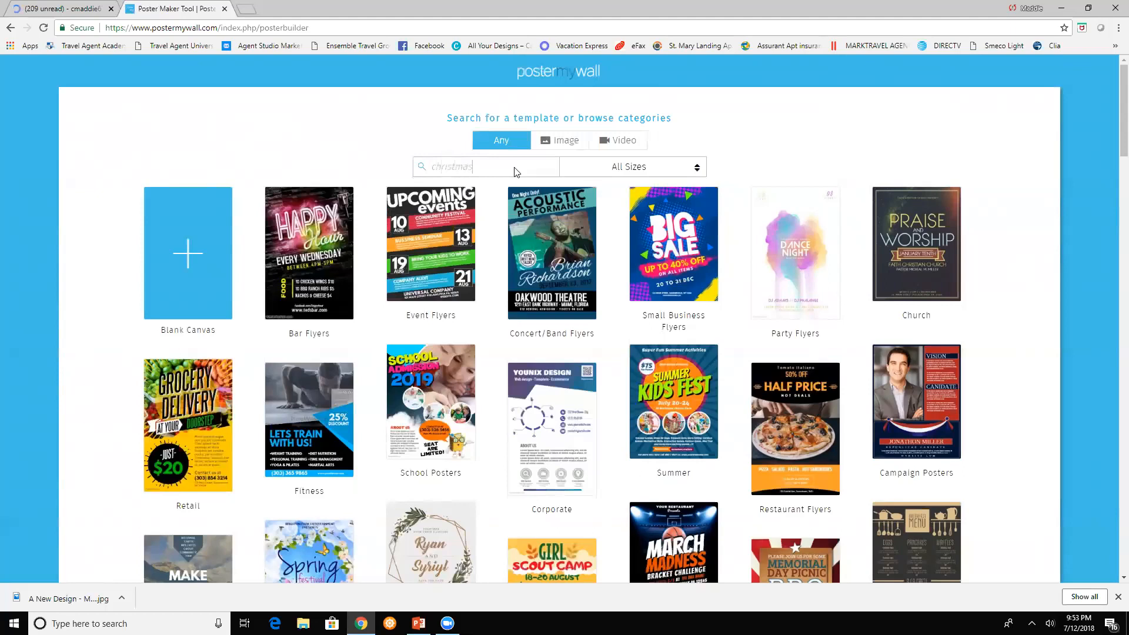
pyautogui.press('Return')
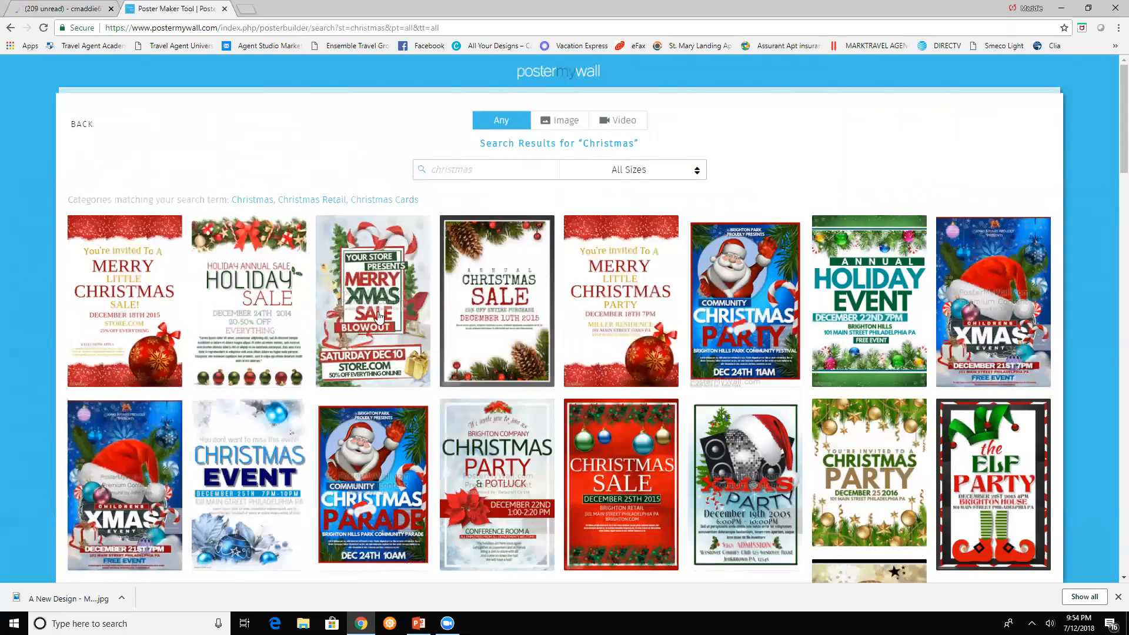
# Preview the Merry Xmas Sale Blowout template and choose Customize Template
pyautogui.click(373, 301)
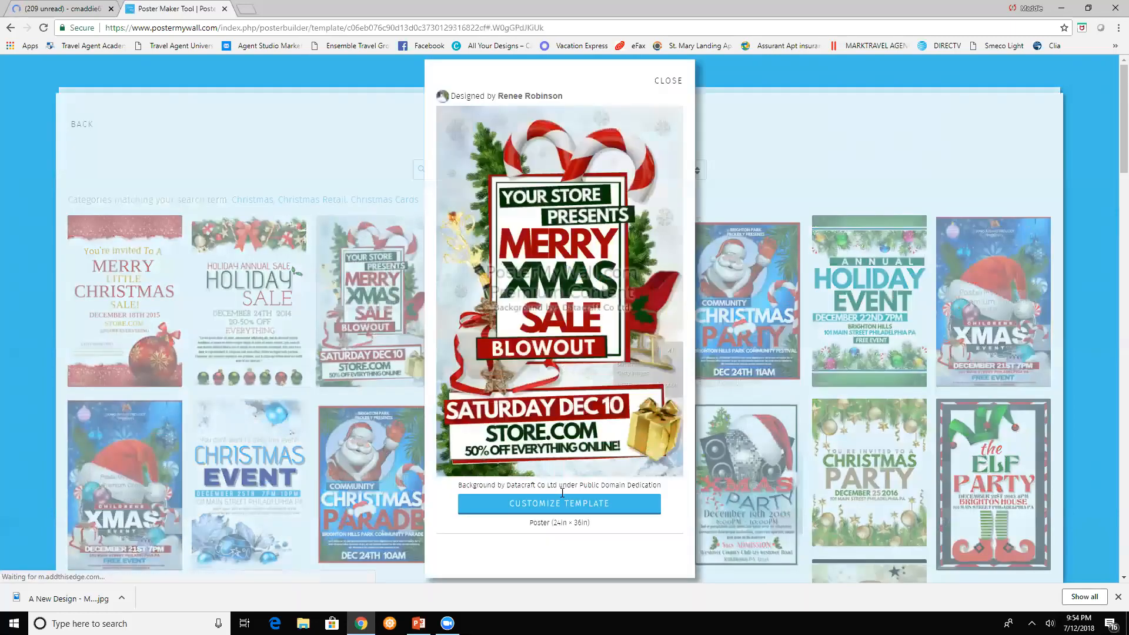
pyautogui.click(558, 503)
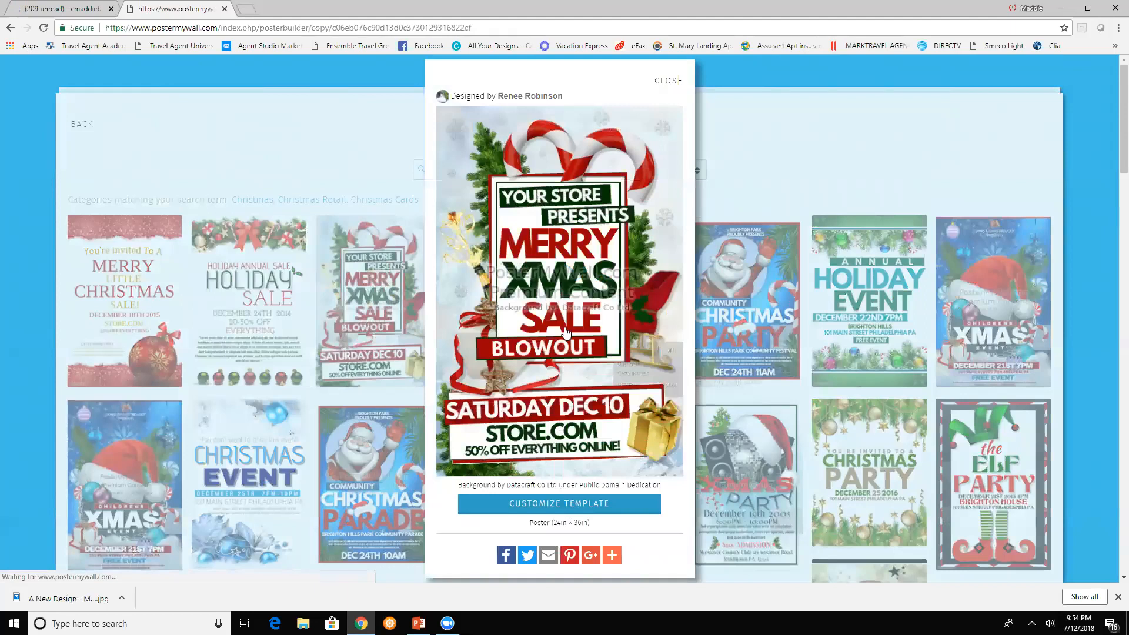
pyautogui.click(558, 503)
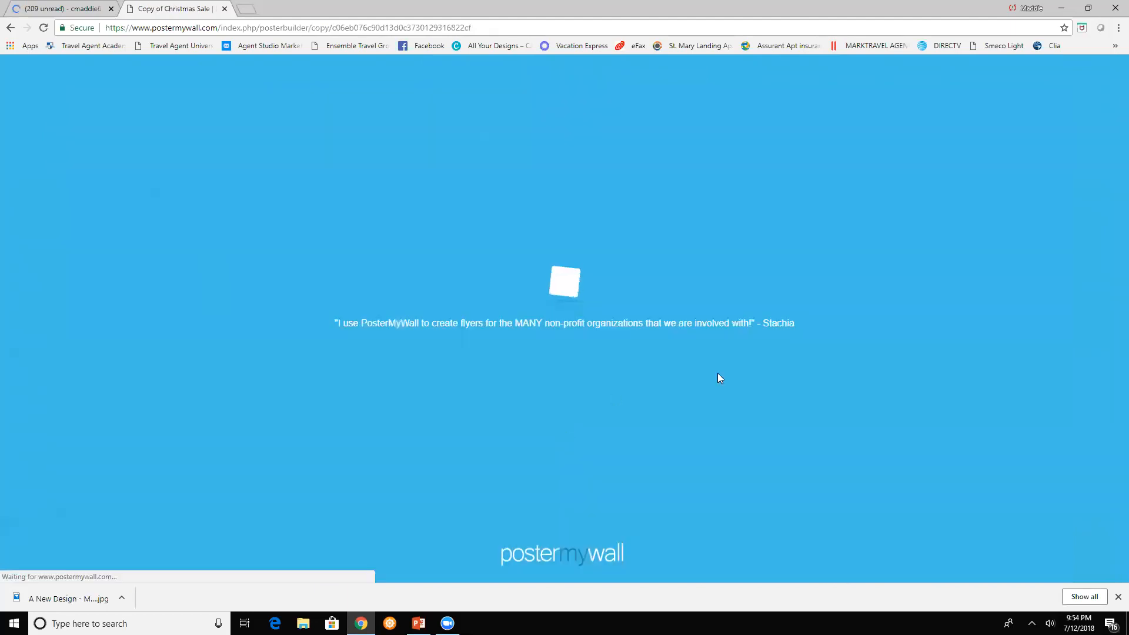
pyautogui.moveTo(685, 287)
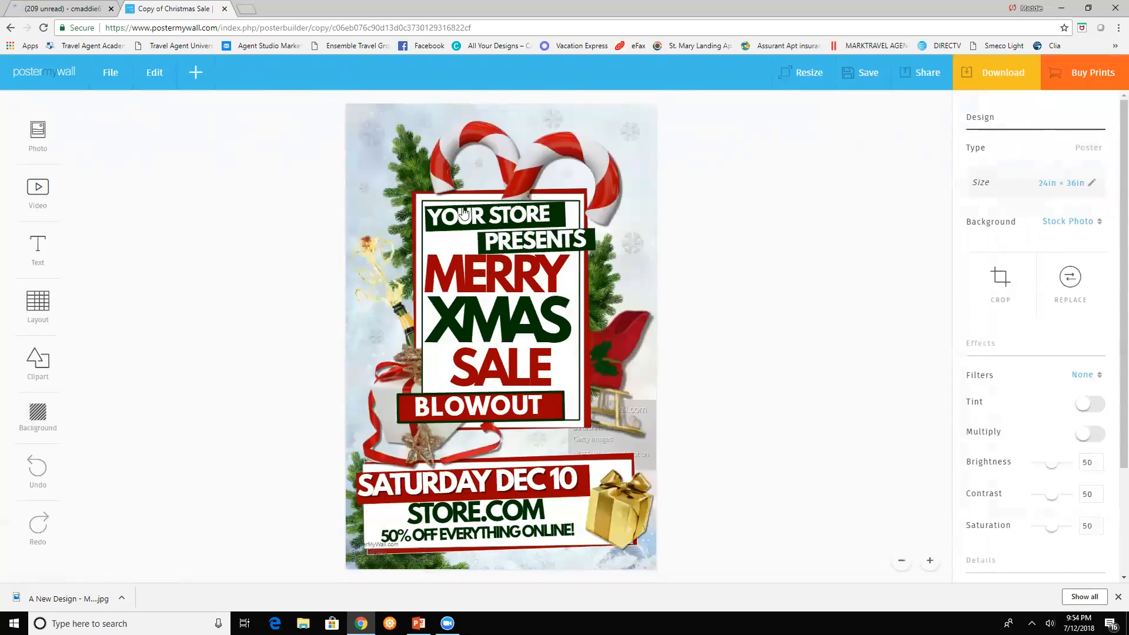
# Switch on Lock in Place for the YOUR STORE text, then select the gold gift picture
pyautogui.click(459, 215)
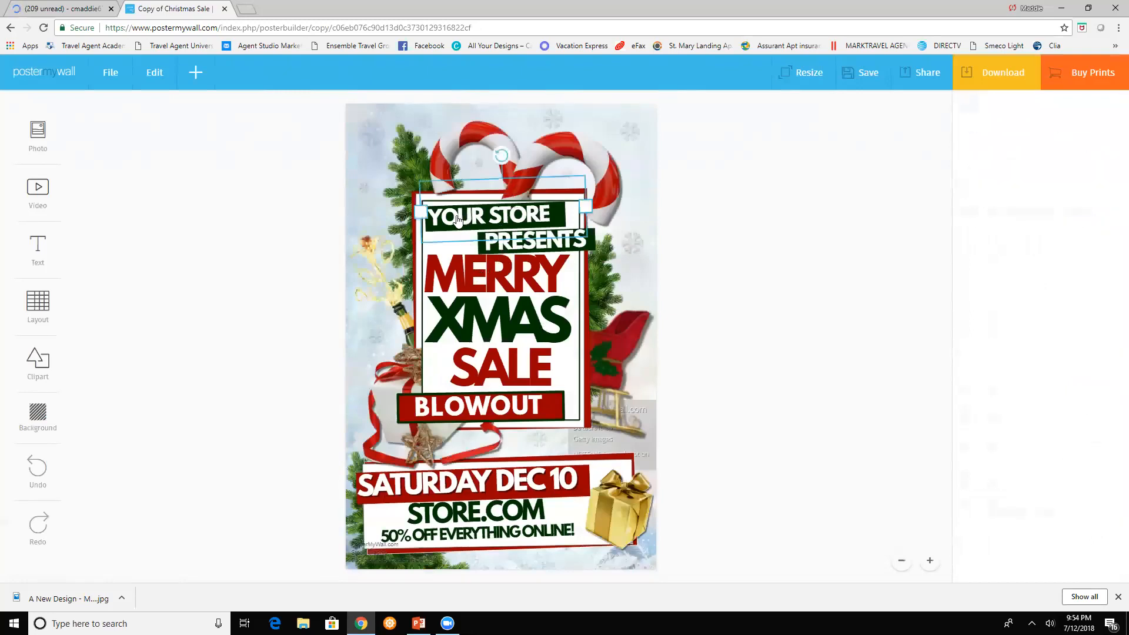
pyautogui.click(492, 215)
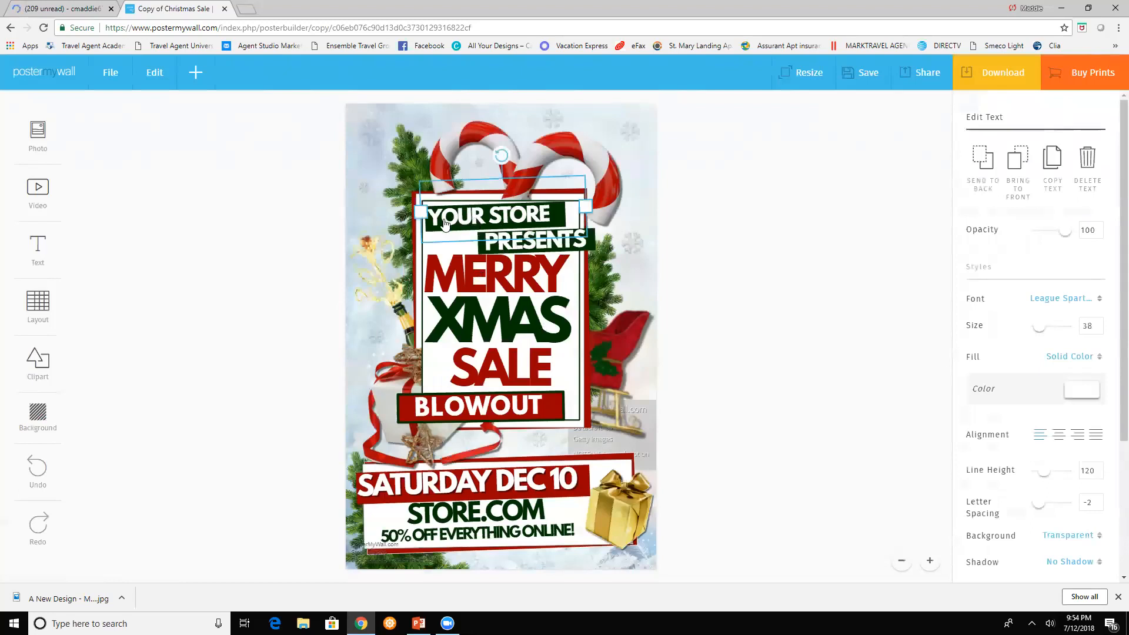
pyautogui.moveTo(489, 447)
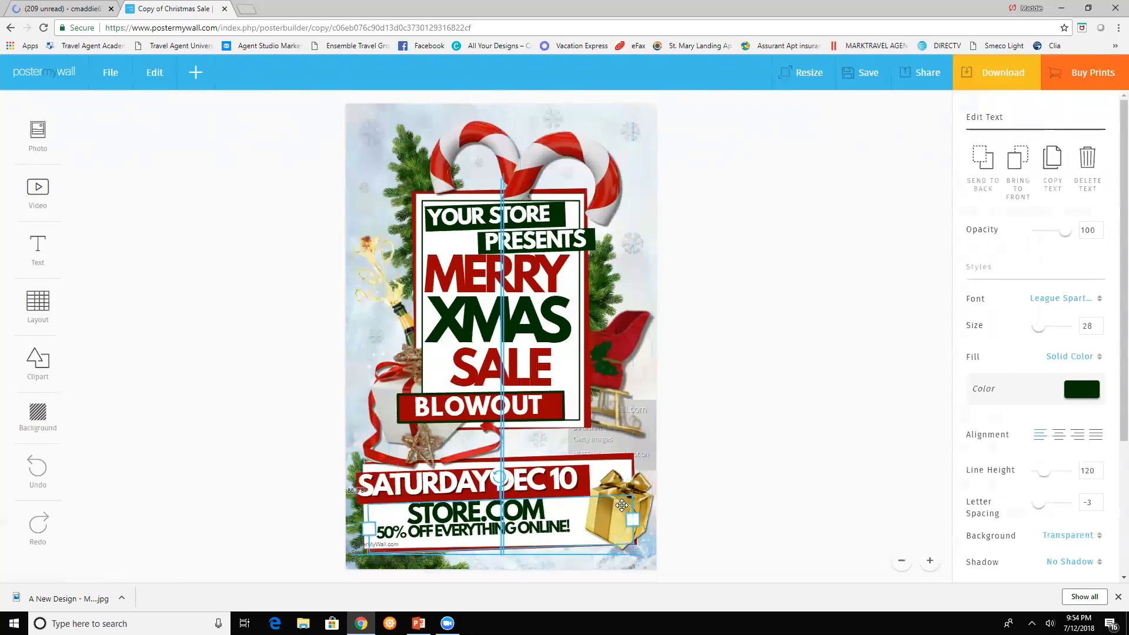
pyautogui.scroll(-3)
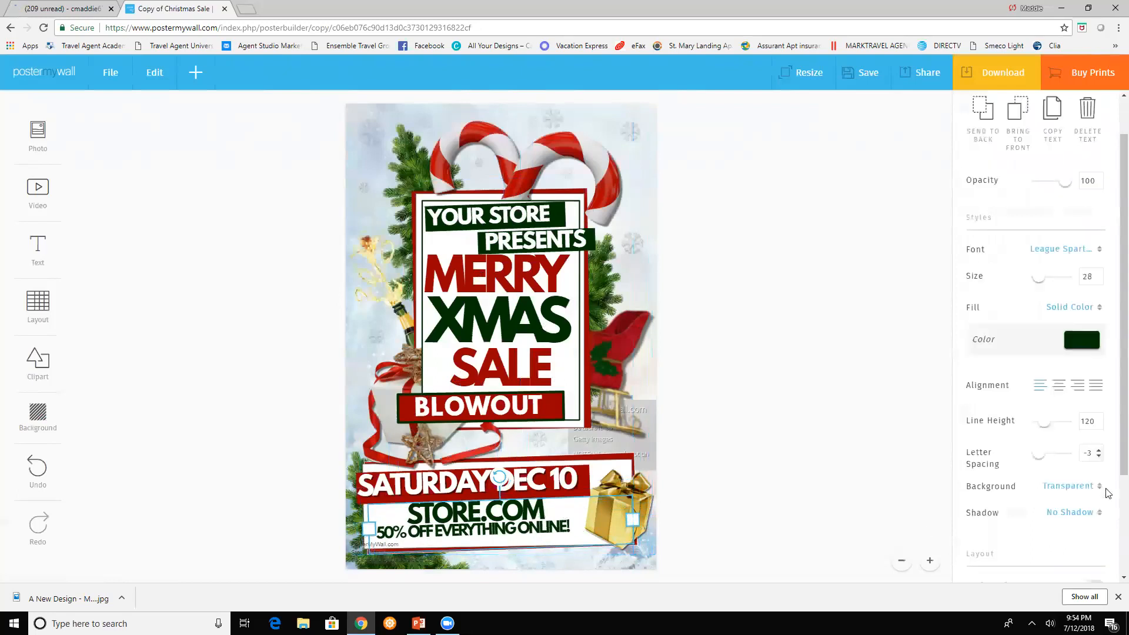
pyautogui.scroll(-3)
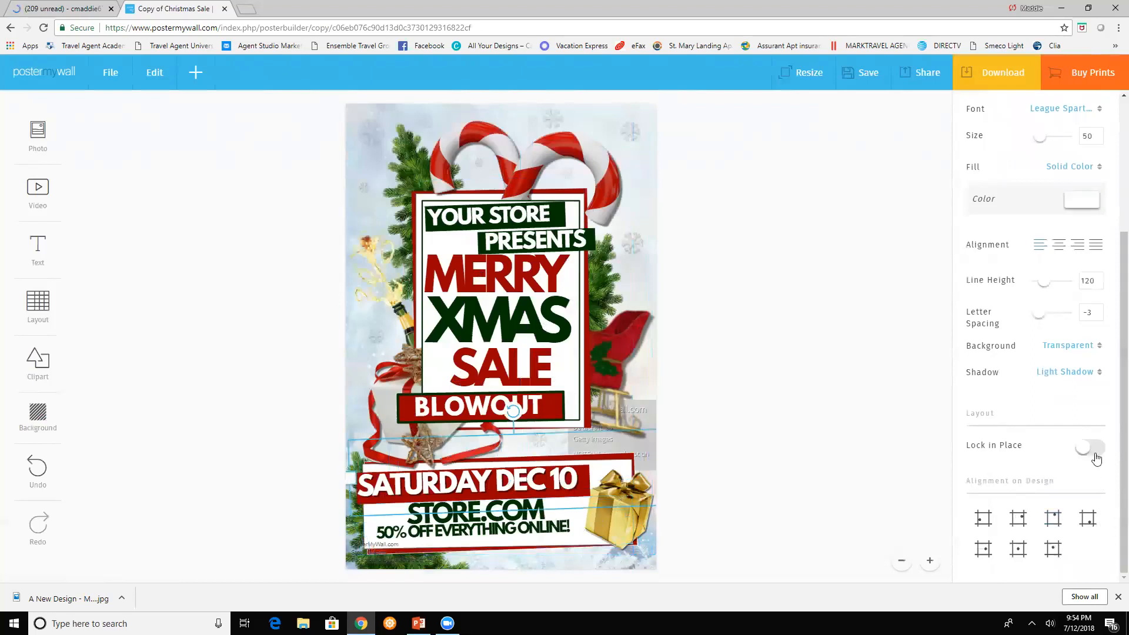
pyautogui.click(1089, 447)
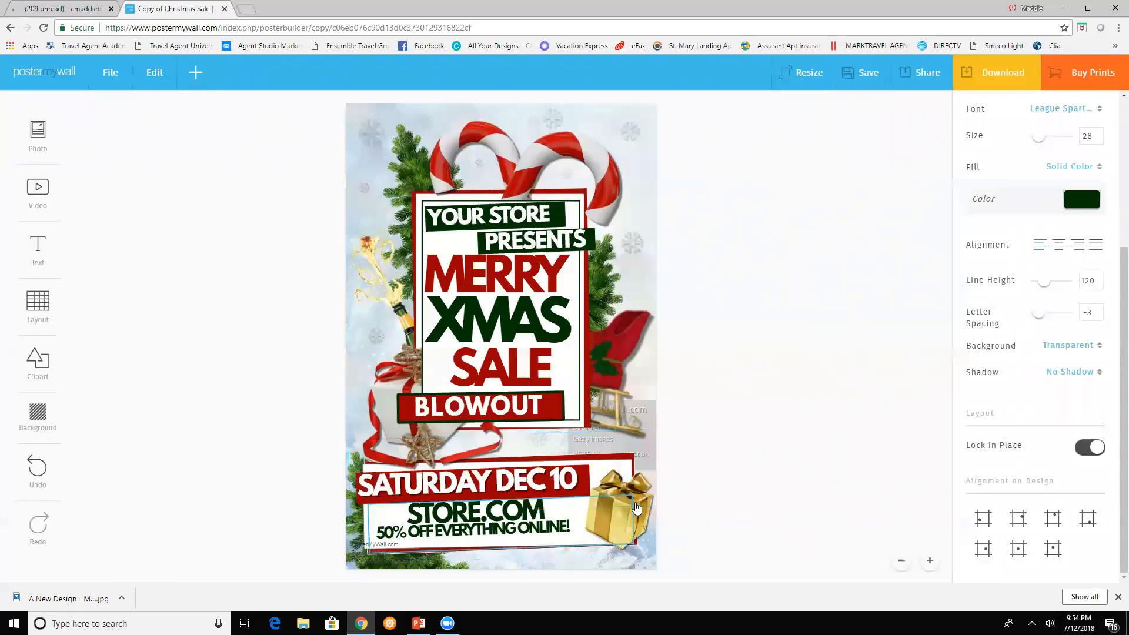
pyautogui.click(622, 497)
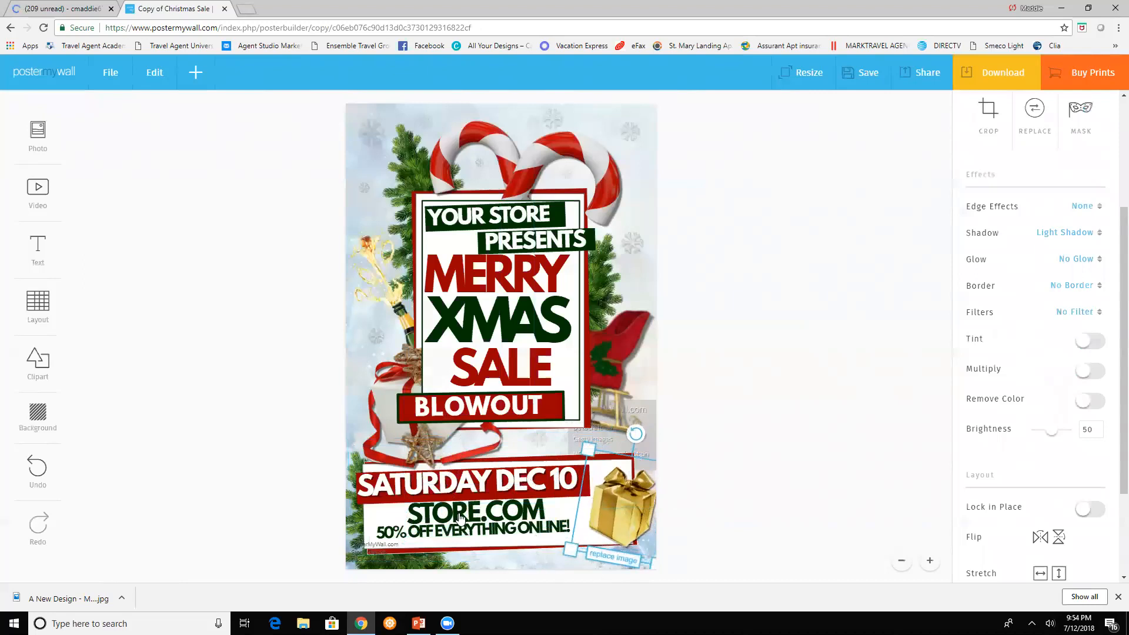
pyautogui.moveTo(1094, 285)
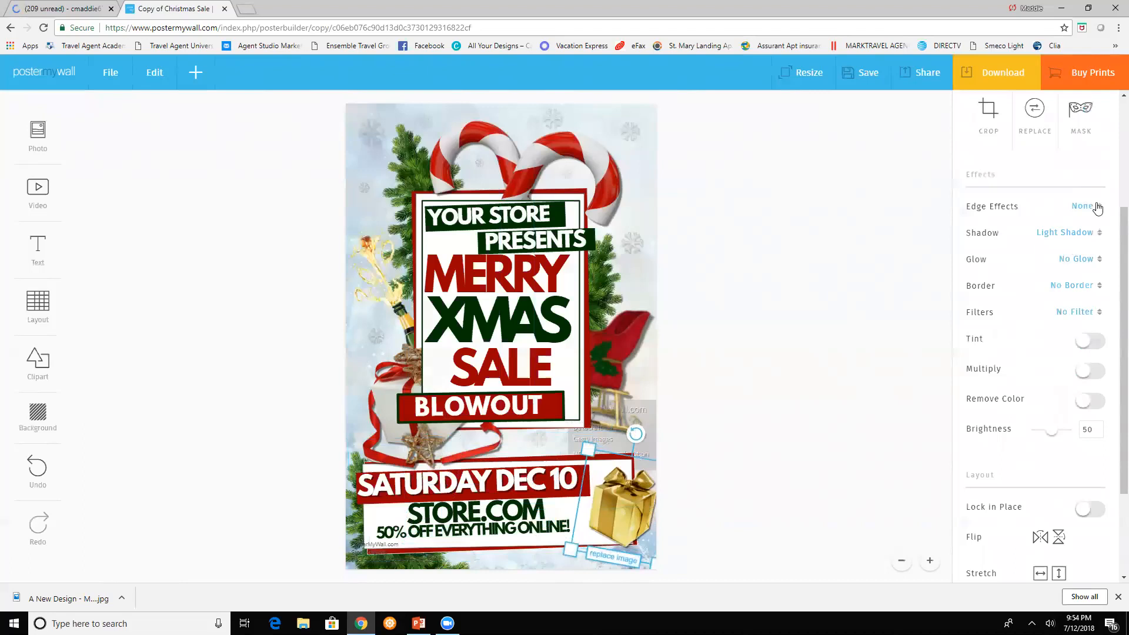
pyautogui.moveTo(30, 248)
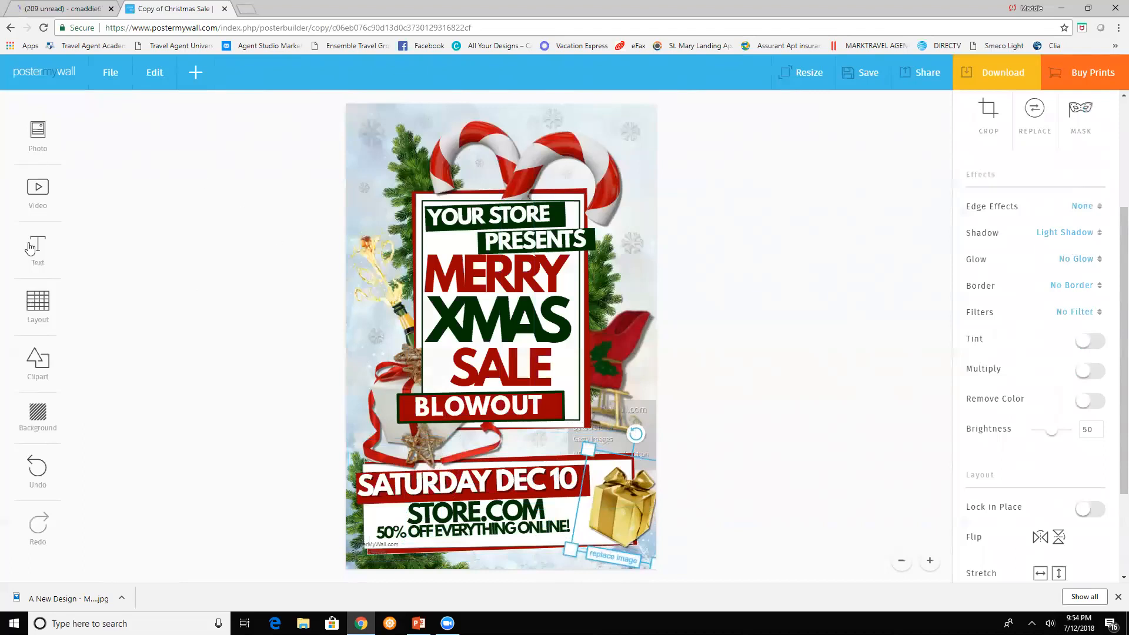
pyautogui.moveTo(775, 190)
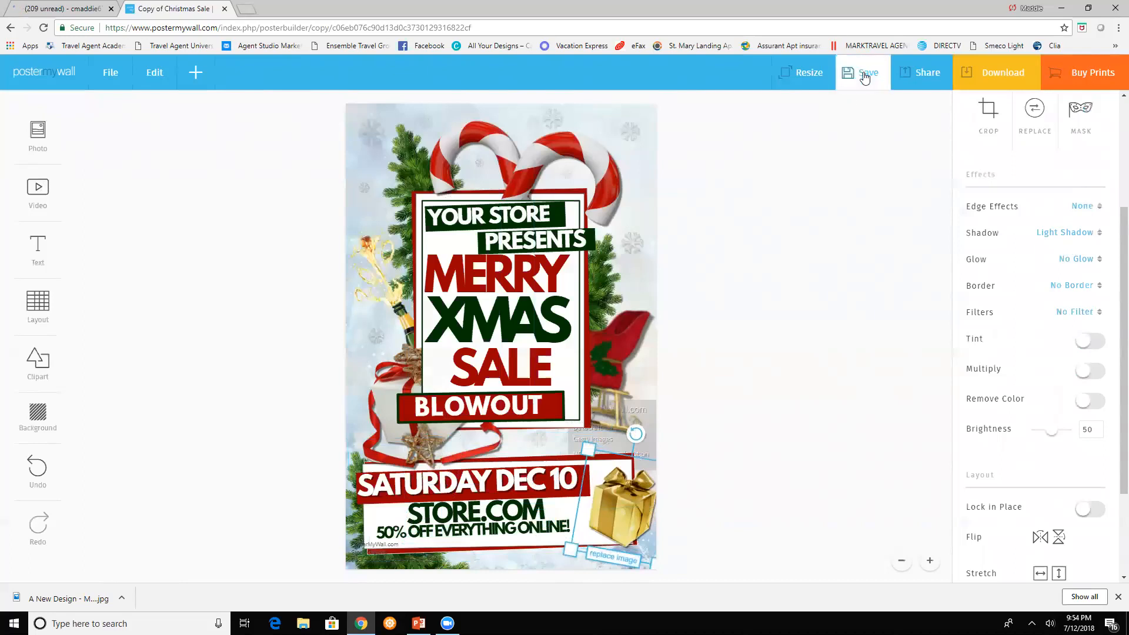
pyautogui.moveTo(867, 72)
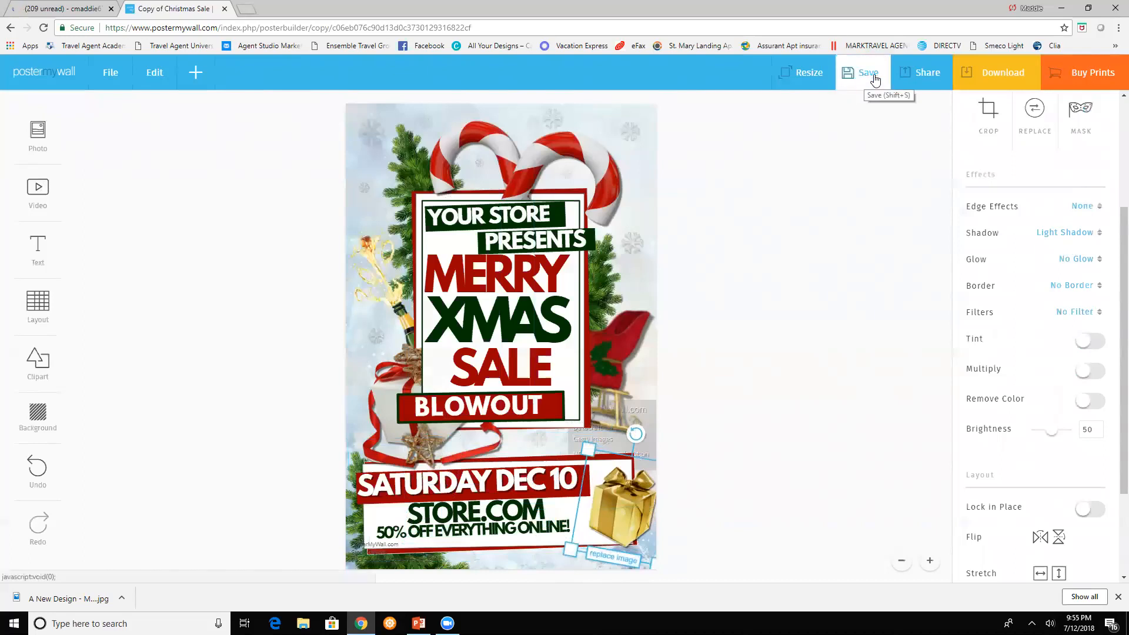
pyautogui.moveTo(52, 78)
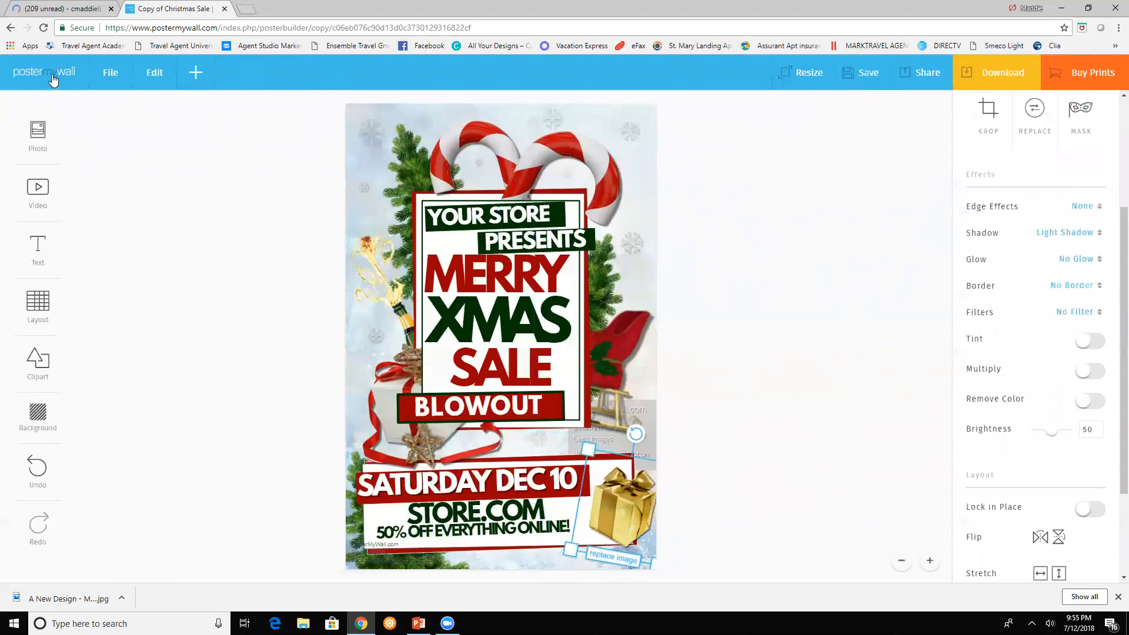
pyautogui.moveTo(45, 72)
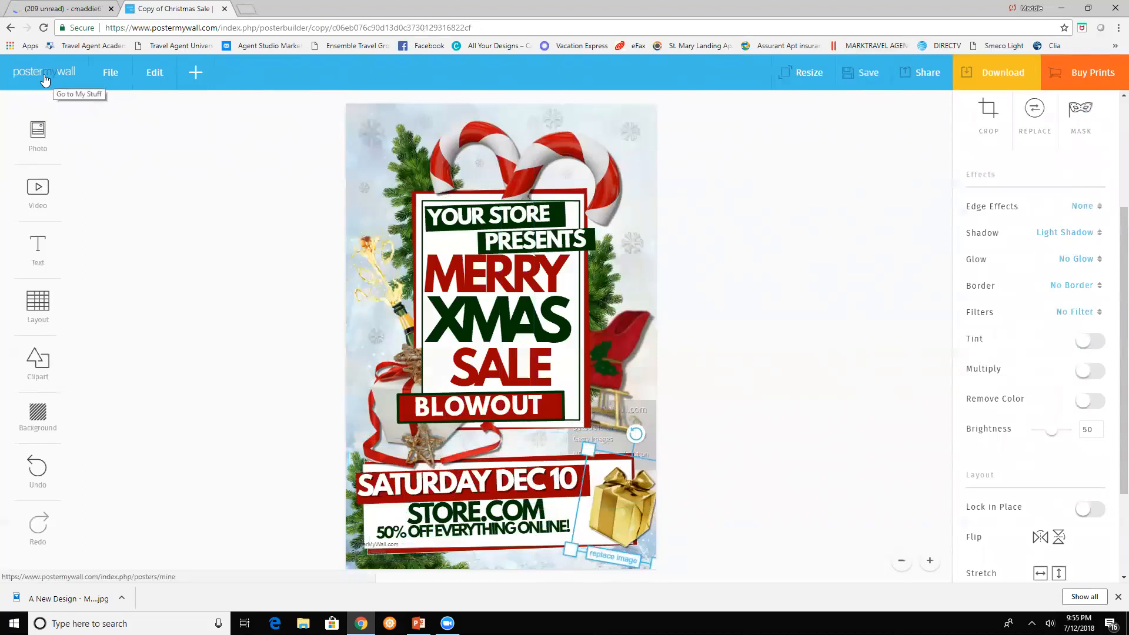
# Exit the Christmas design, confirm Leave without saving, and go to the home page
pyautogui.click(44, 72)
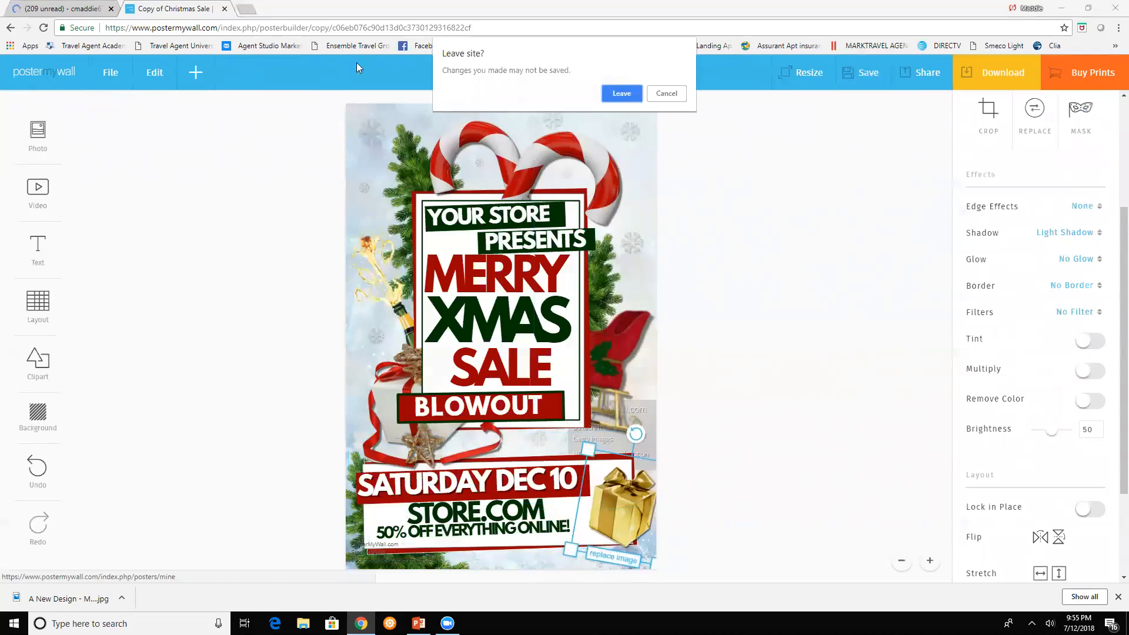
pyautogui.moveTo(619, 94)
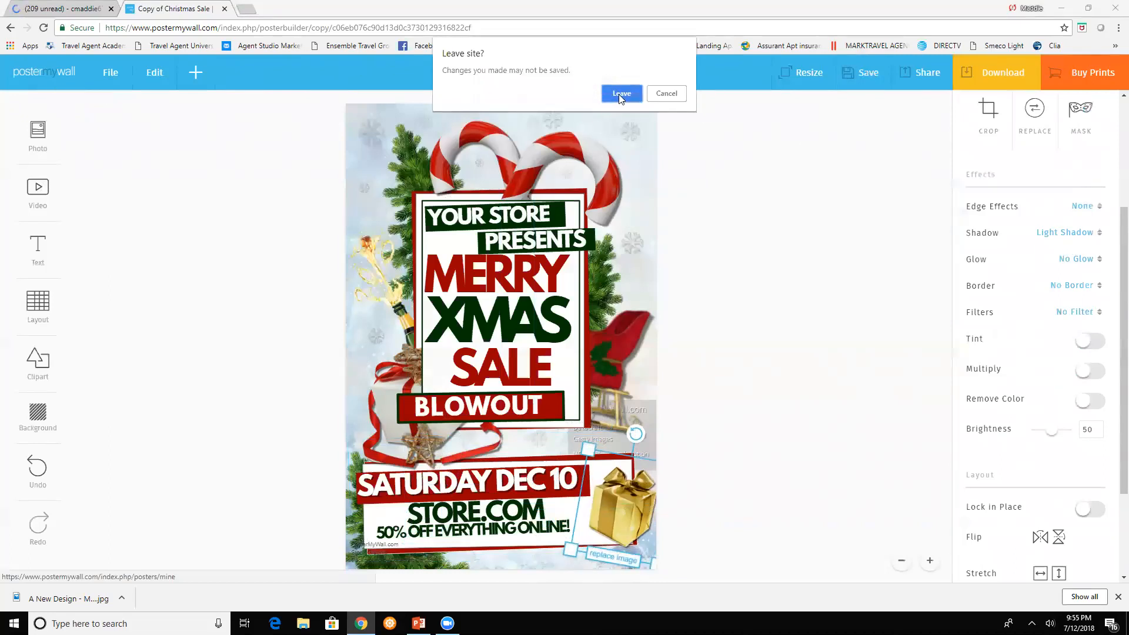
pyautogui.click(620, 94)
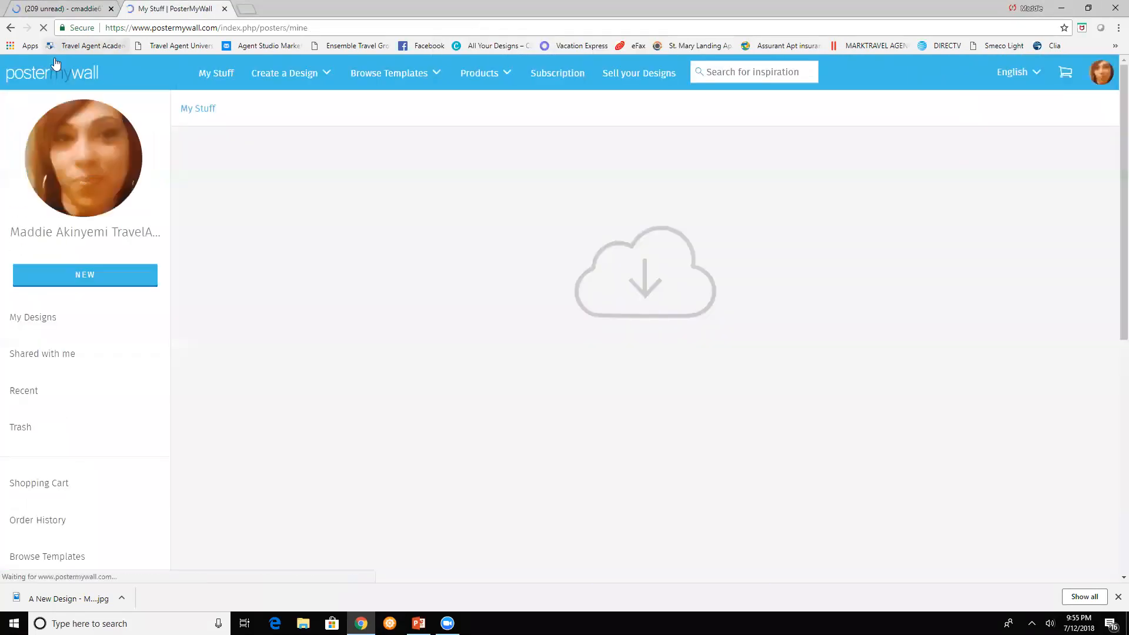
pyautogui.click(32, 317)
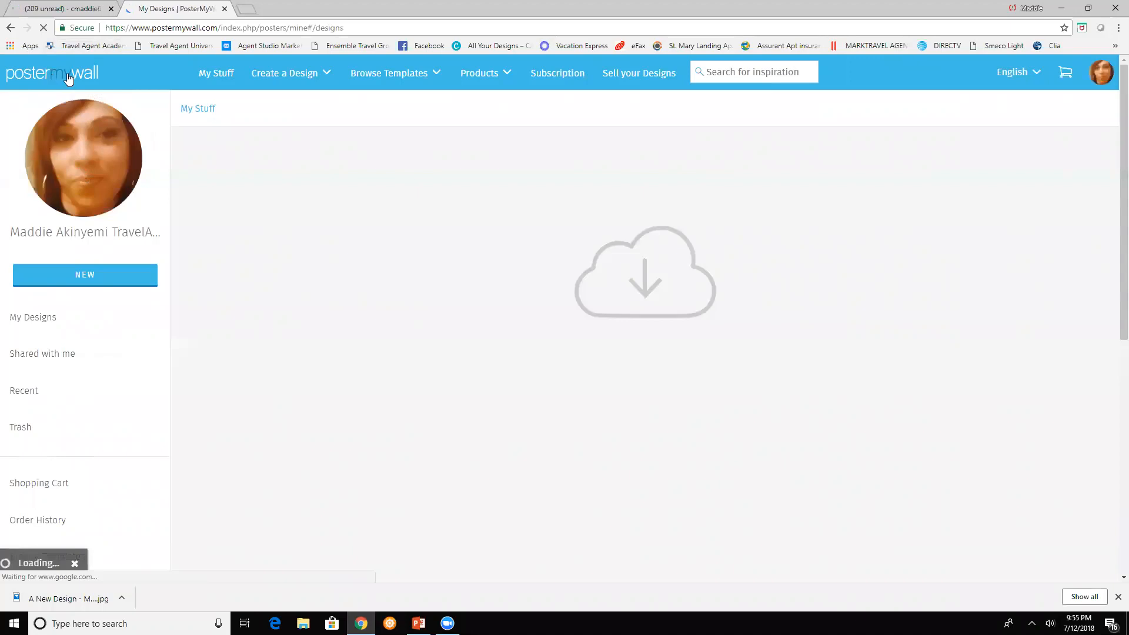
pyautogui.click(32, 317)
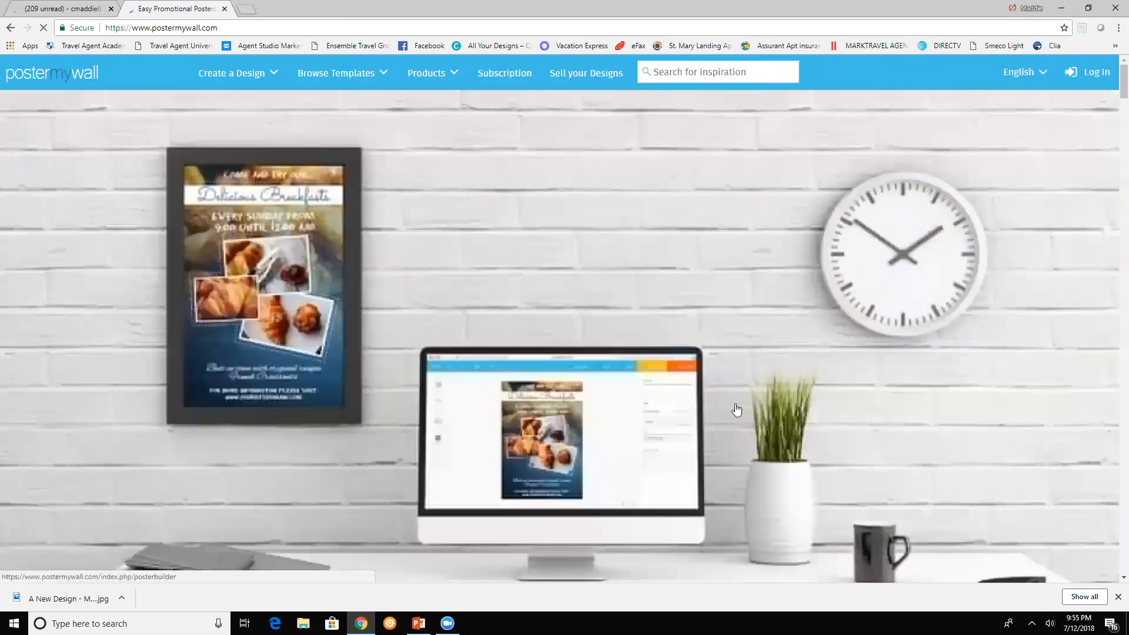
# Scroll through the home page's template categories and print products, then open the Products menu
pyautogui.scroll(-3)
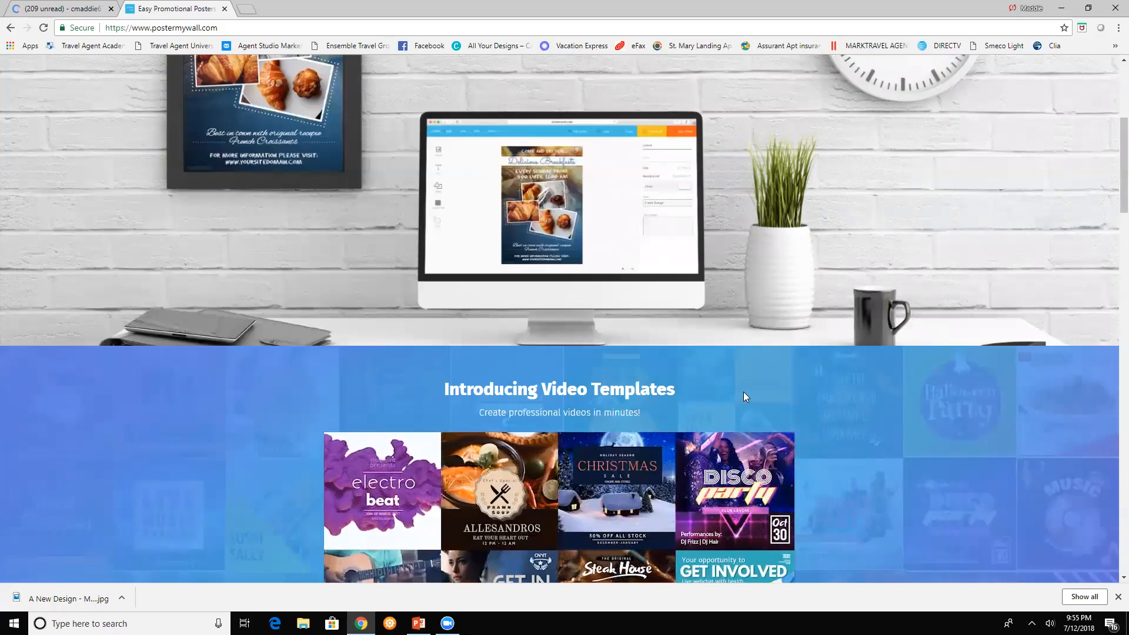
pyautogui.scroll(-3)
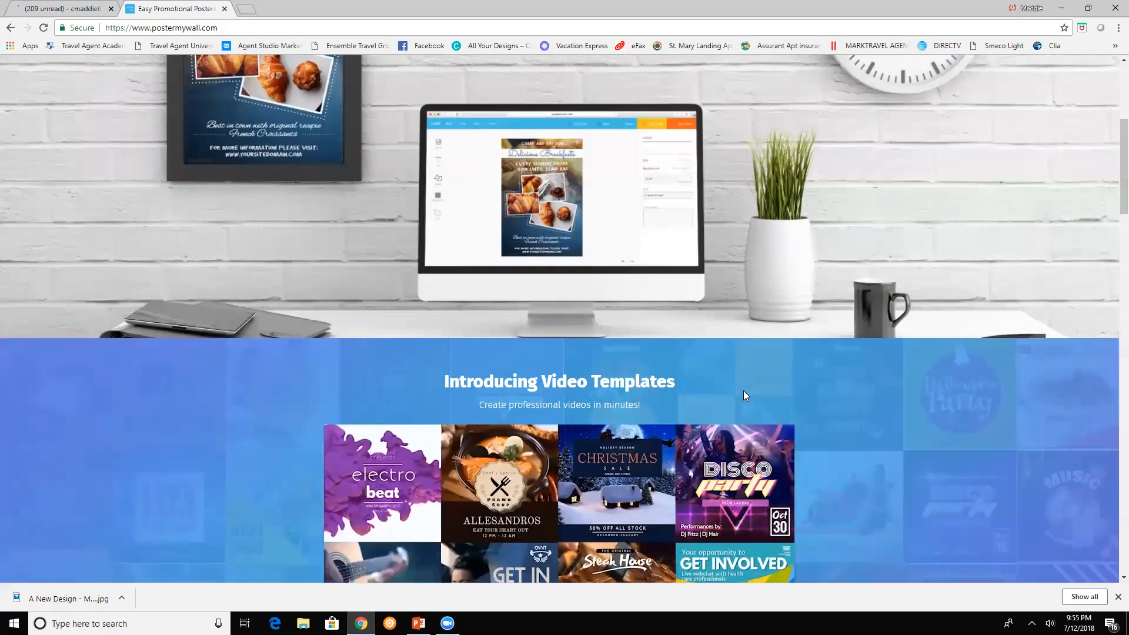
pyautogui.scroll(-3)
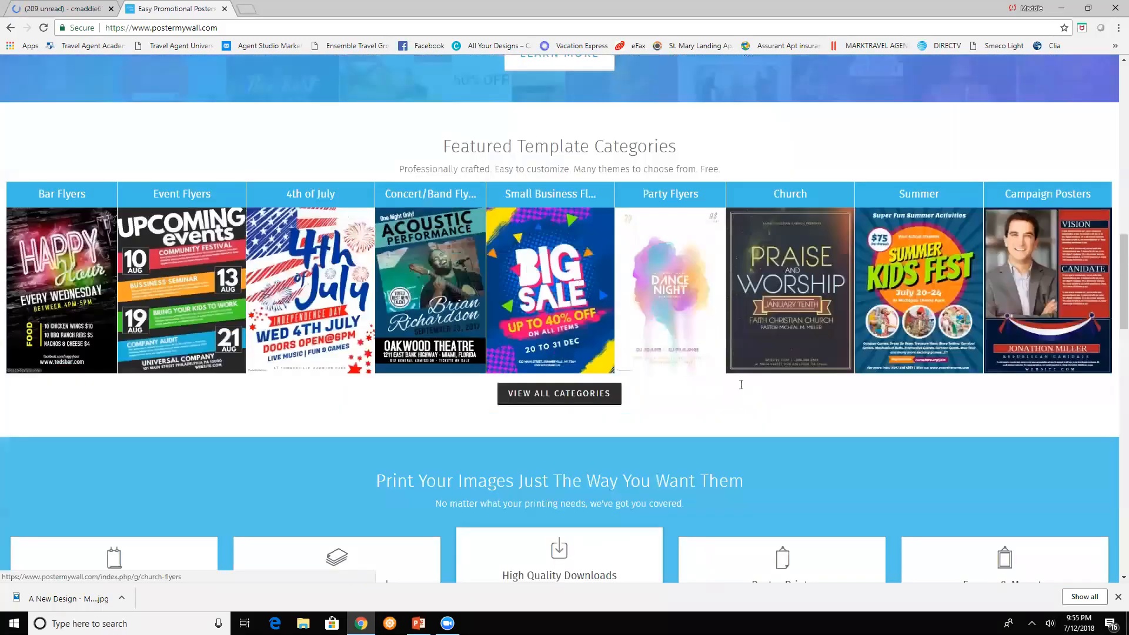
pyautogui.scroll(-3)
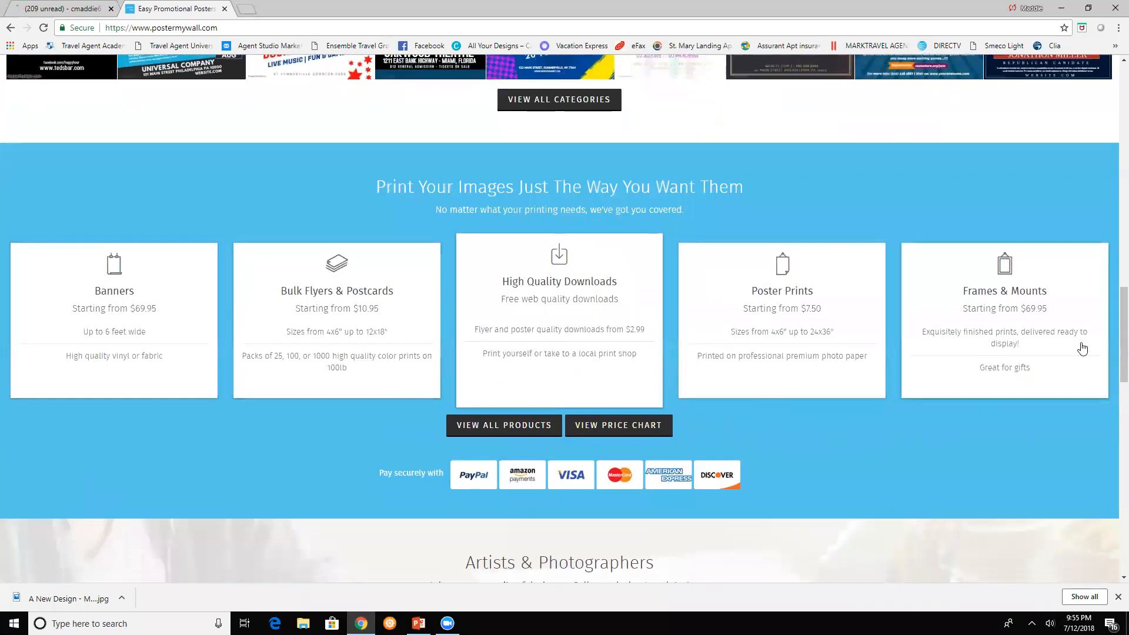
pyautogui.moveTo(84, 333)
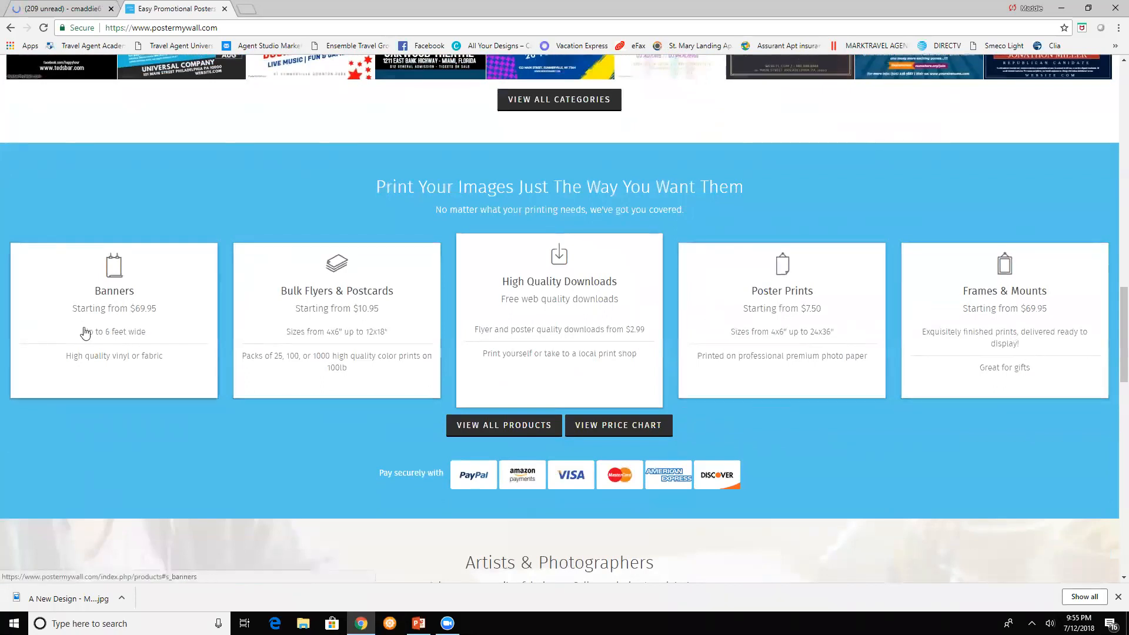
pyautogui.moveTo(1030, 401)
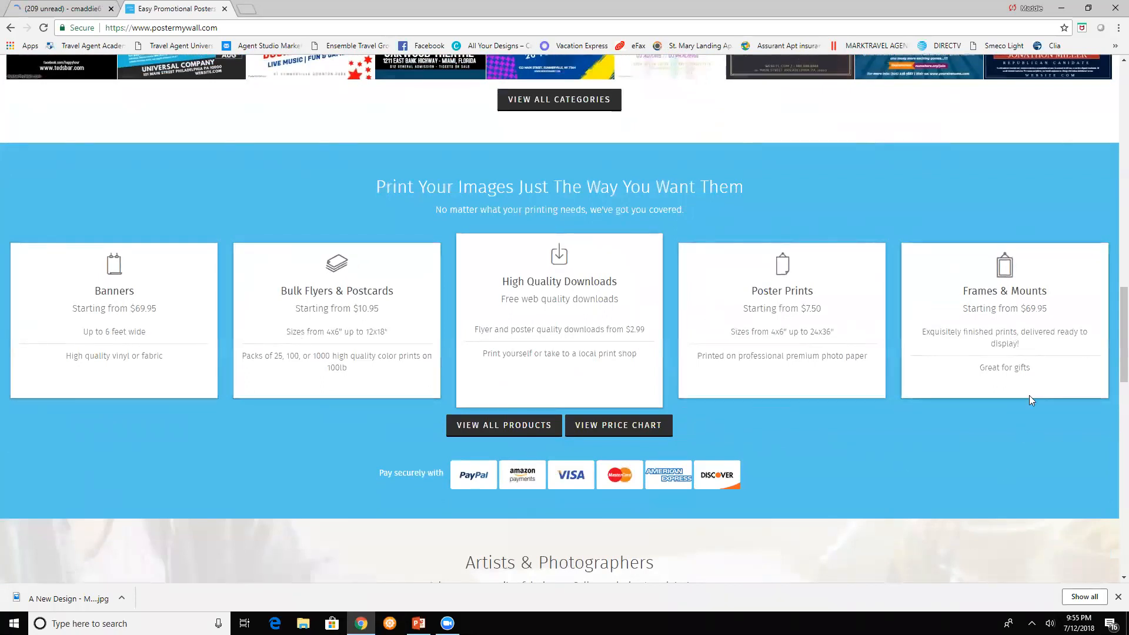
pyautogui.scroll(-3)
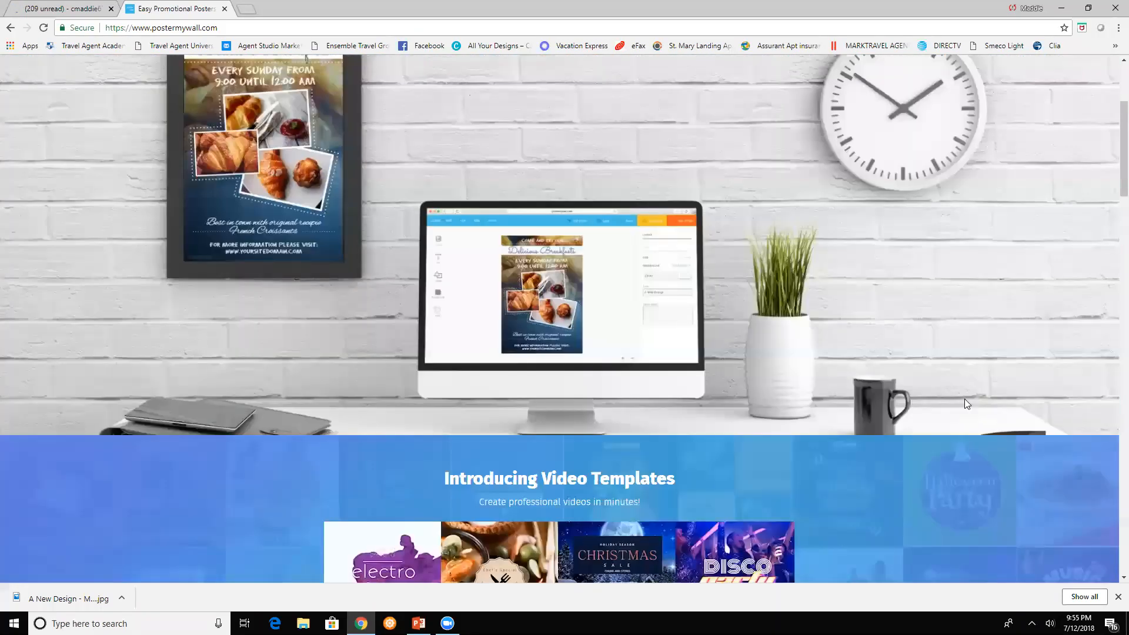
pyautogui.scroll(3)
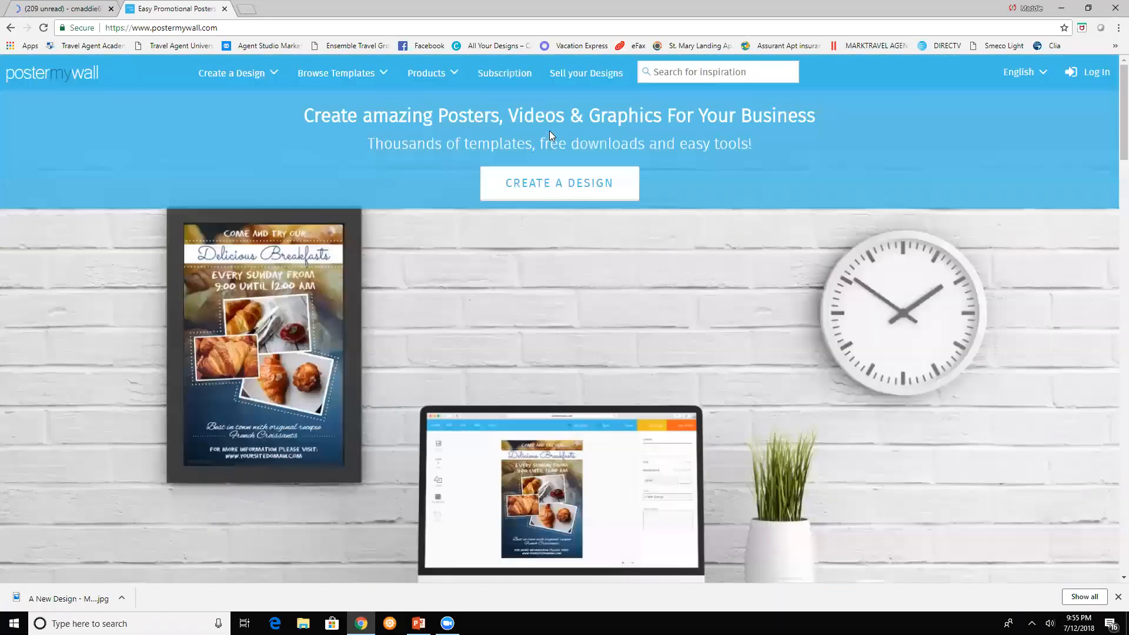
pyautogui.click(426, 73)
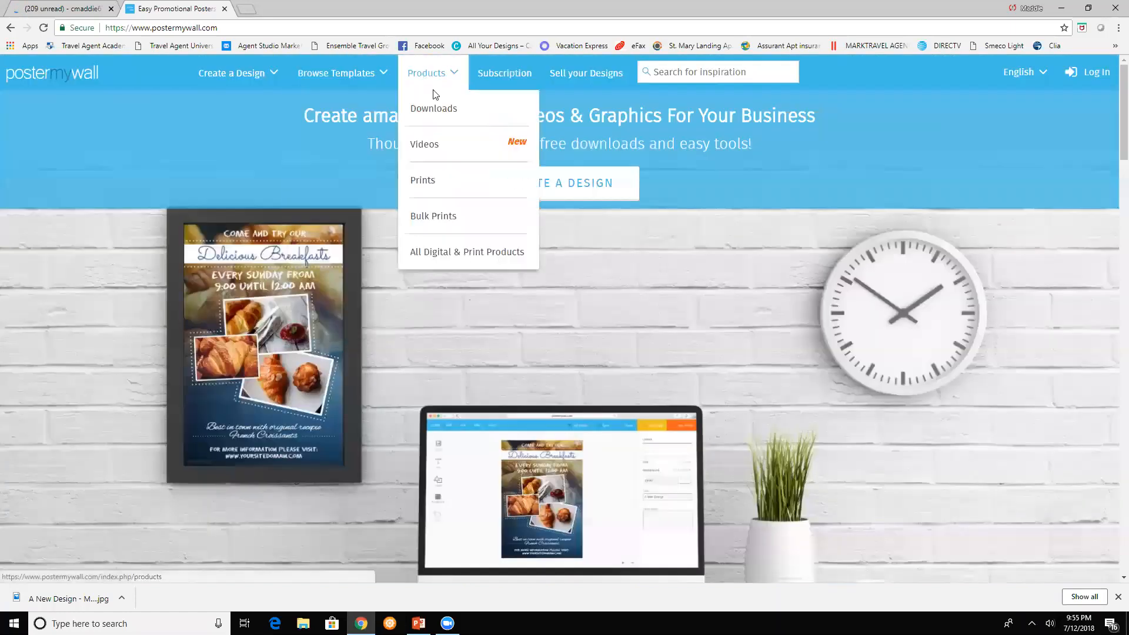